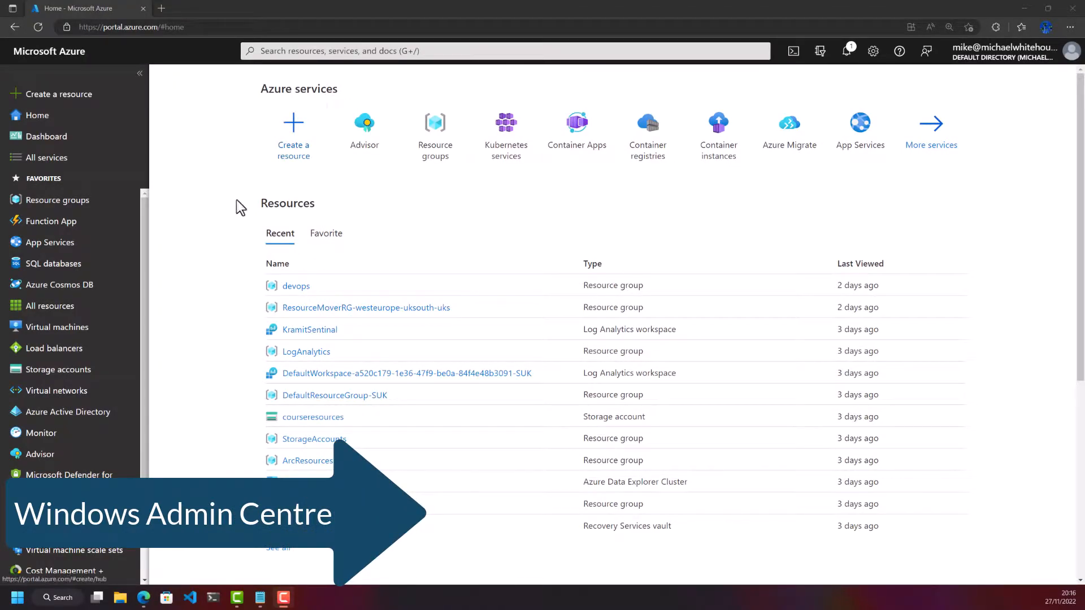
Open the empty Virtual machines list and start creating a new virtual machine
left_click(58, 327)
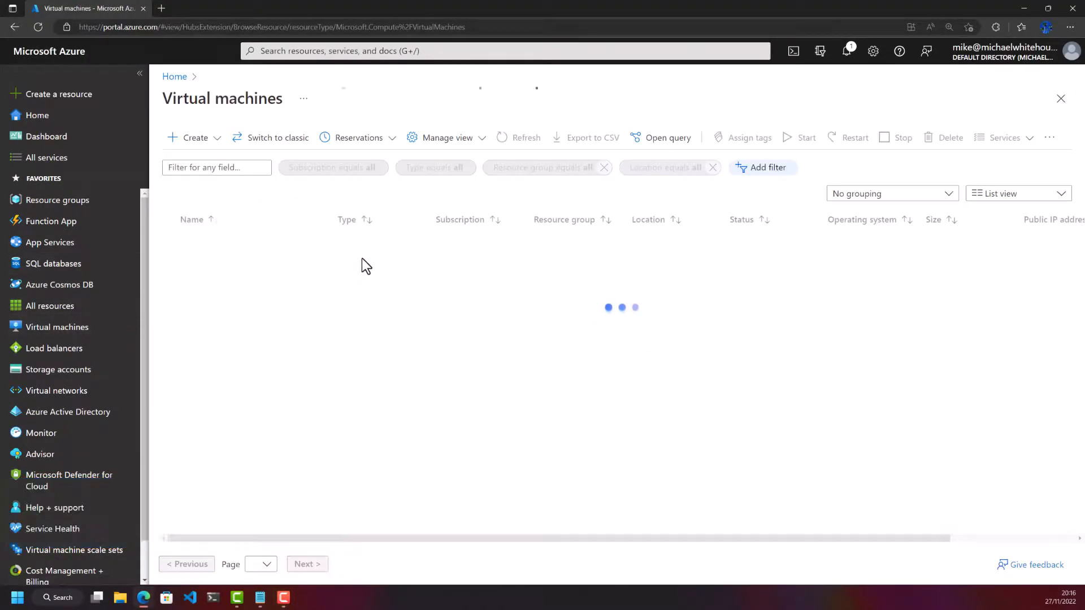
left_click(616, 419)
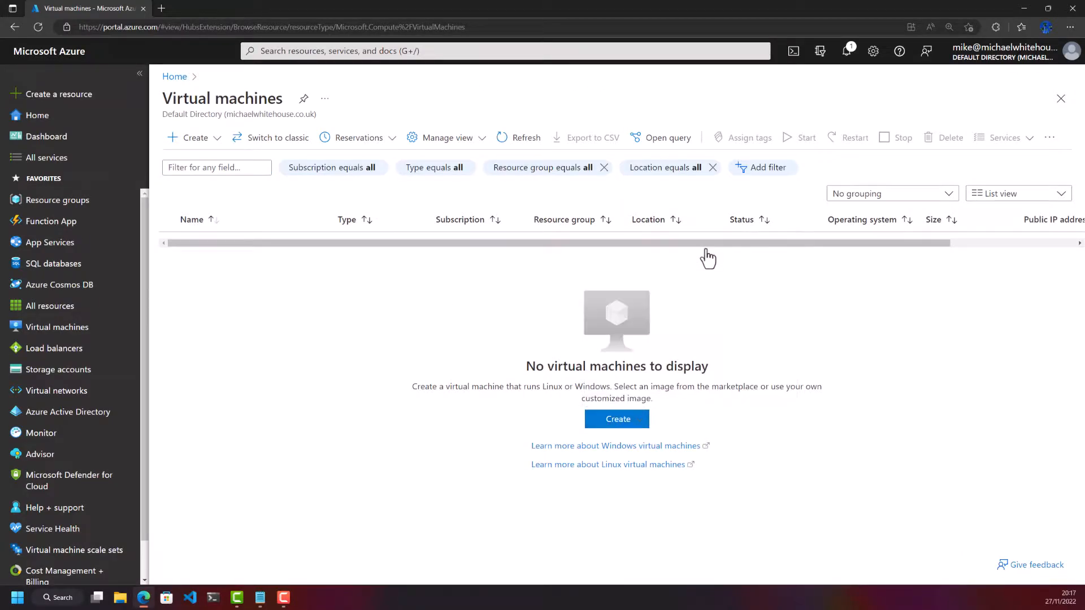
left_click(616, 418)
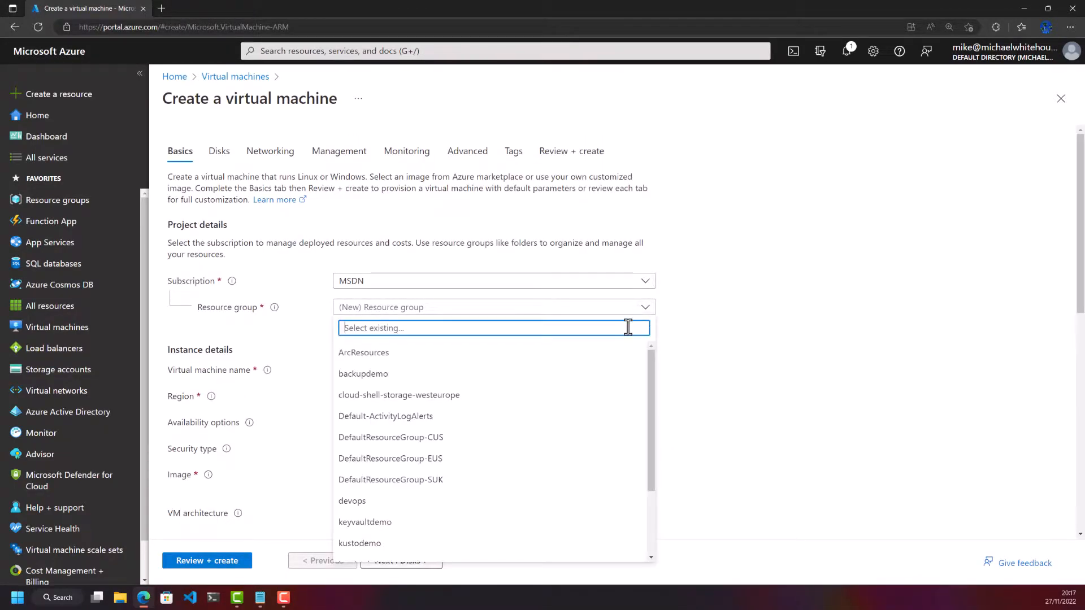
mouse_move(641, 408)
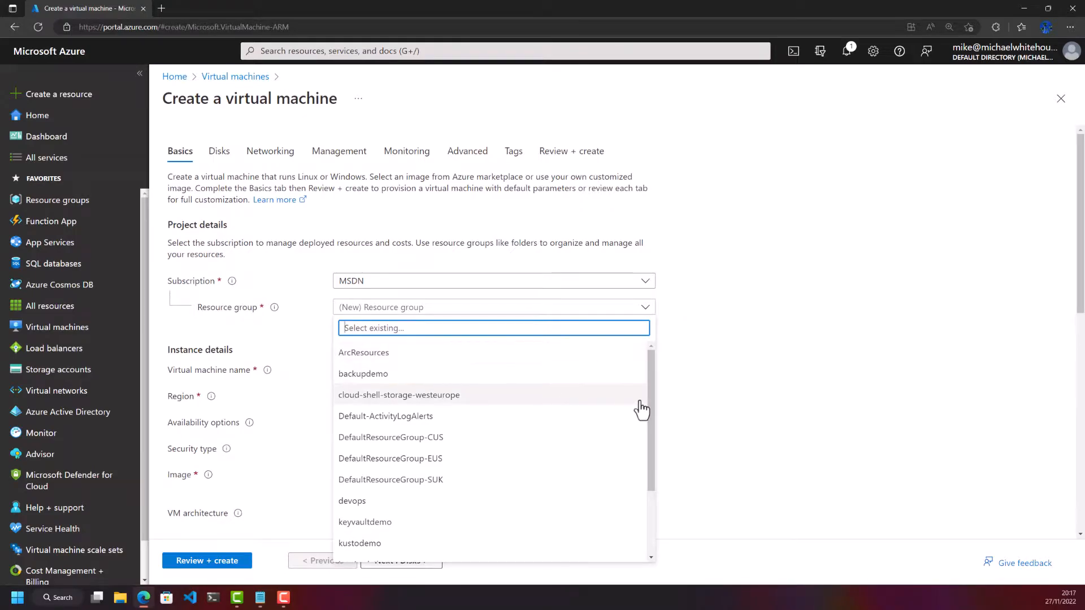
Create a new resource group named temp for the VM
left_click(353, 320)
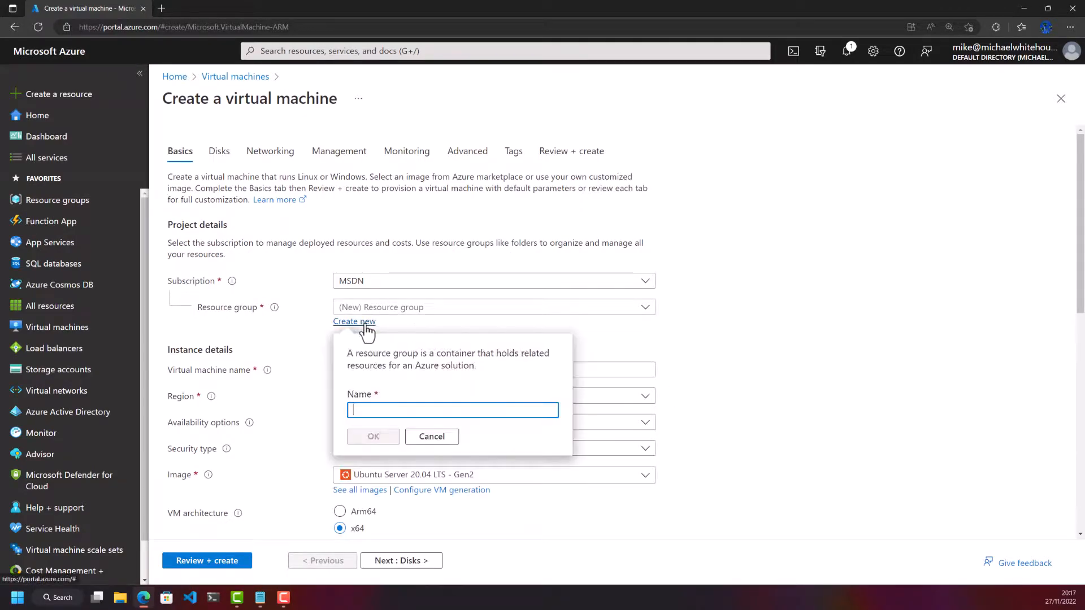
type("temp")
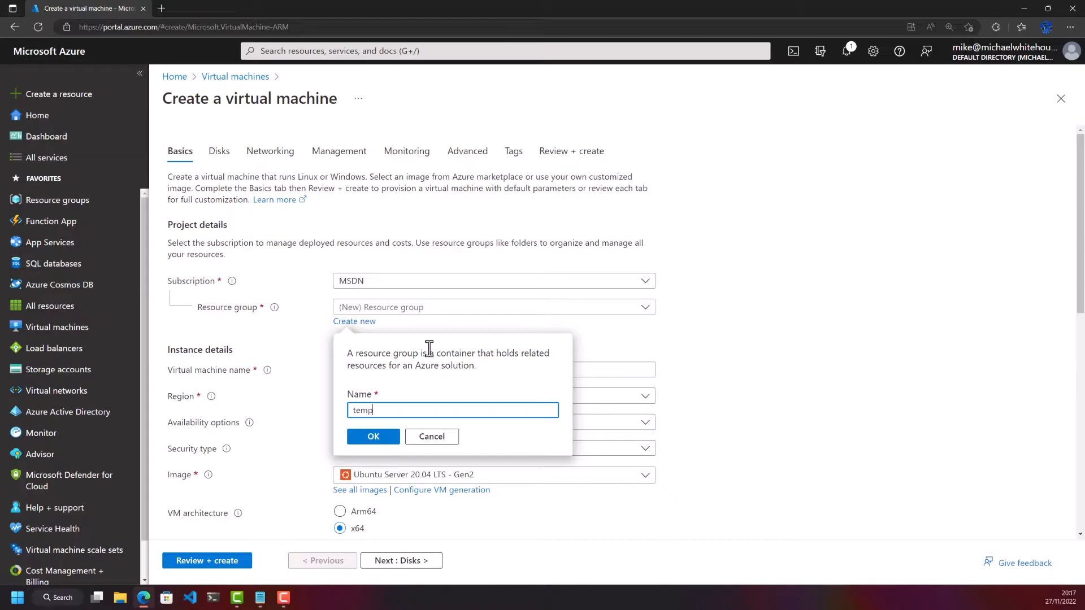
left_click(373, 436)
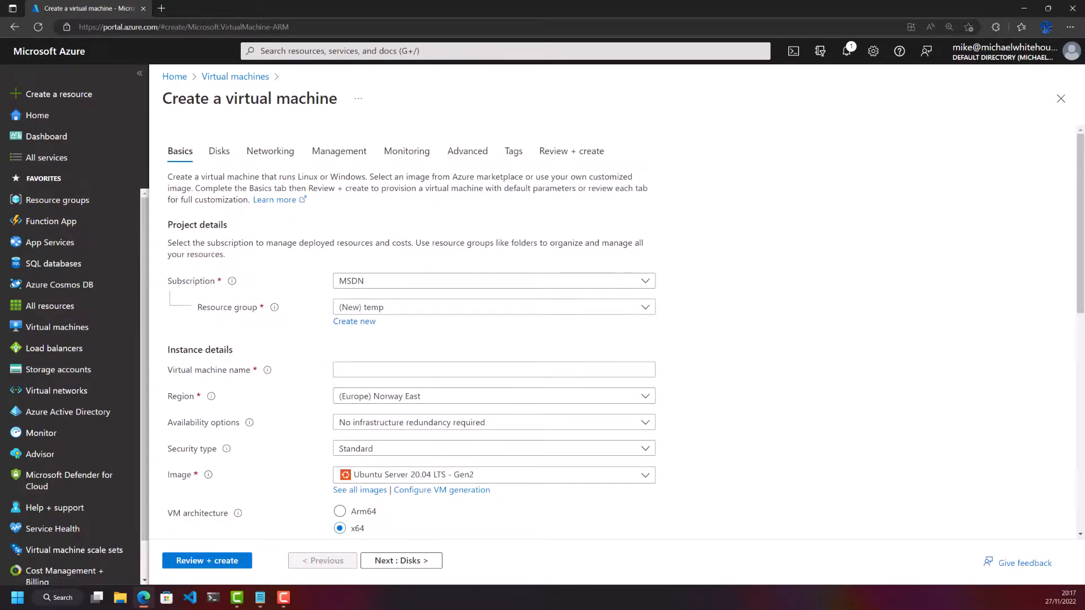
Name the VM azuretips and set its region to (Europe) UK South
left_click(493, 370)
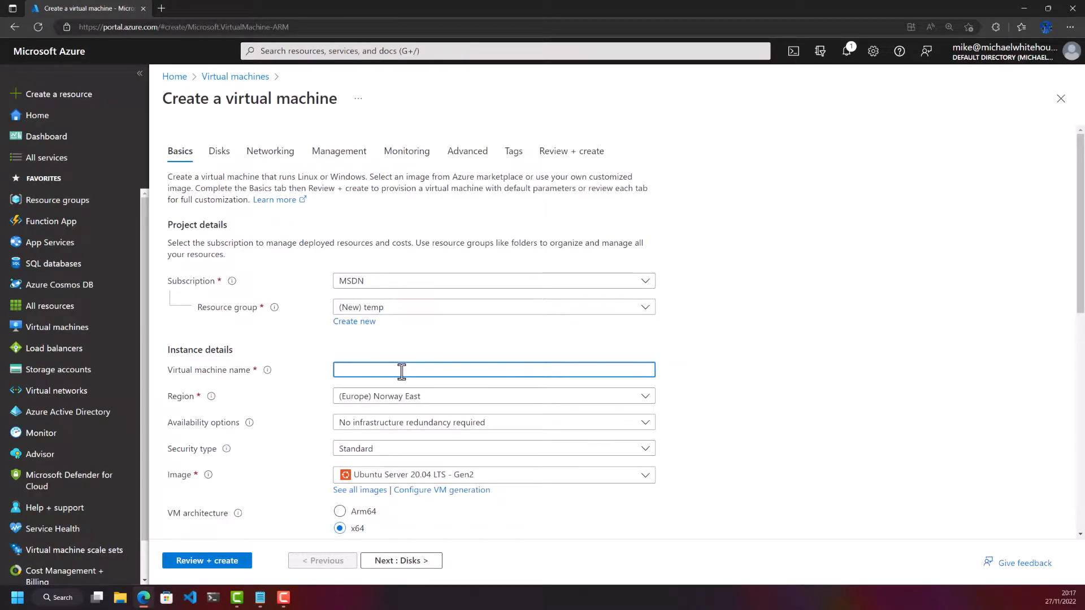
type("azuretips")
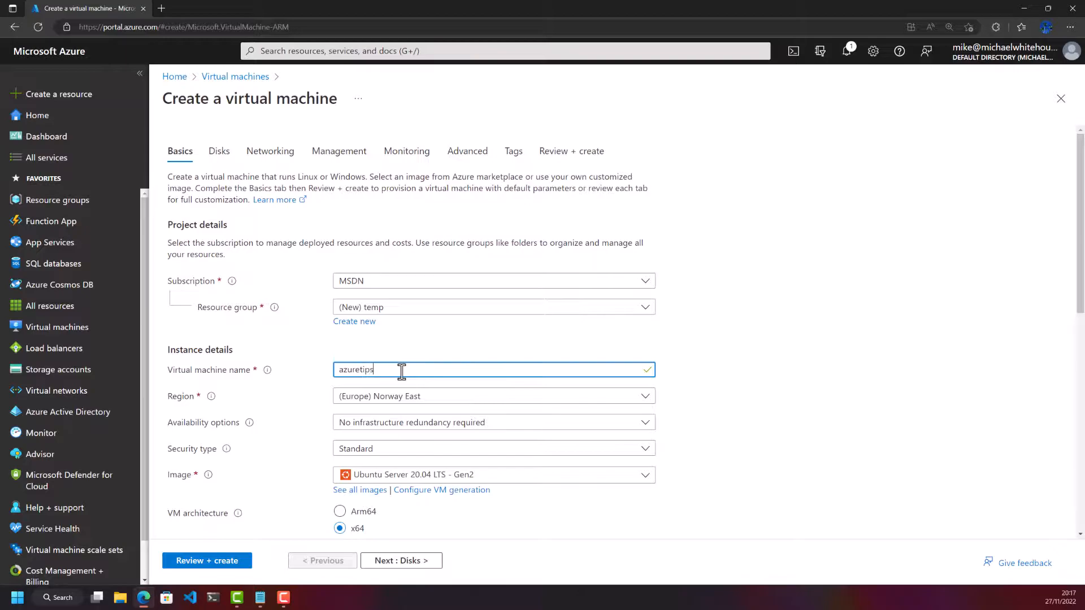
left_click(493, 396)
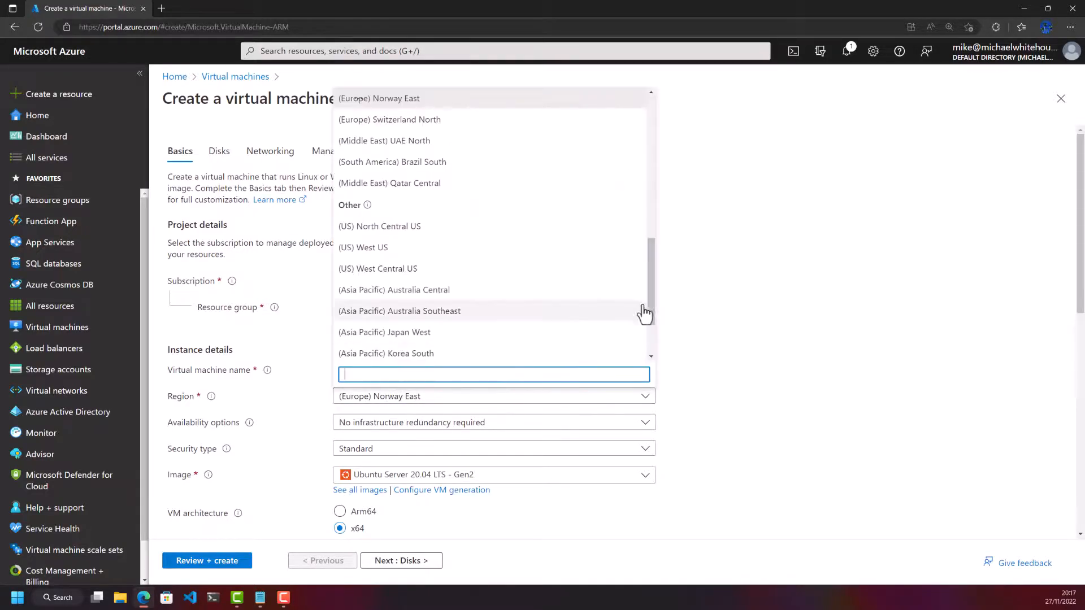
scroll("down", 3)
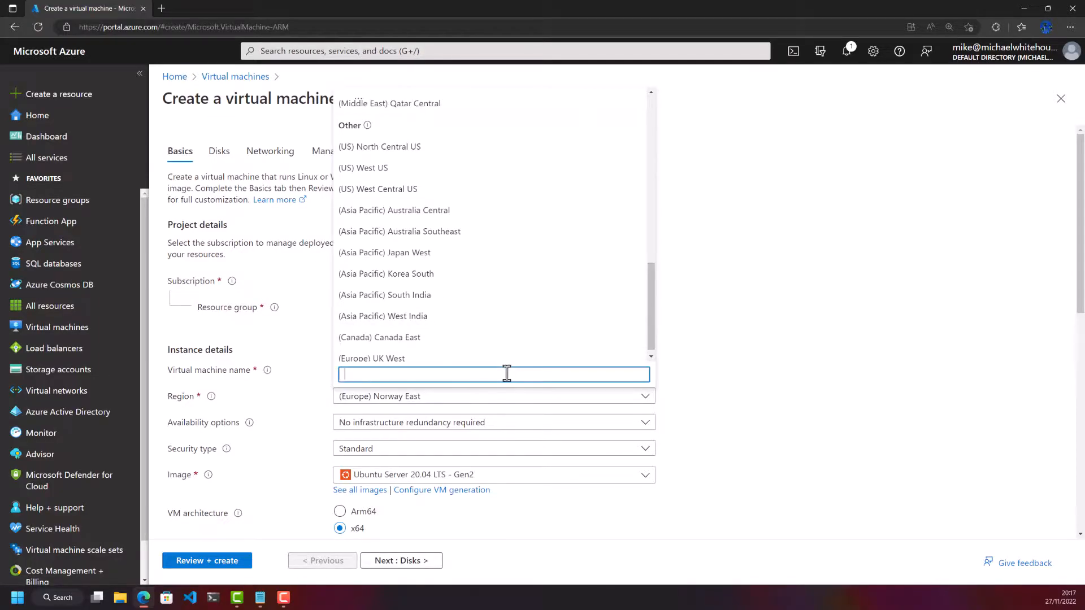
type("uk")
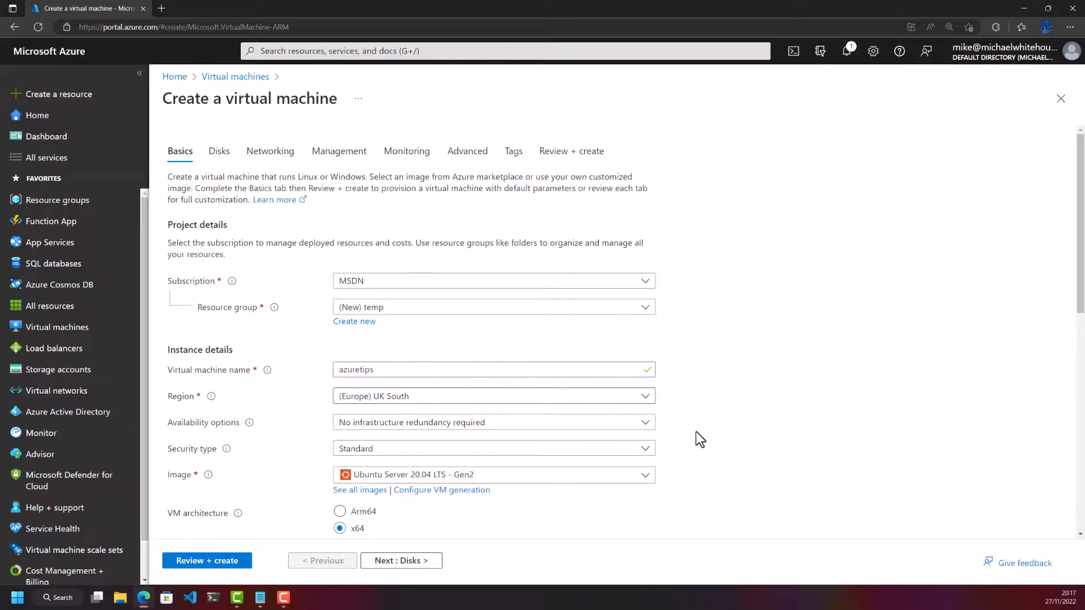
Use the Windows Server 2022 Datacenter: Azure Edition image, admin mikead with password, and Hybrid Benefit
left_click(492, 474)
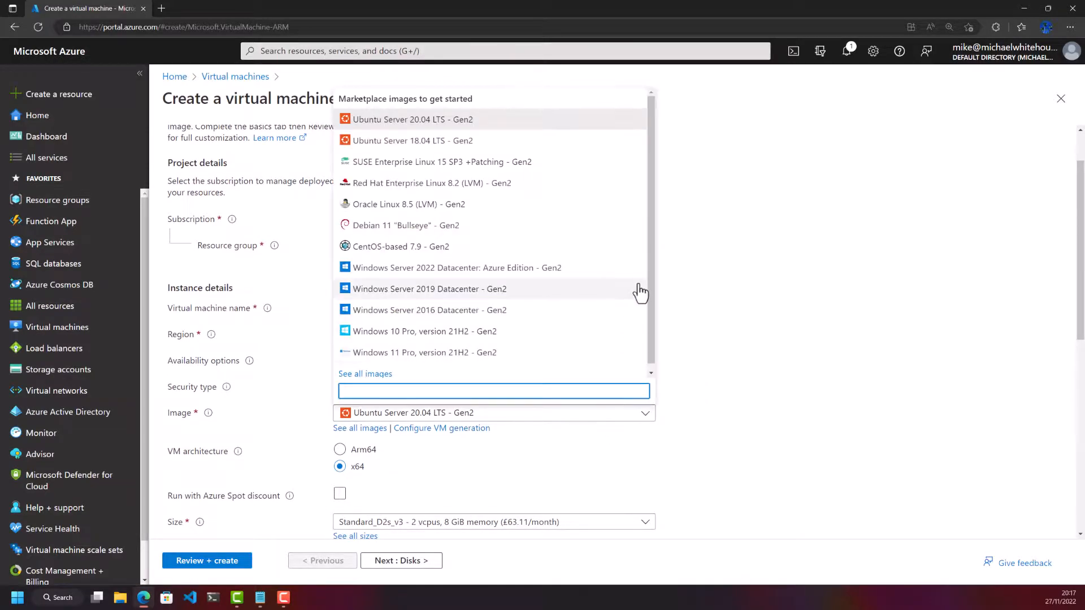
left_click(456, 268)
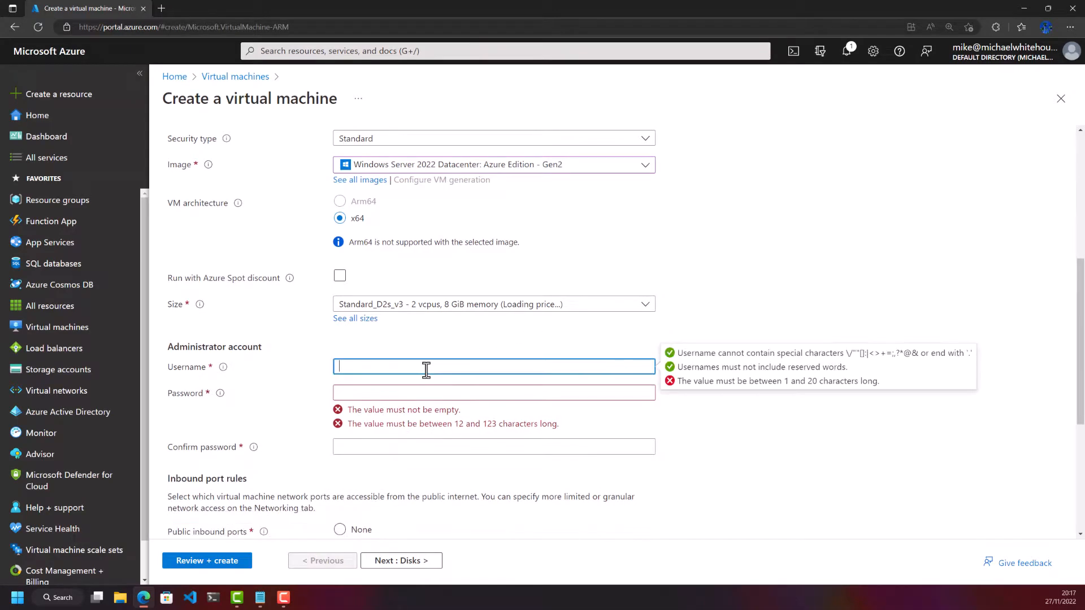
type("mikeadmin")
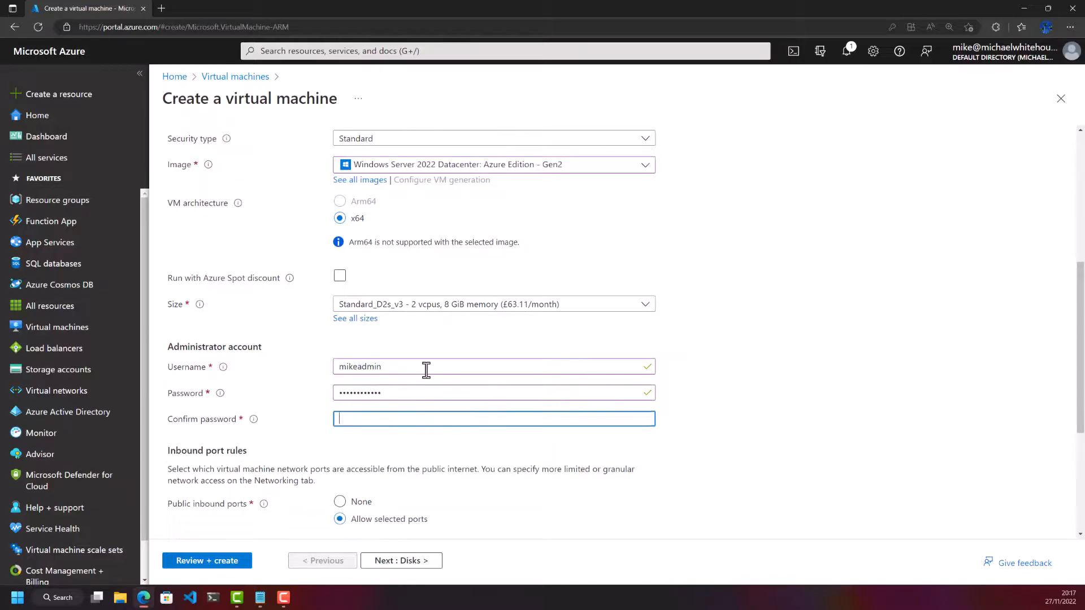
type("•••••")
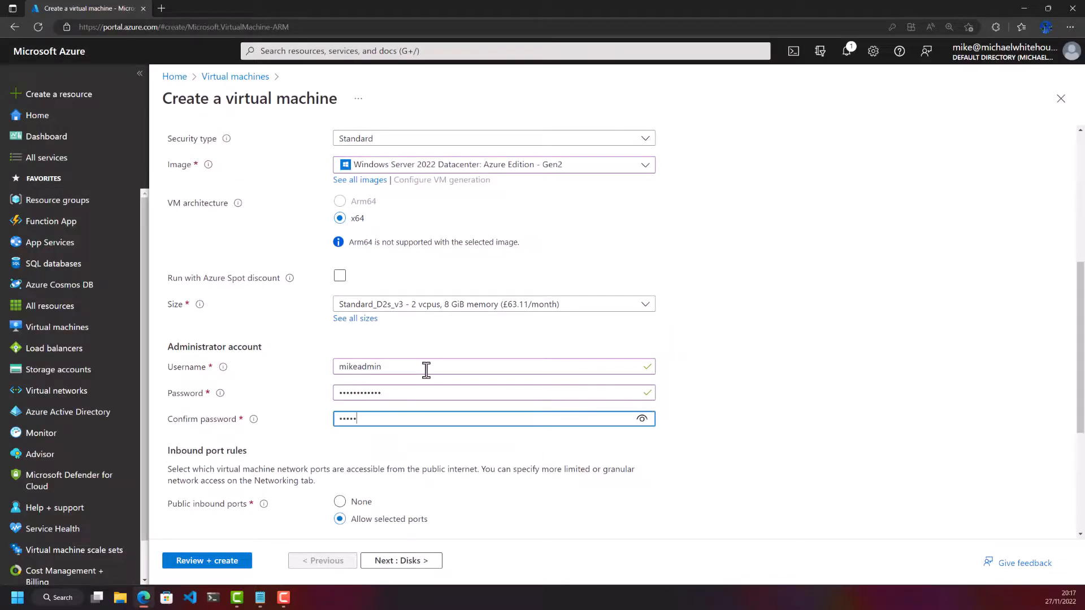
type("••••••••")
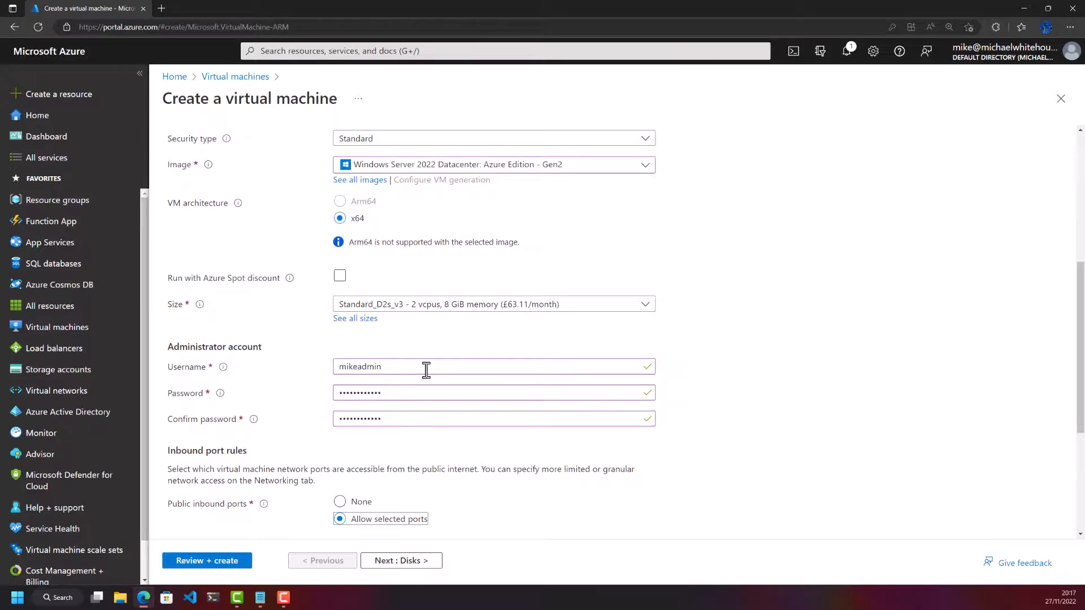
scroll("down", 3)
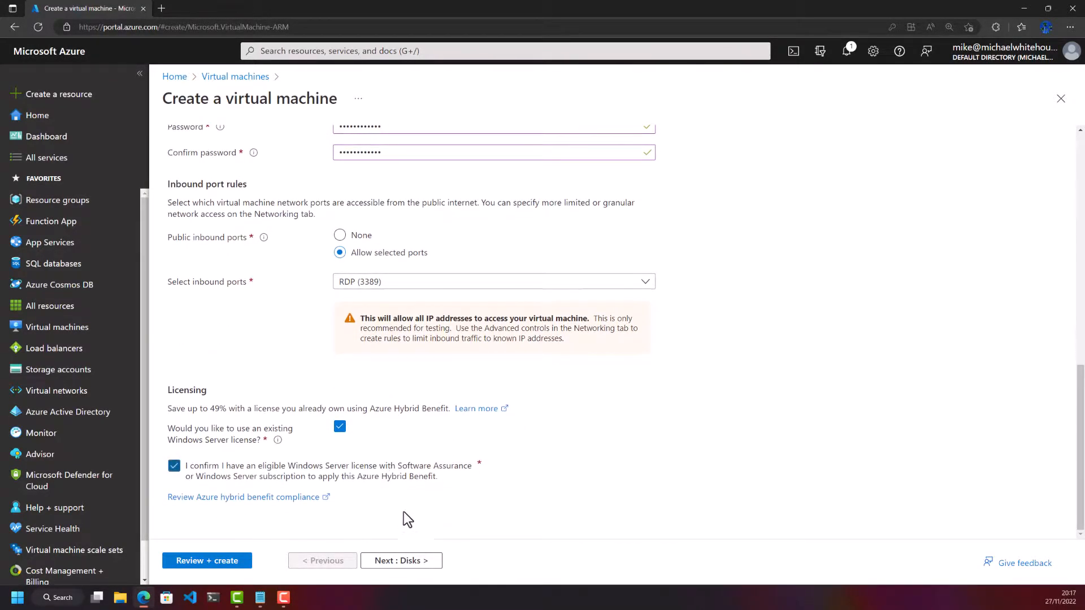
Advance to the monitoring settings and disable boot diagnostics
left_click(400, 561)
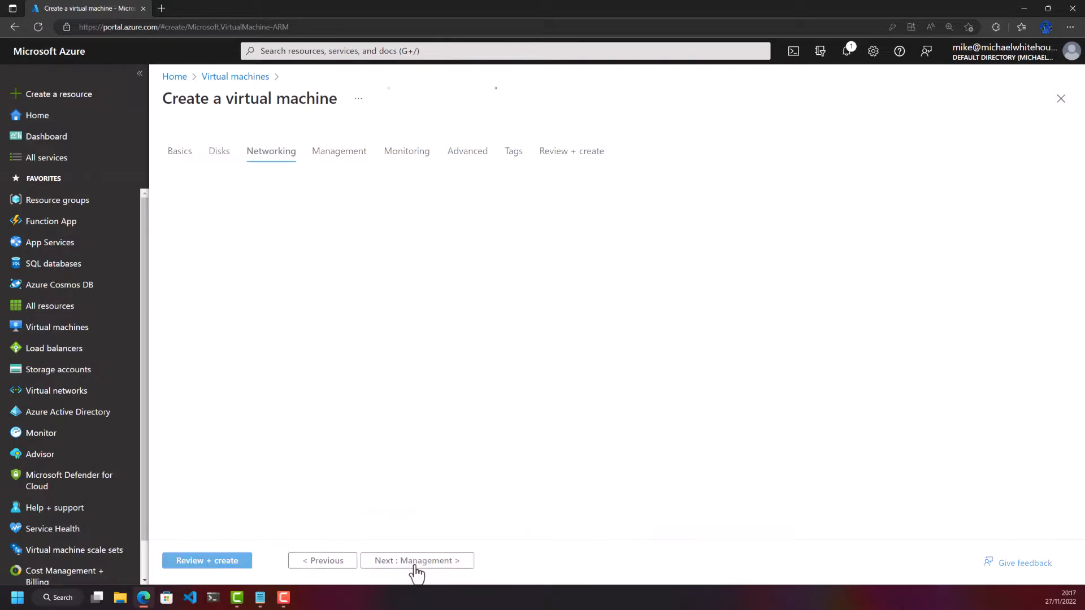
left_click(416, 561)
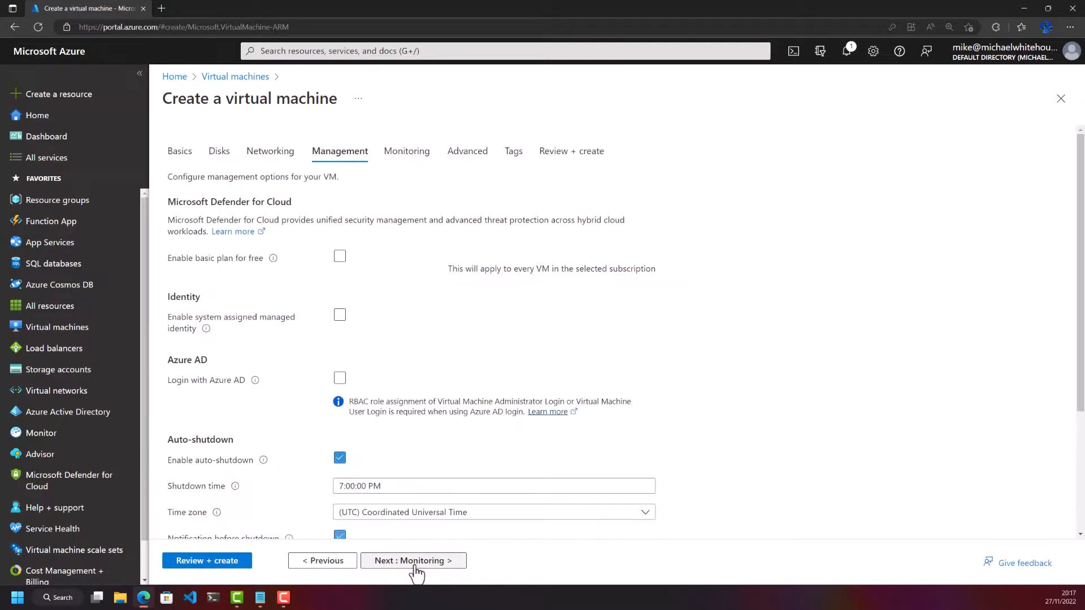
left_click(413, 561)
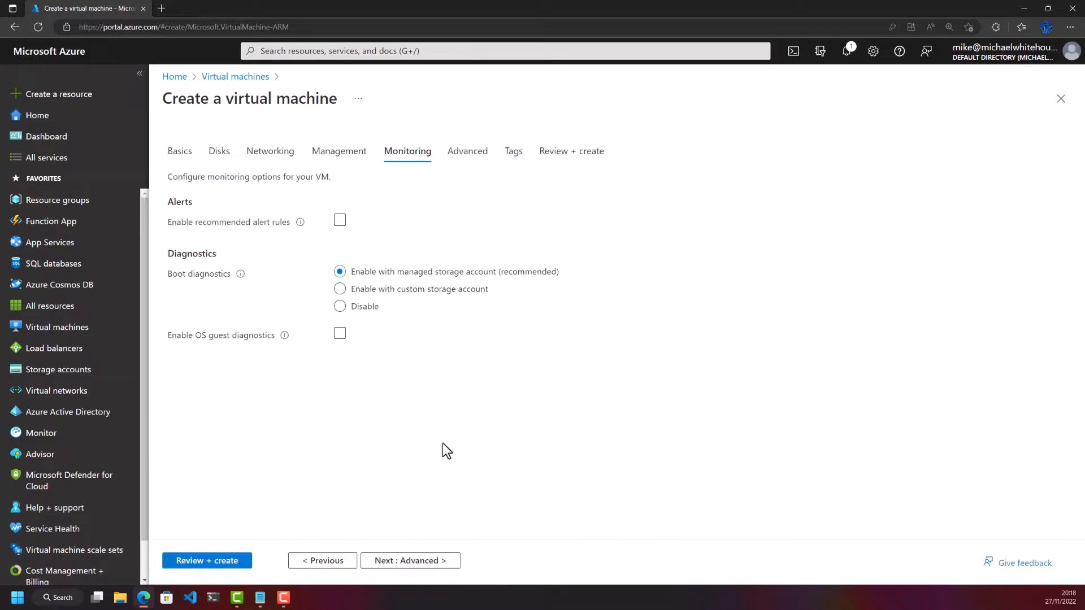
left_click(339, 306)
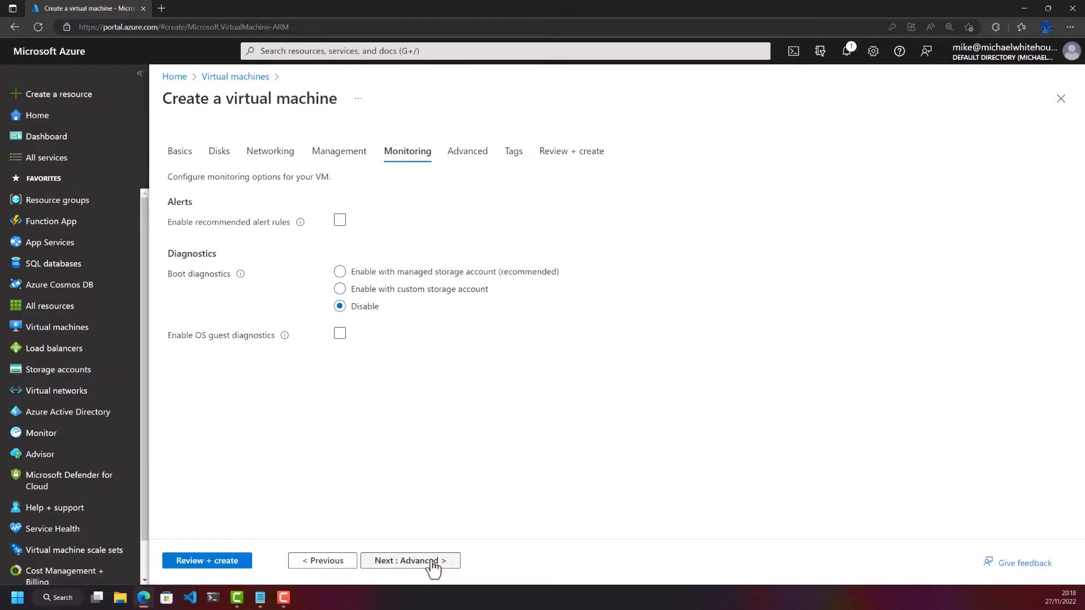
Pass Review + create validation, create the azuretips VM, and return Home
left_click(410, 561)
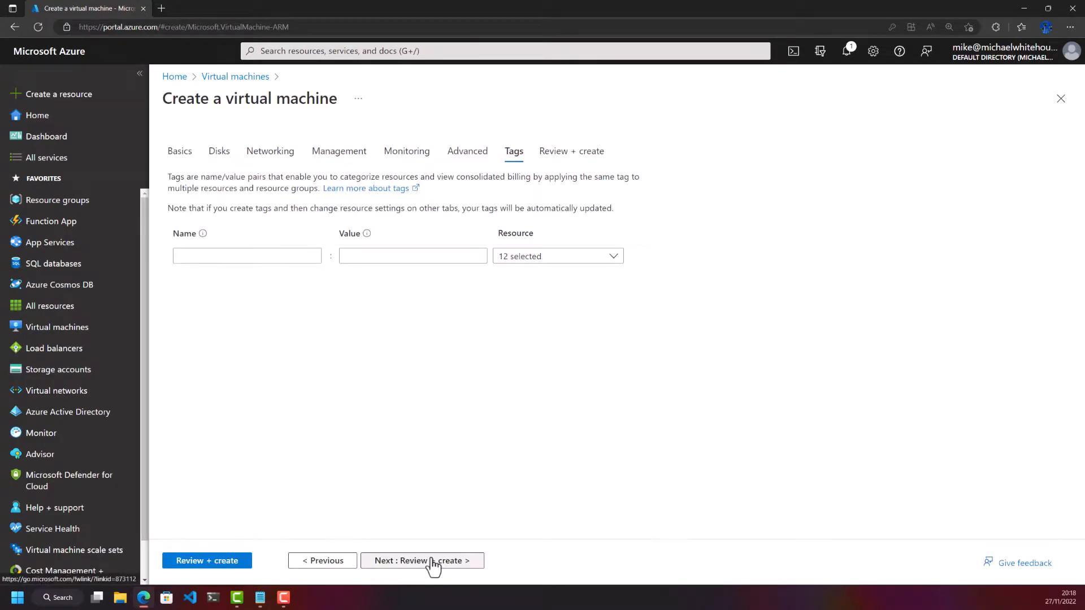
left_click(422, 560)
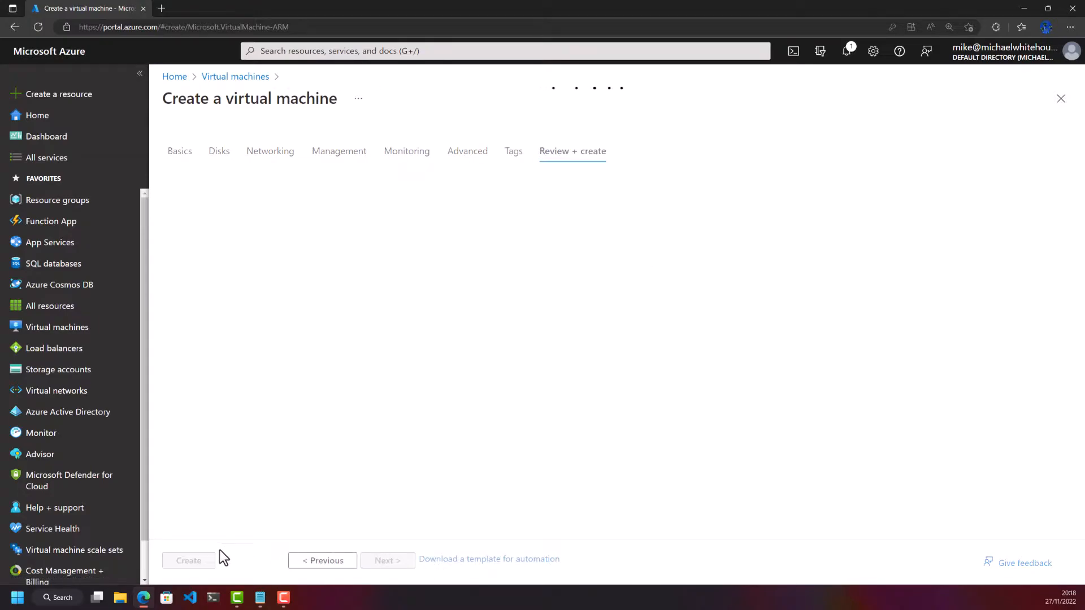
left_click(189, 561)
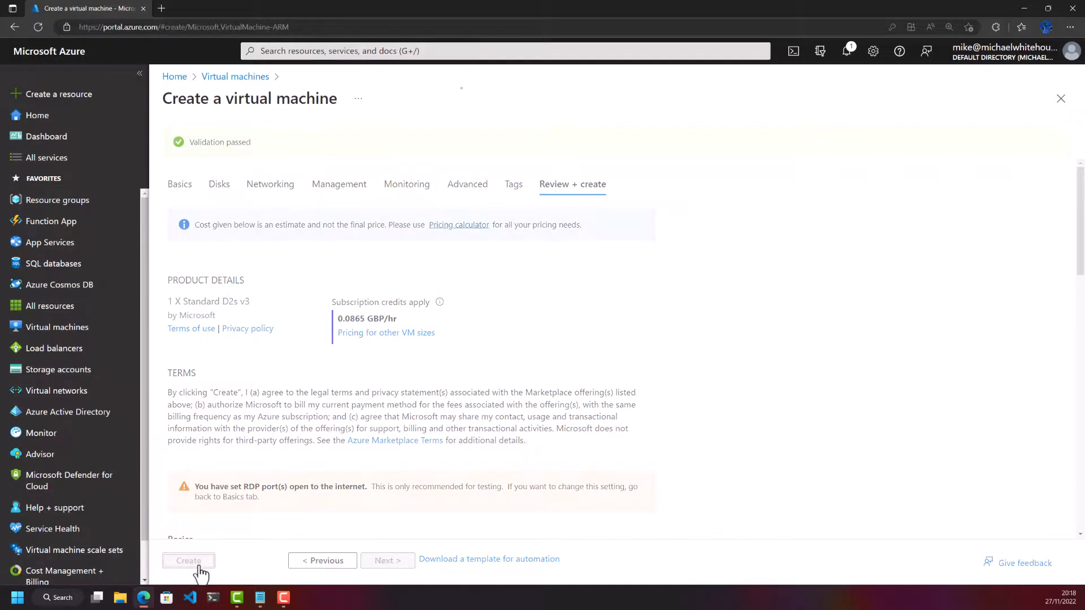
left_click(189, 560)
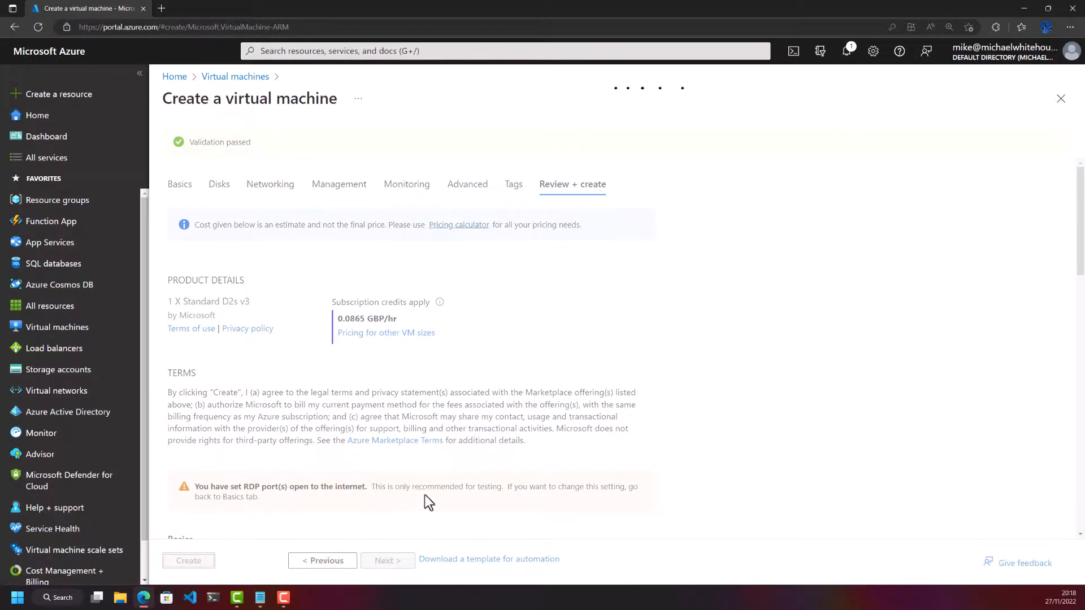
left_click(174, 76)
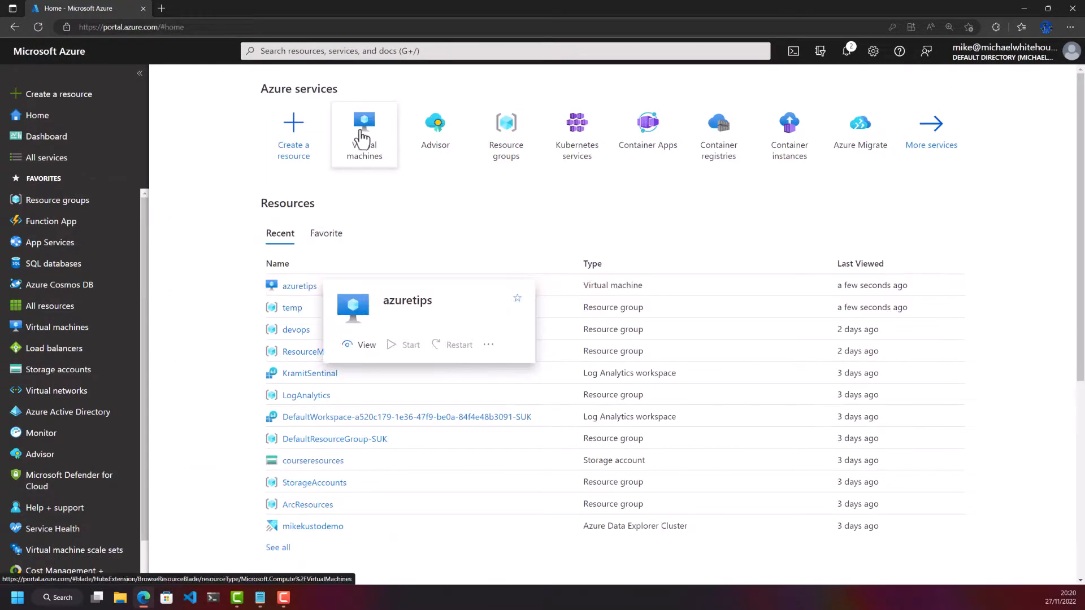
Open the azuretips VM from the Virtual machines list
left_click(364, 135)
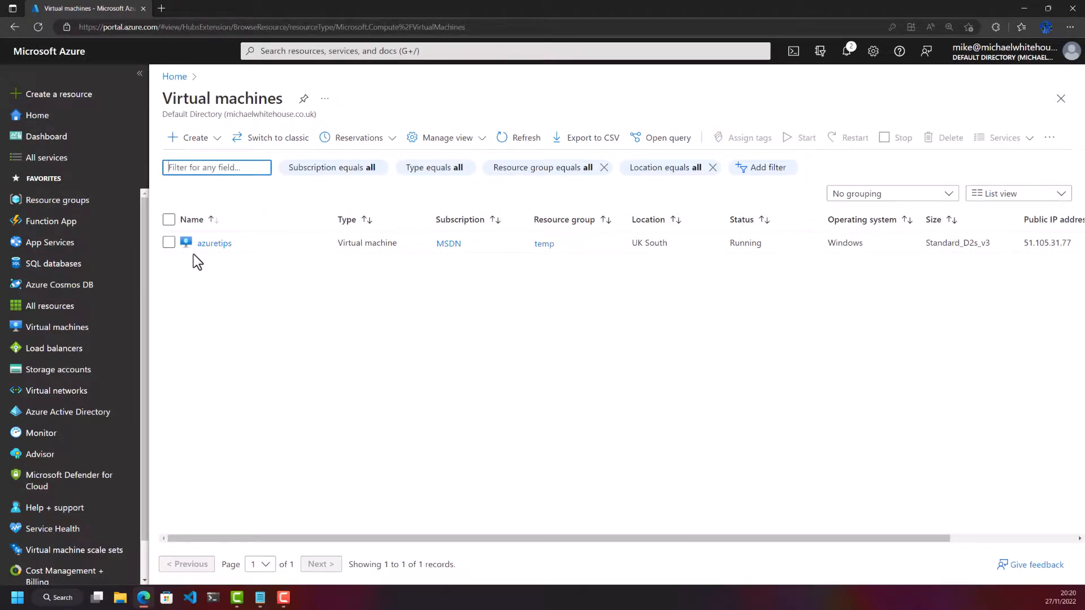
left_click(214, 243)
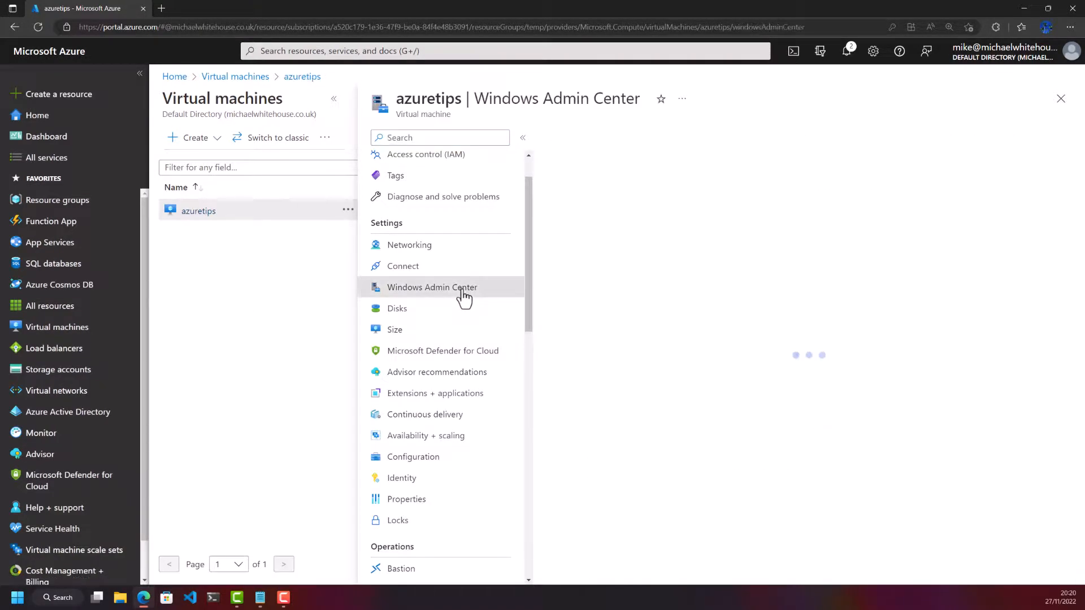
Install Windows Admin Center on azuretips, opening inbound port 6516 and allowing outbound access
left_click(432, 287)
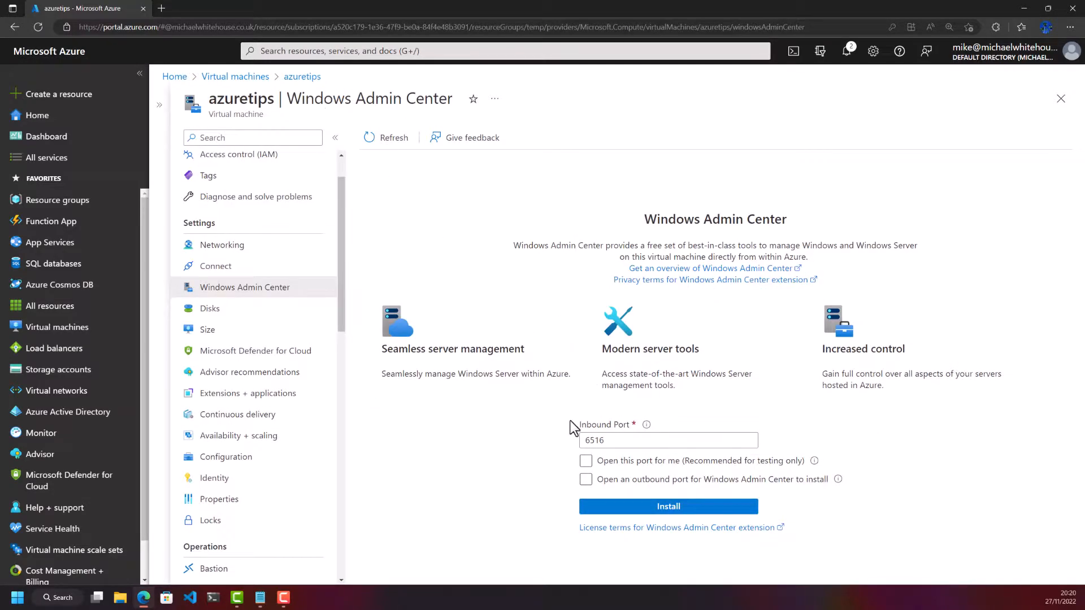
left_click(586, 479)
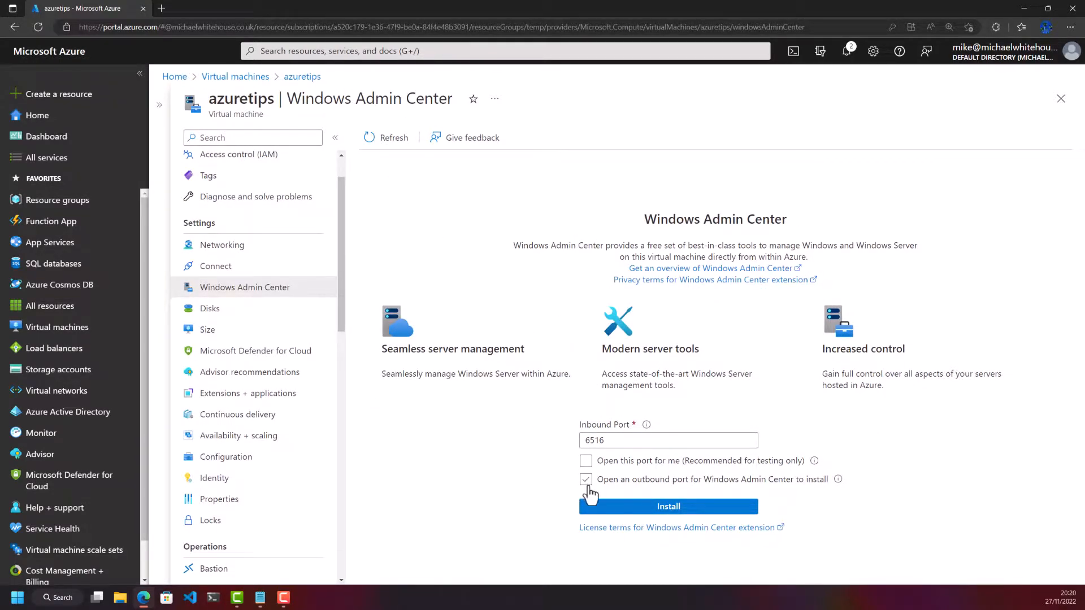
left_click(586, 478)
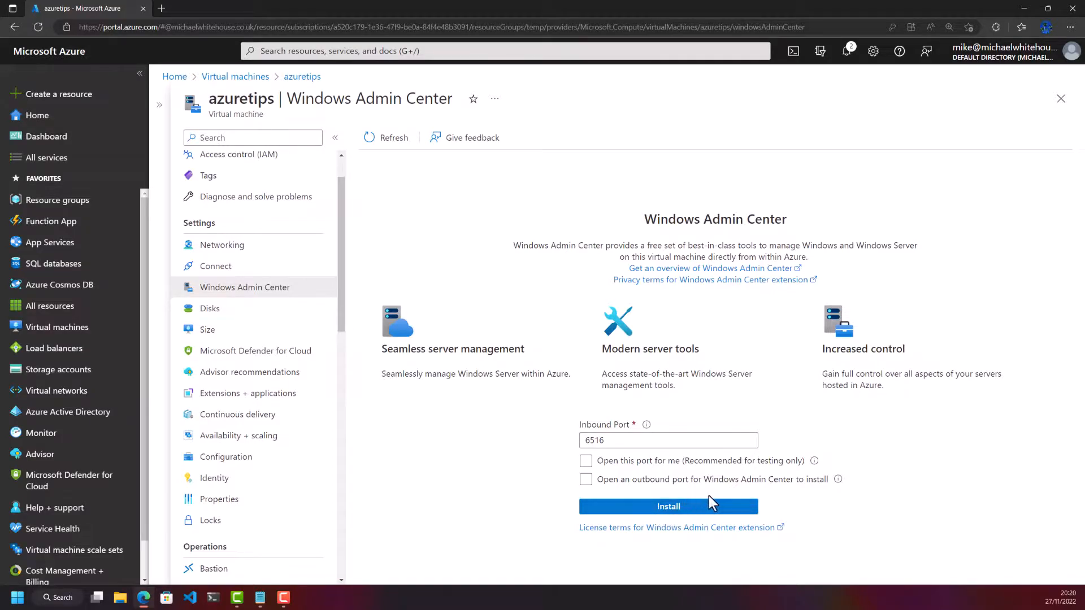
left_click(586, 479)
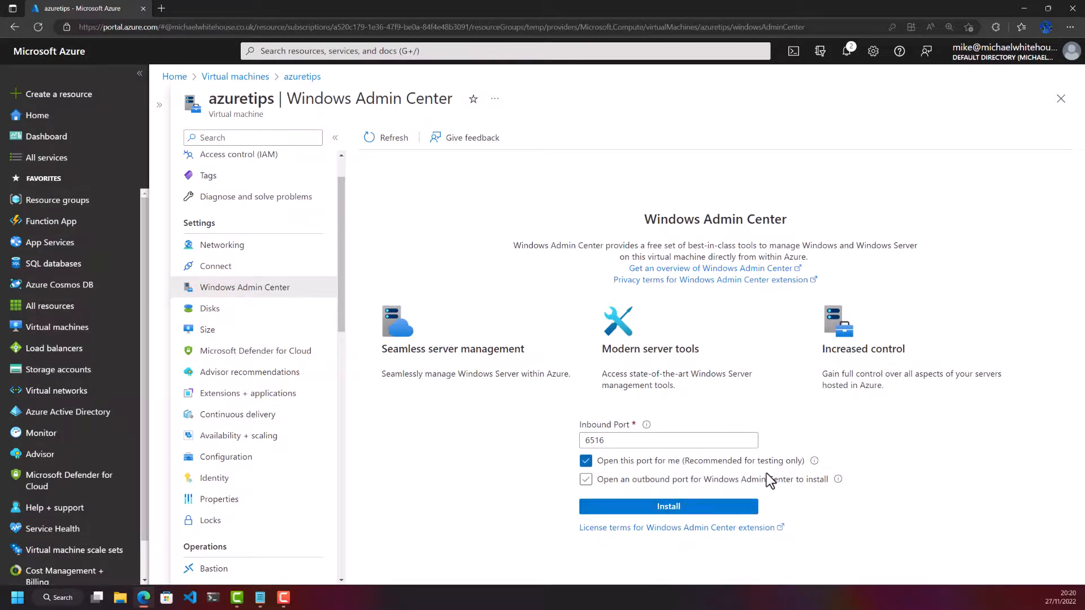
mouse_move(813, 462)
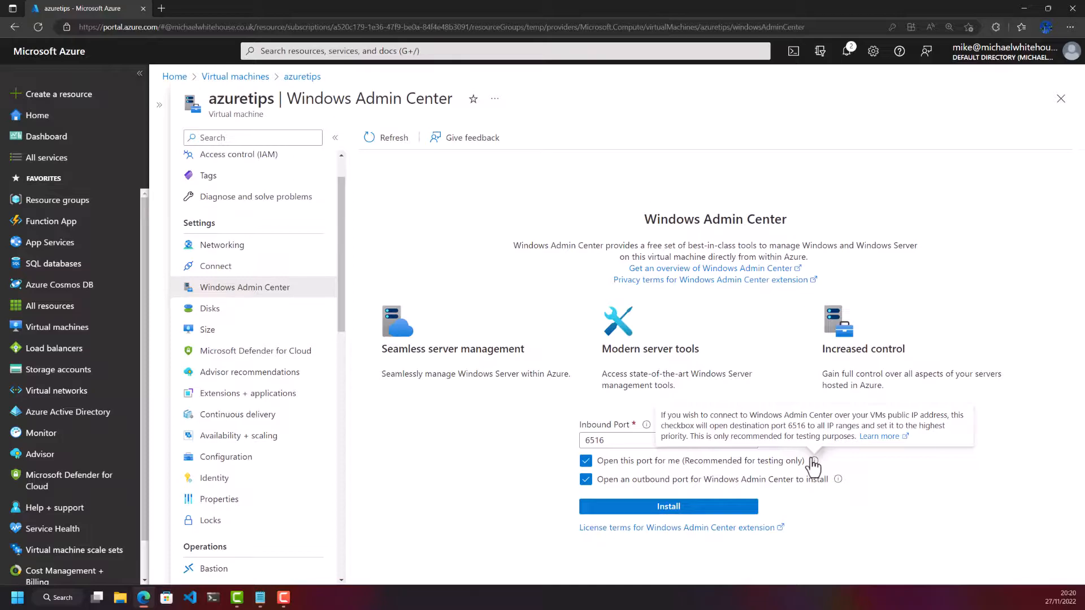
mouse_move(802, 465)
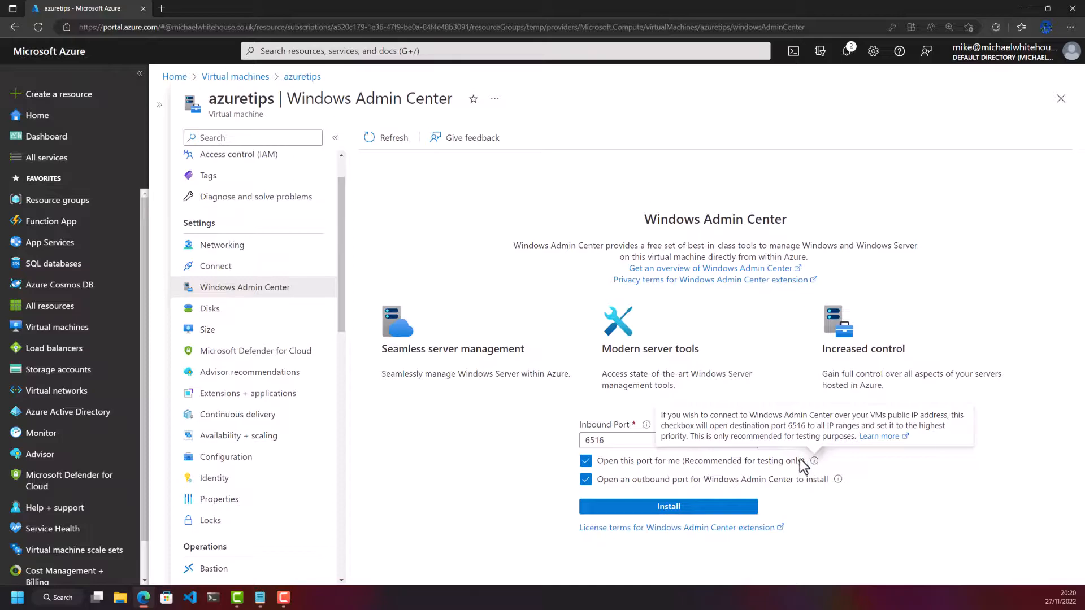
left_click(667, 507)
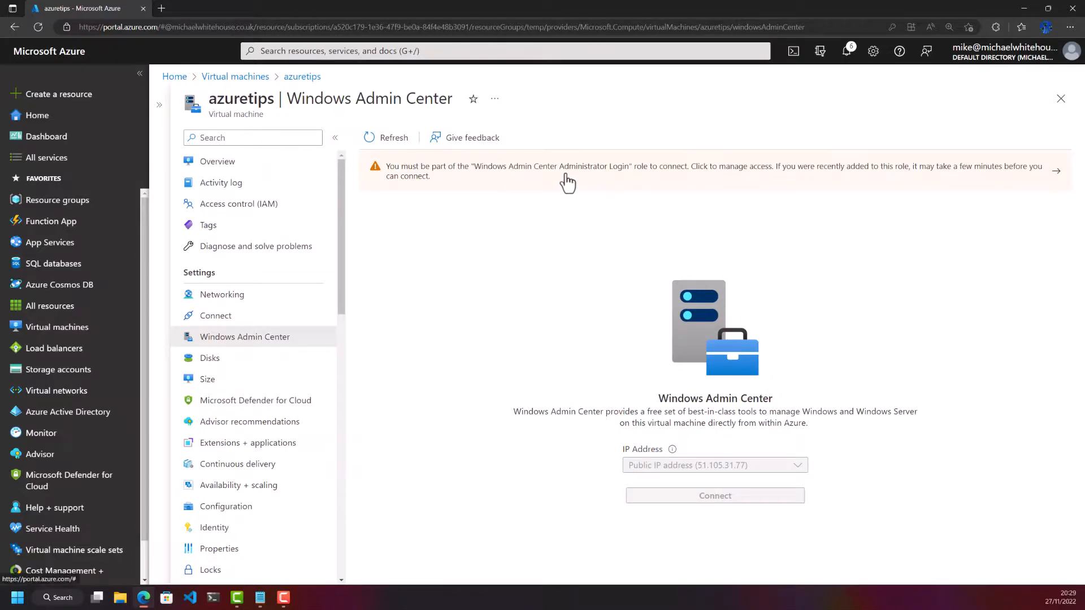
mouse_move(563, 196)
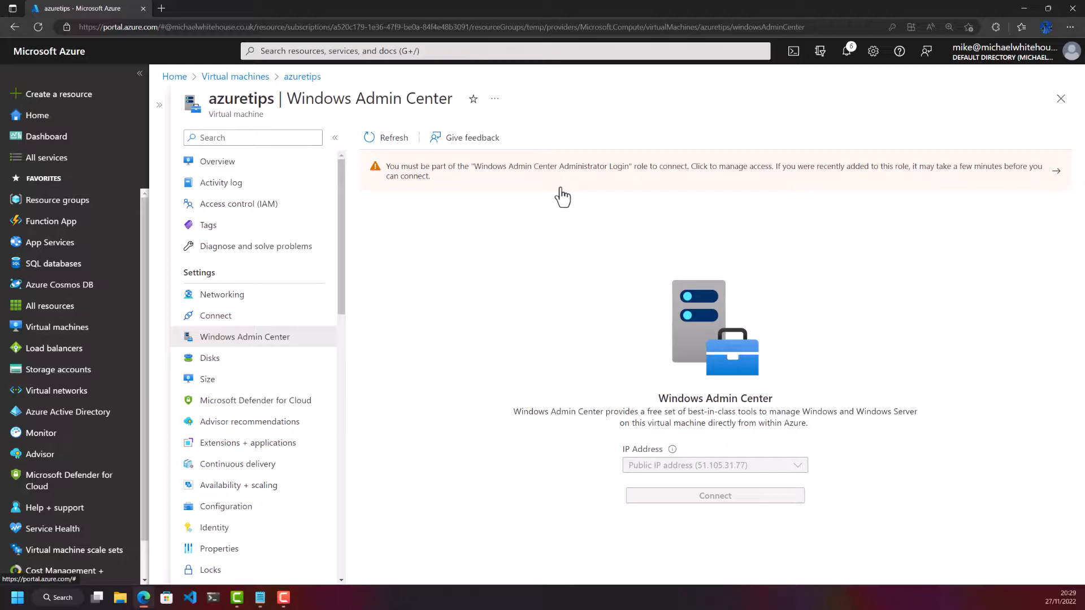
left_click(238, 203)
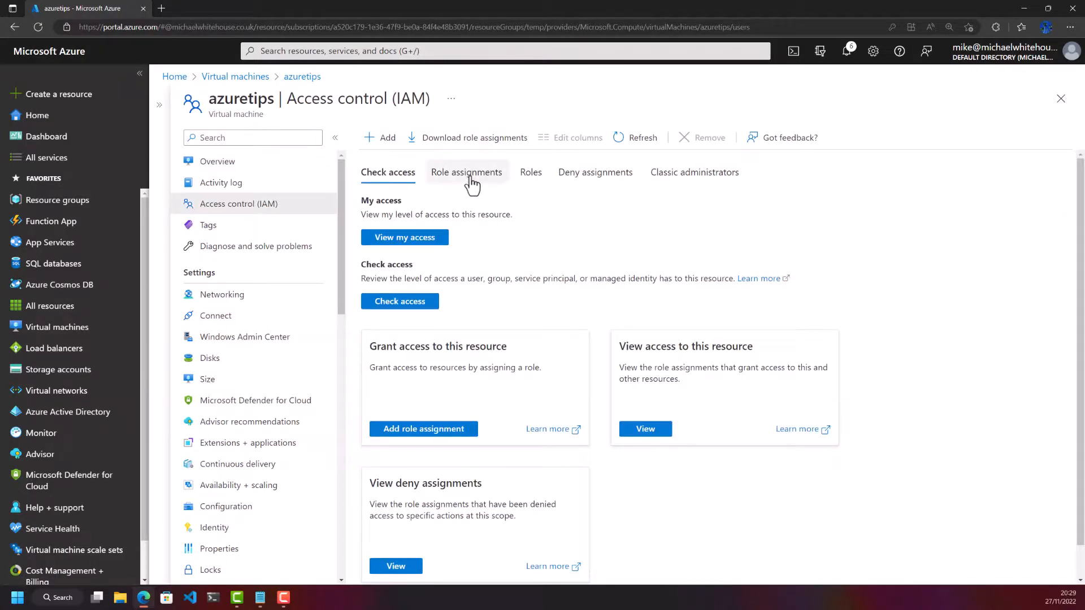
Filter IAM roles for 'win' and view the Windows Admin Center Administrator Login role's assignments
left_click(466, 172)
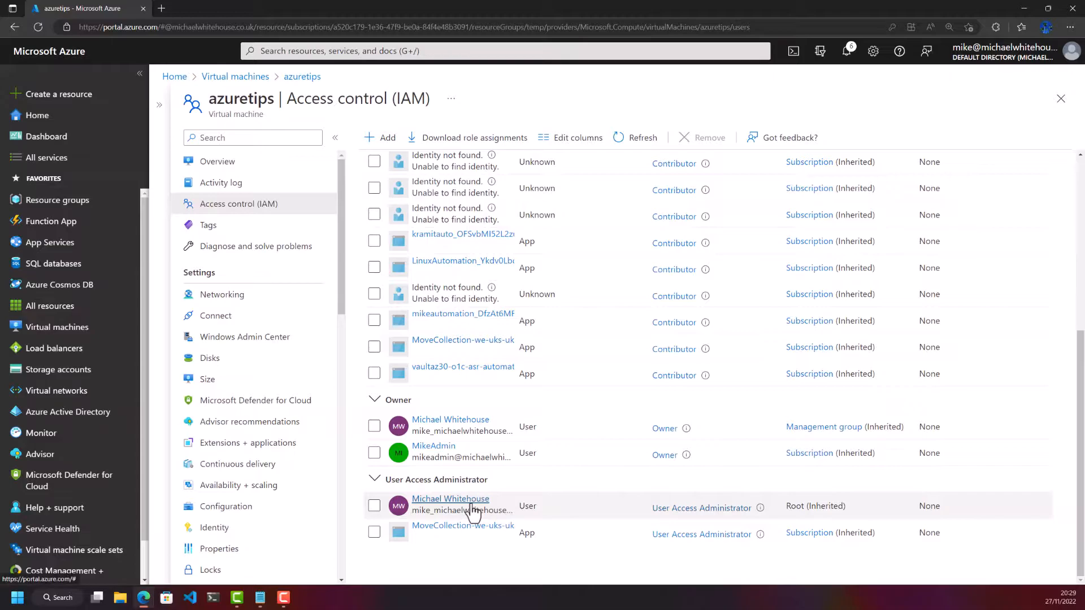
scroll("down", 3)
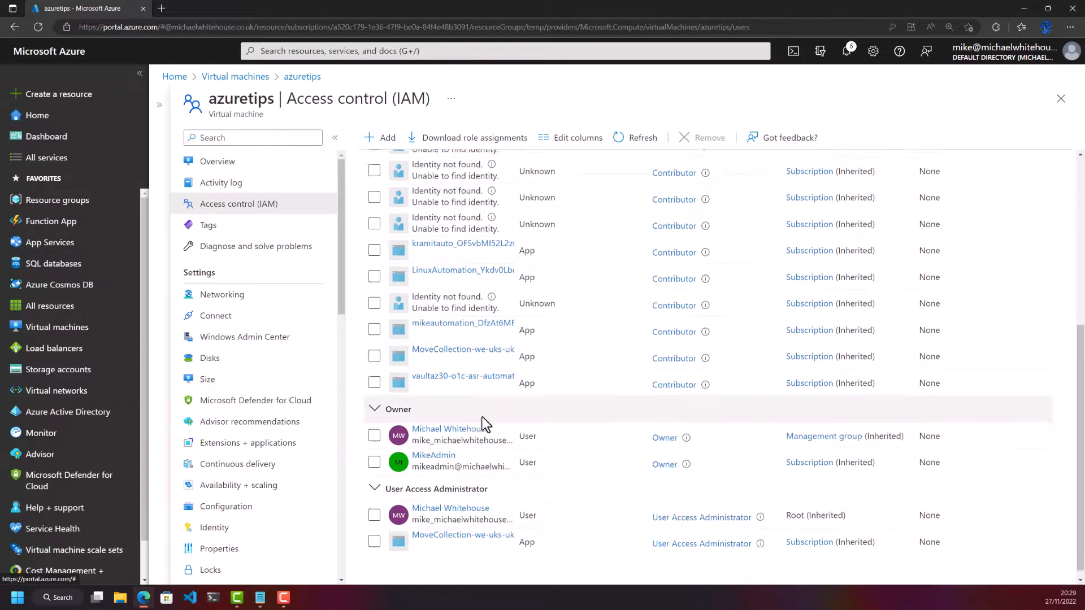
left_click(531, 172)
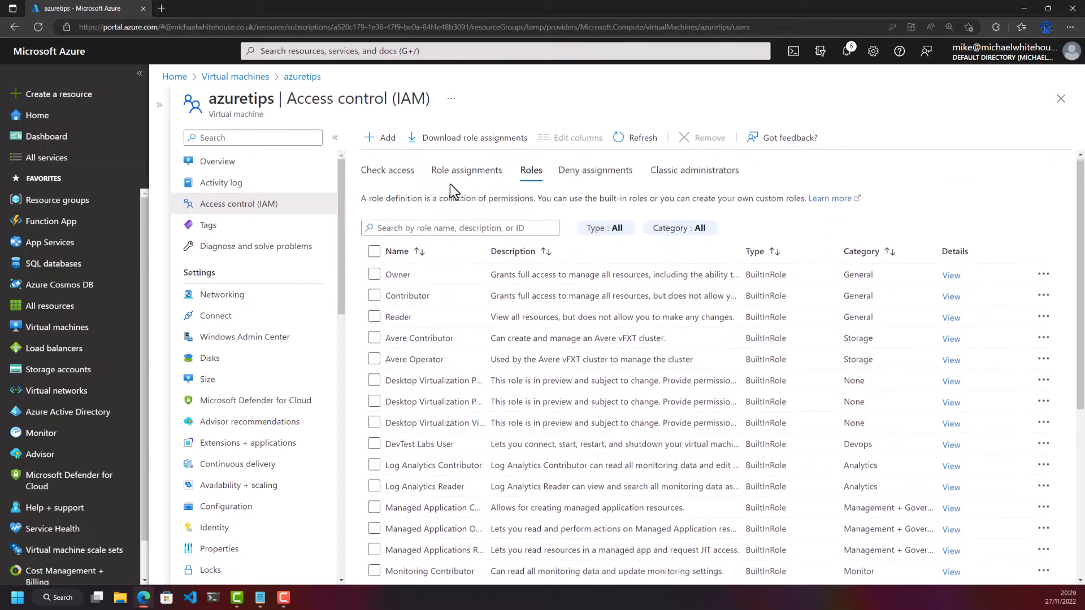
type("w")
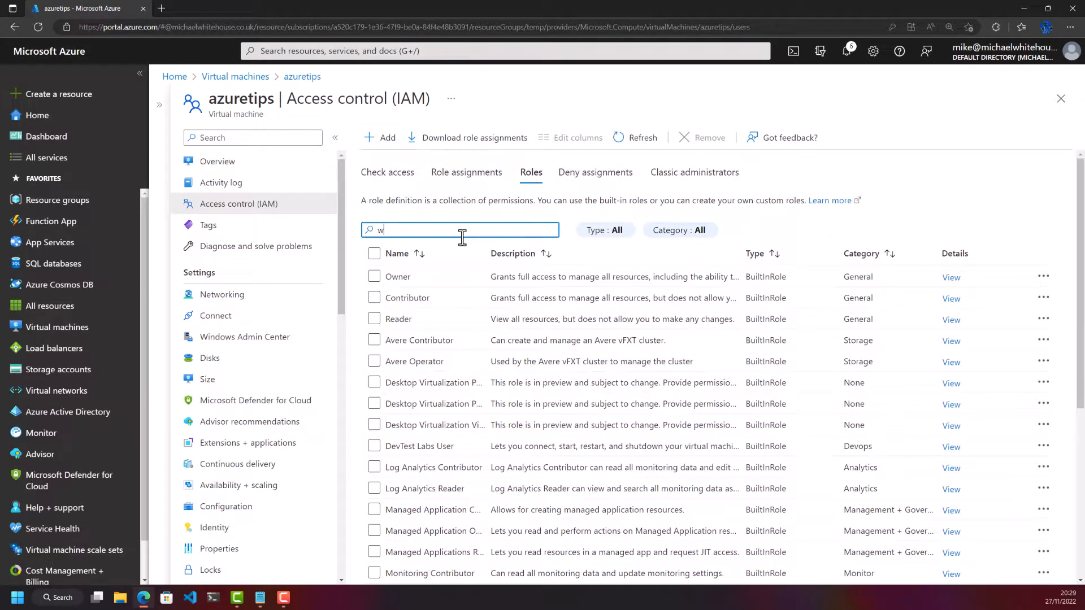
type("in")
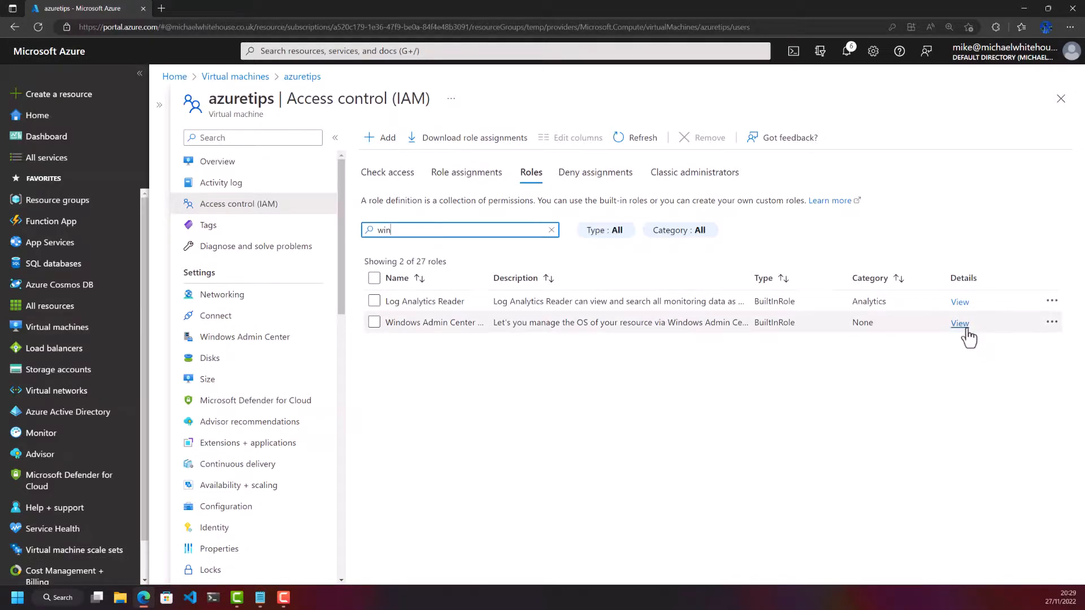
left_click(959, 323)
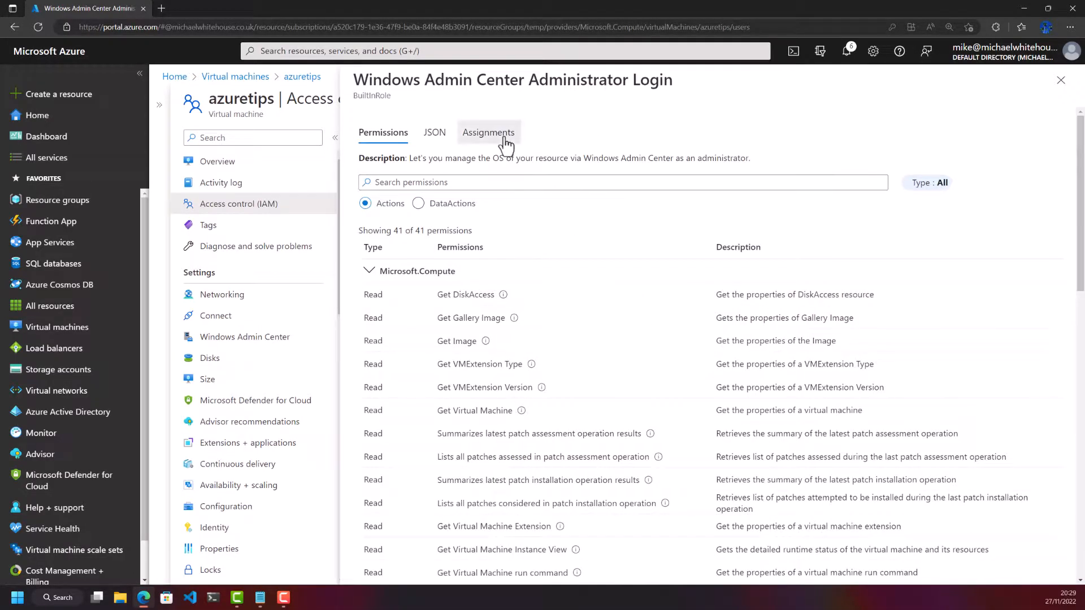
left_click(488, 132)
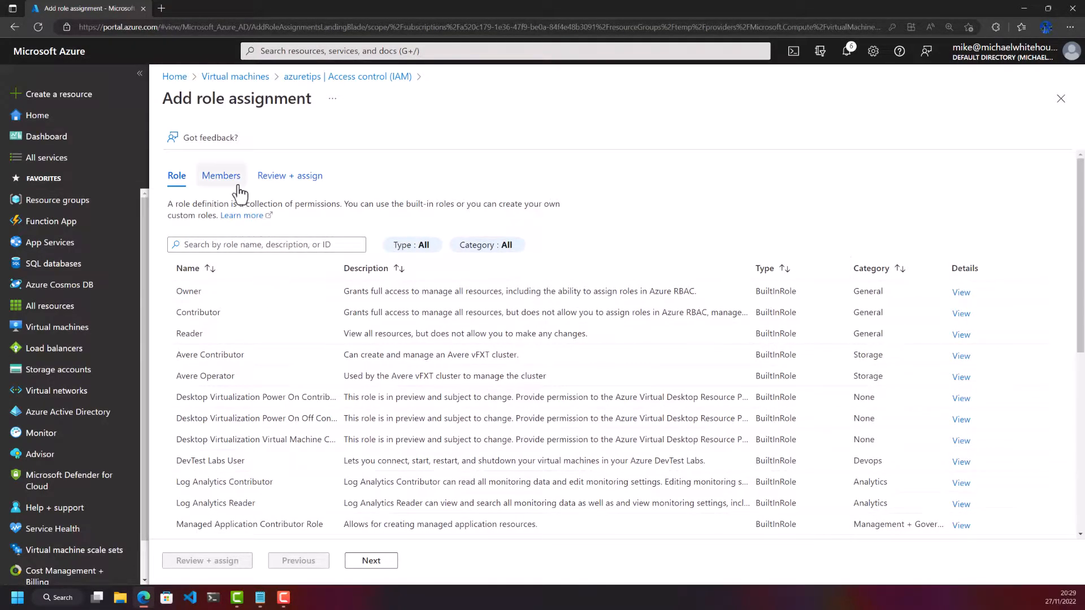
left_click(221, 175)
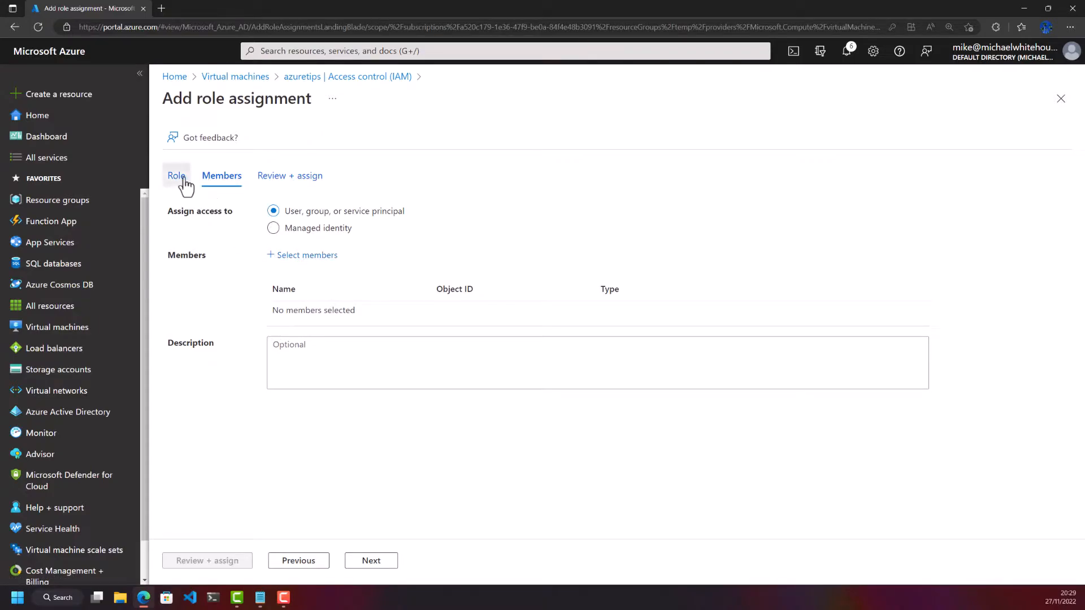
left_click(176, 175)
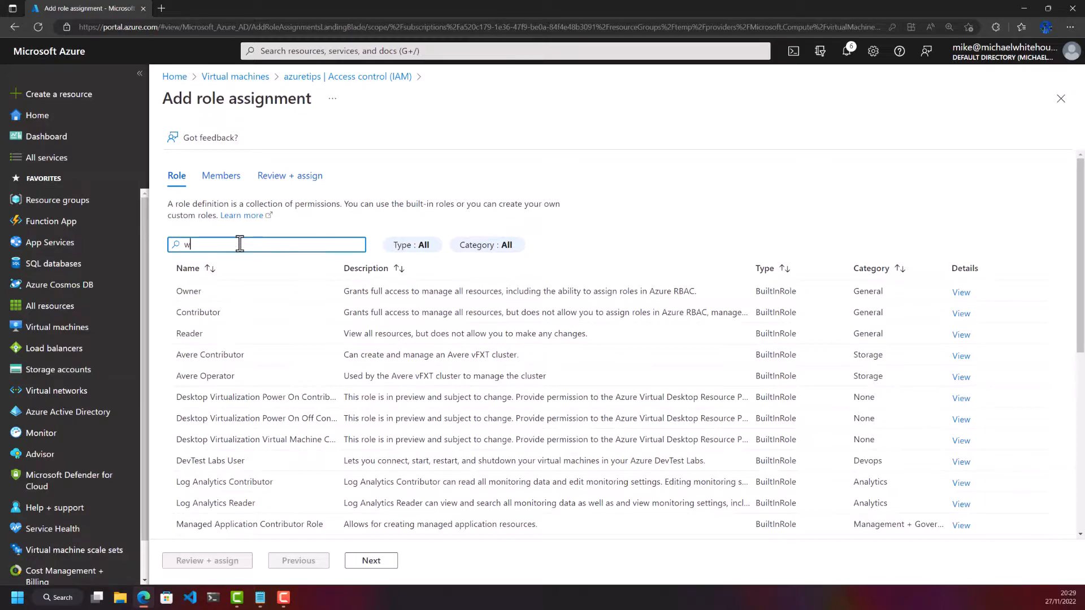
type("in")
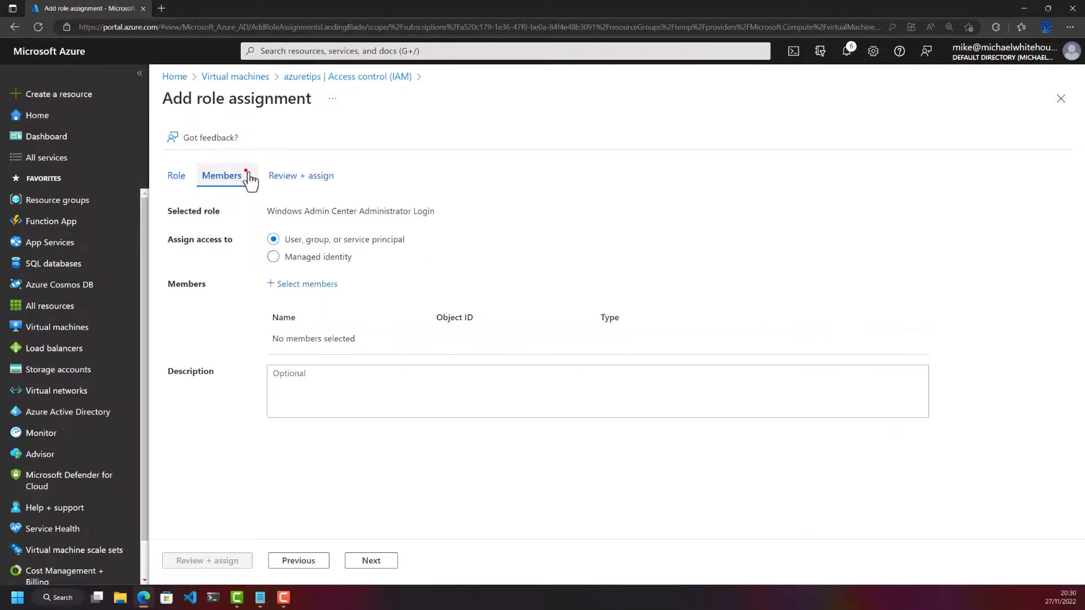
left_click(306, 283)
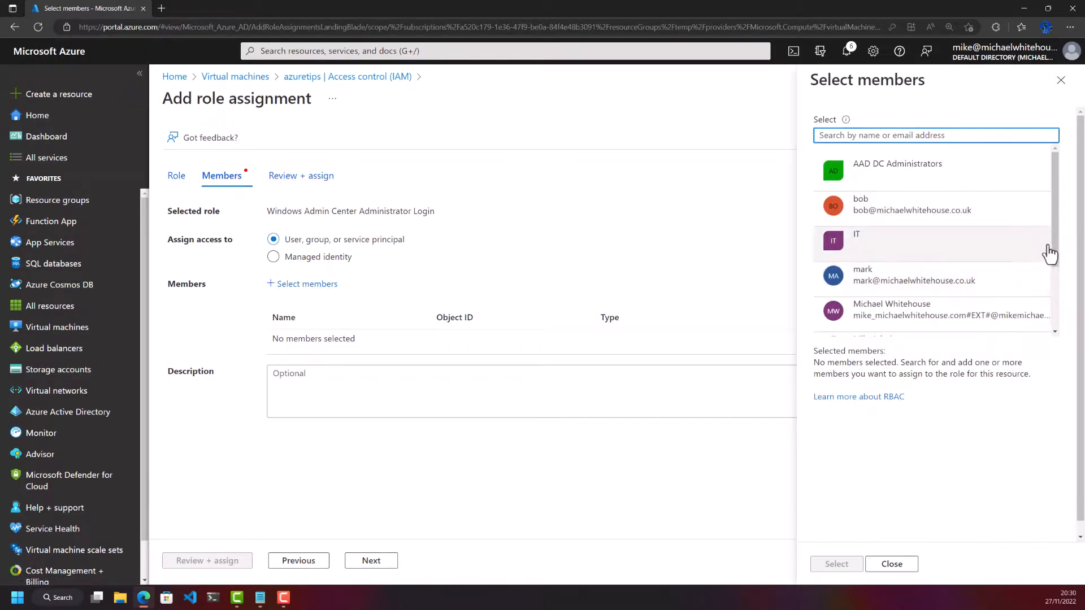
scroll("down", 3)
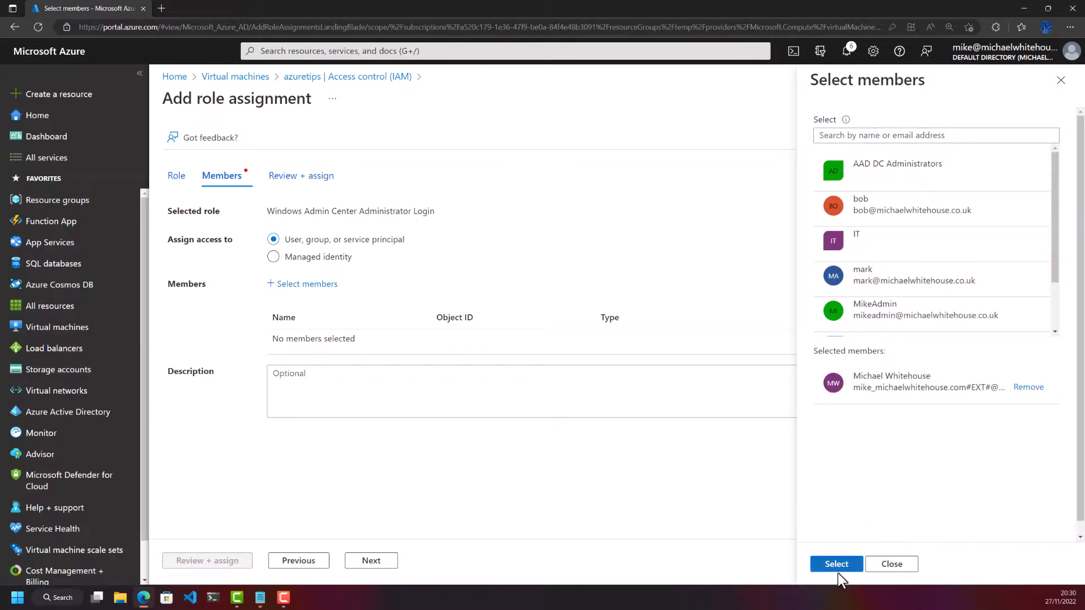
left_click(836, 563)
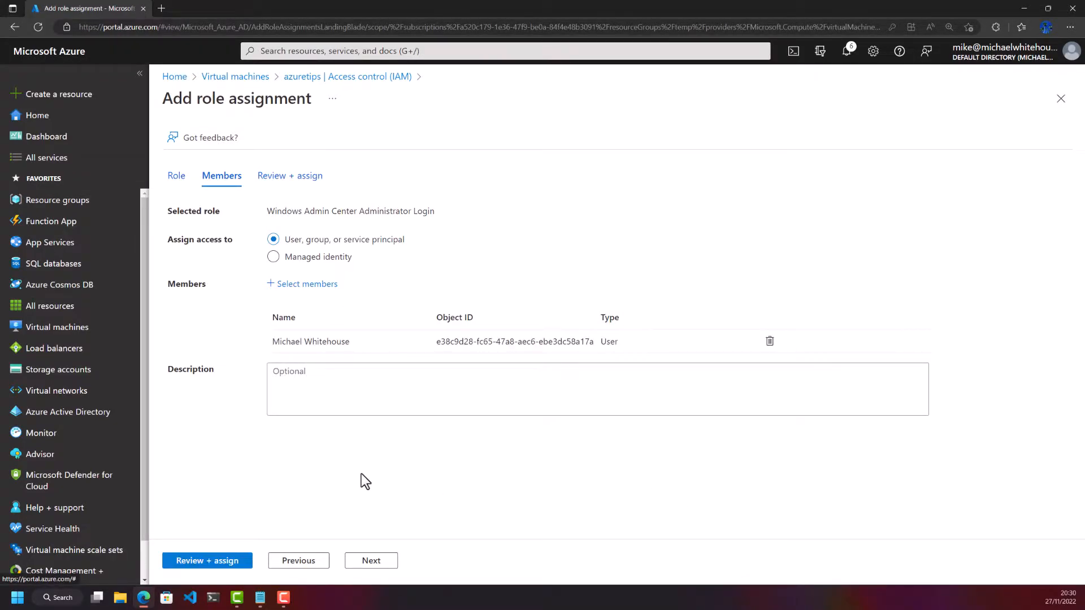
left_click(206, 560)
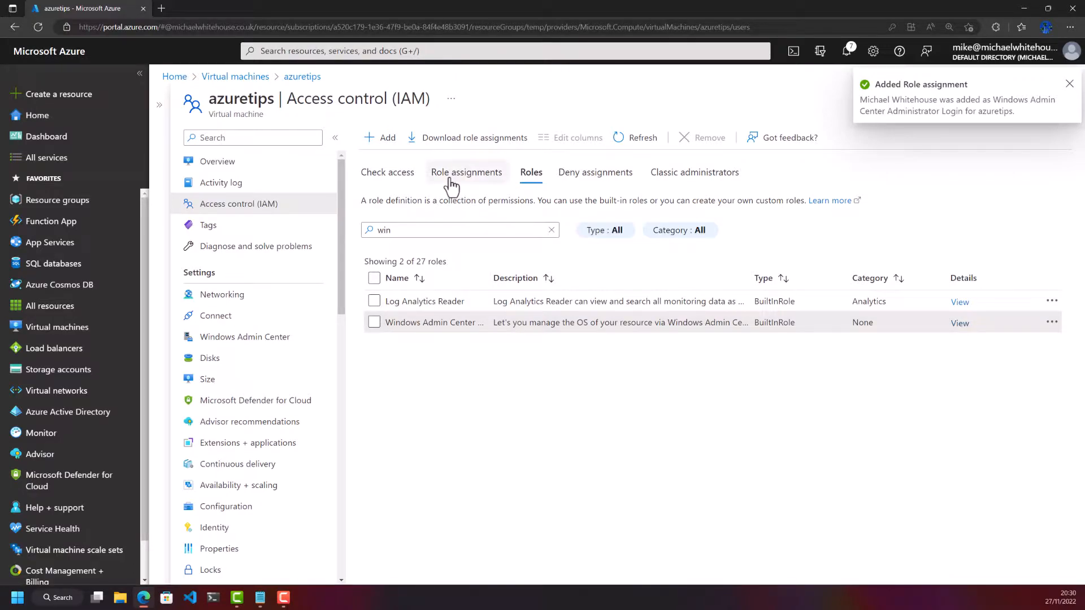
Verify the new Admin Center login under Role assignments, then return to Windows Admin Center
left_click(466, 172)
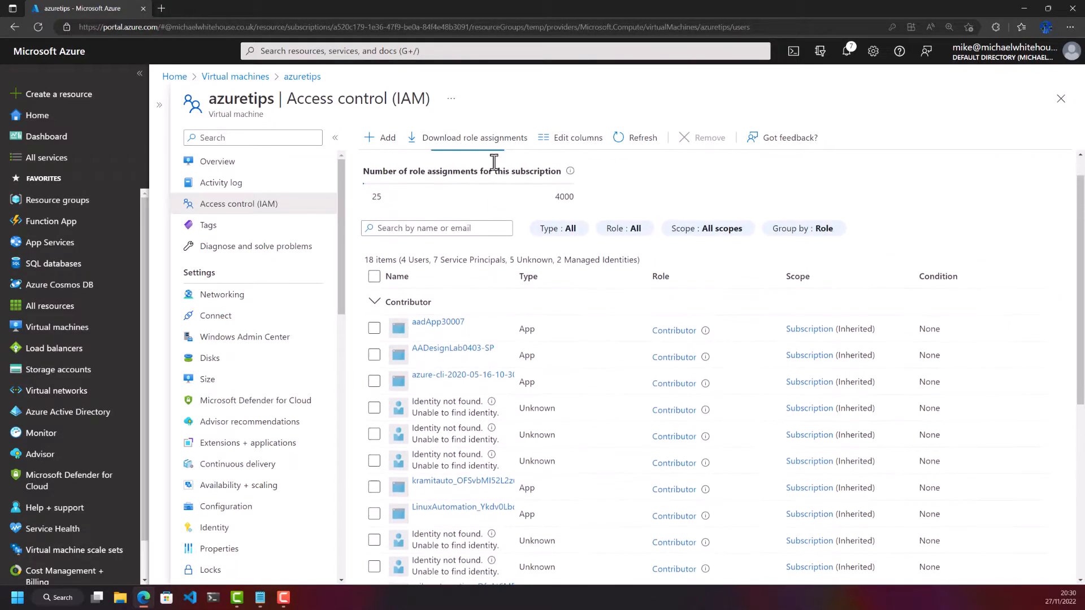
scroll("down", 3)
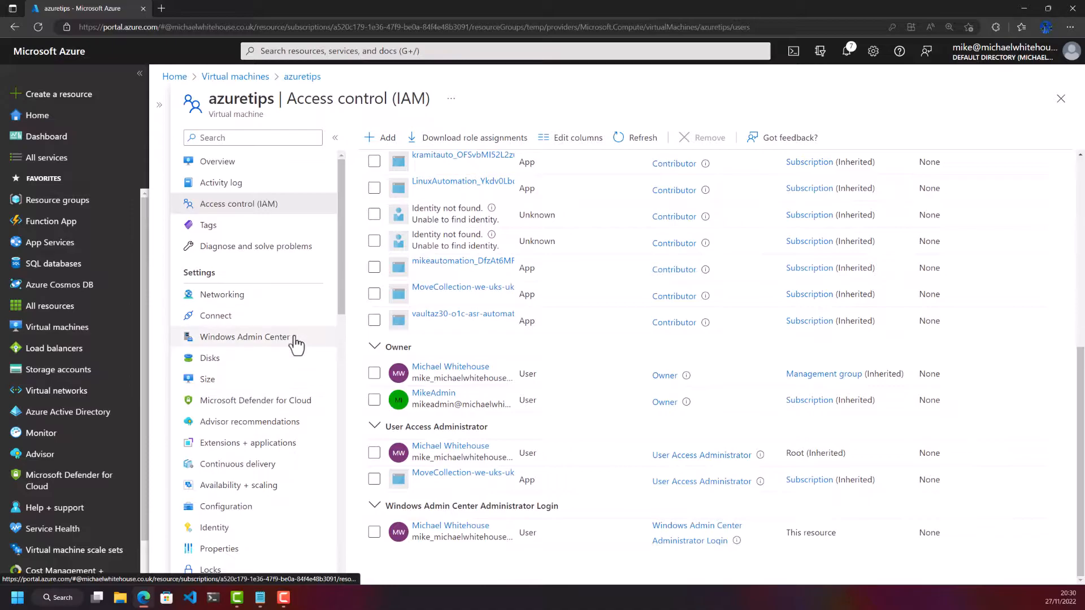
left_click(245, 337)
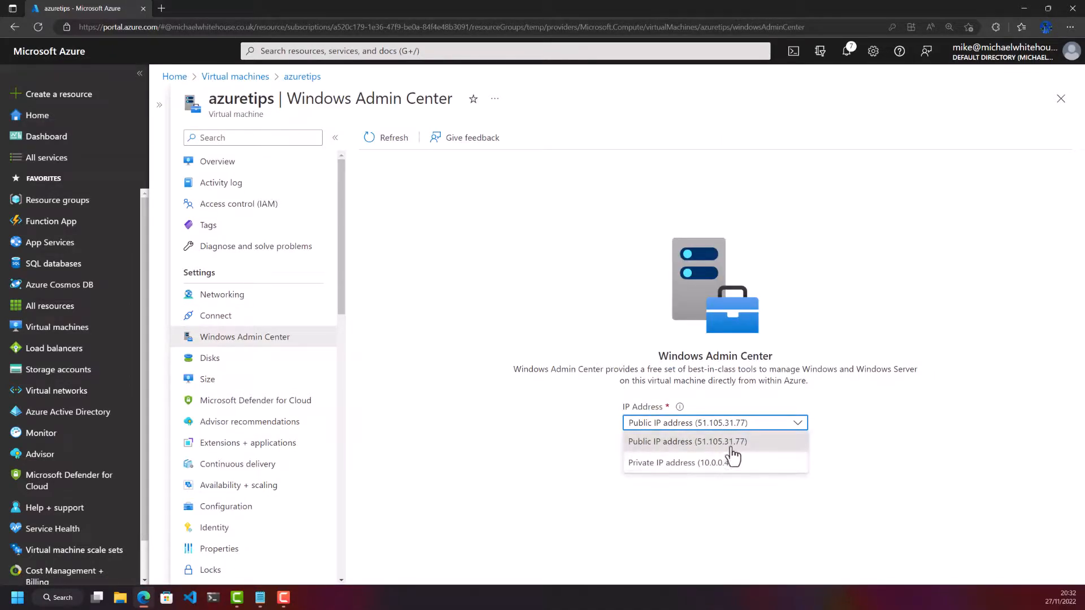
Connect to azuretips over its public IP and launch the Remote Desktop tool
left_click(685, 441)
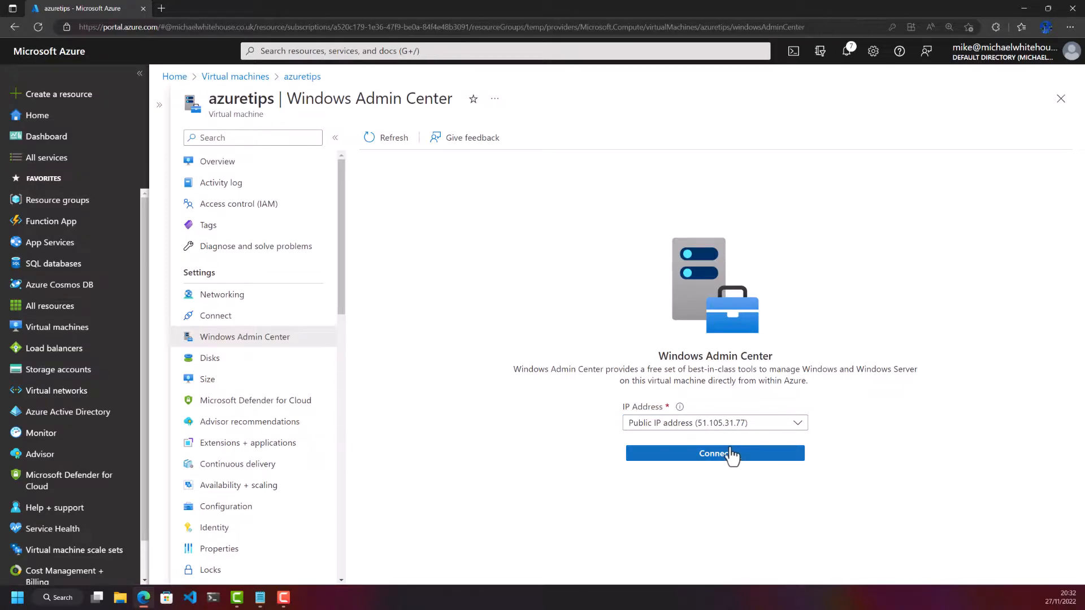
left_click(715, 453)
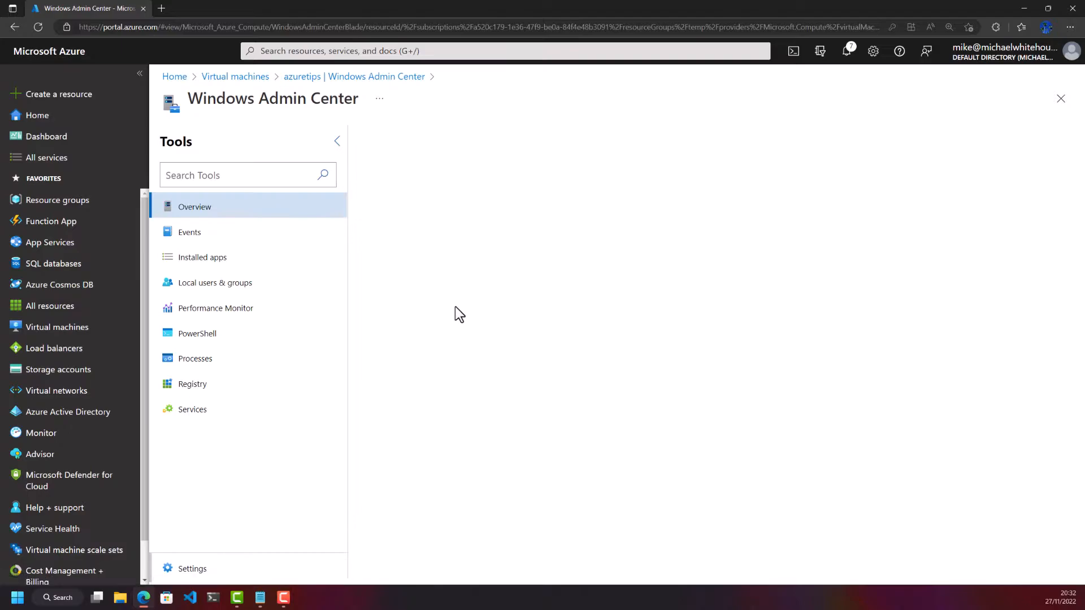
left_click(195, 206)
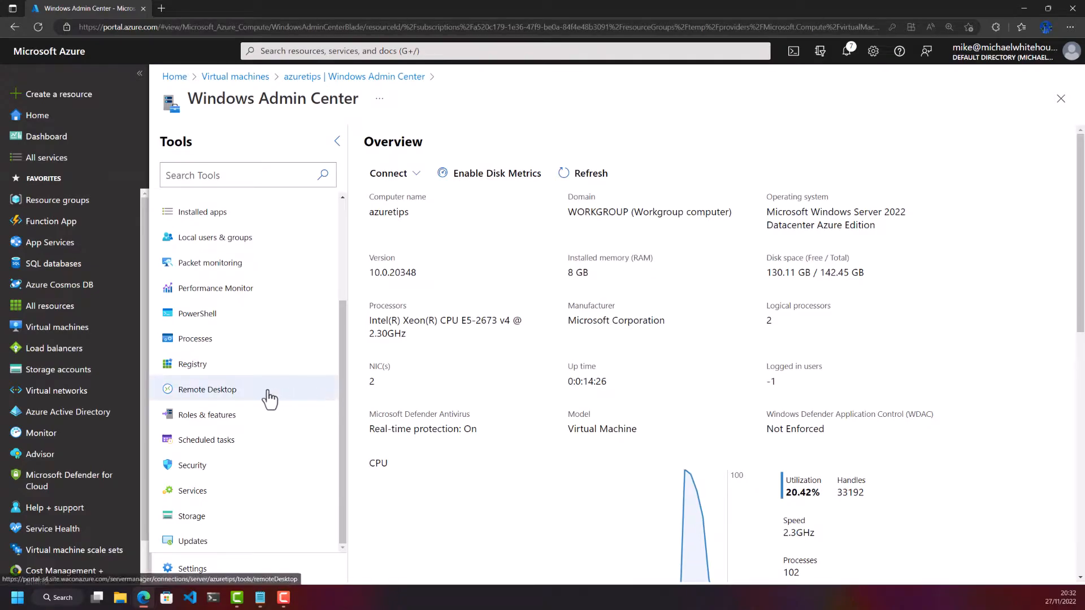
scroll("down", 3)
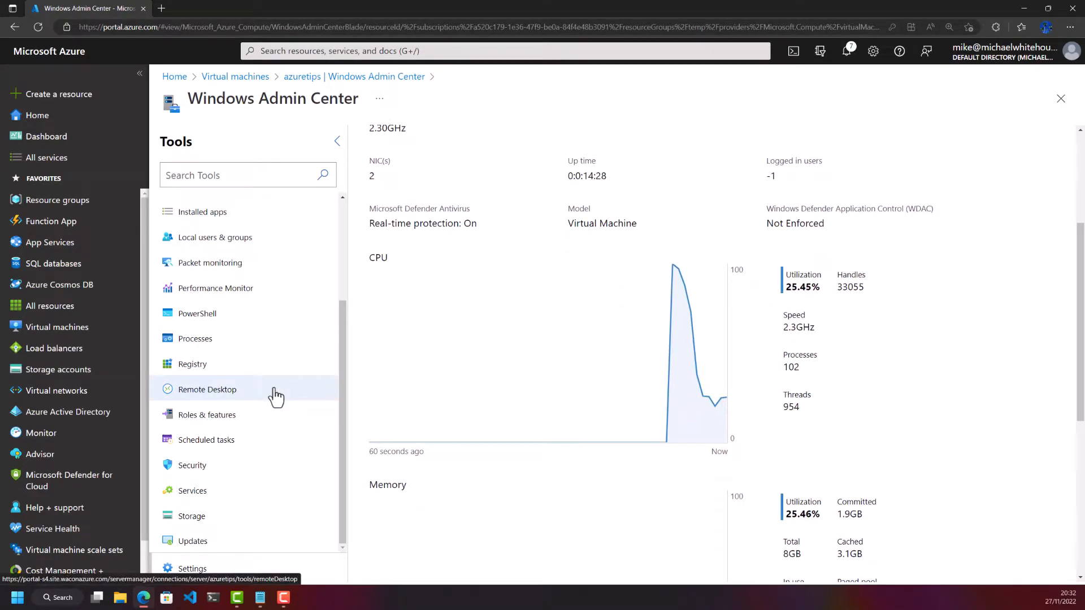
left_click(206, 388)
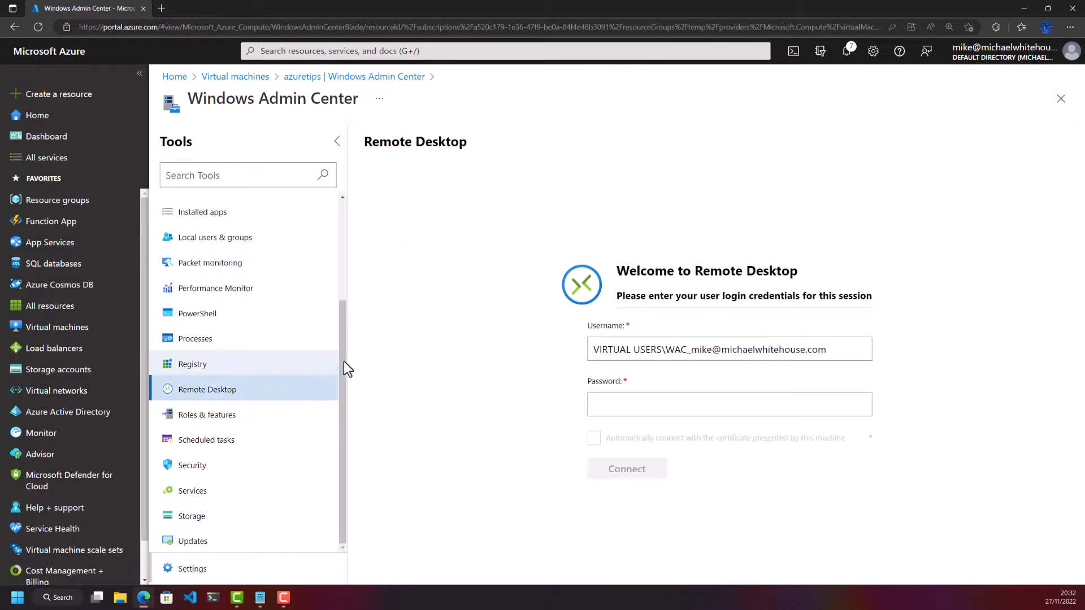
Connect by Remote Desktop to azuretips as mikea and accept its certificate
triple_click(709, 348)
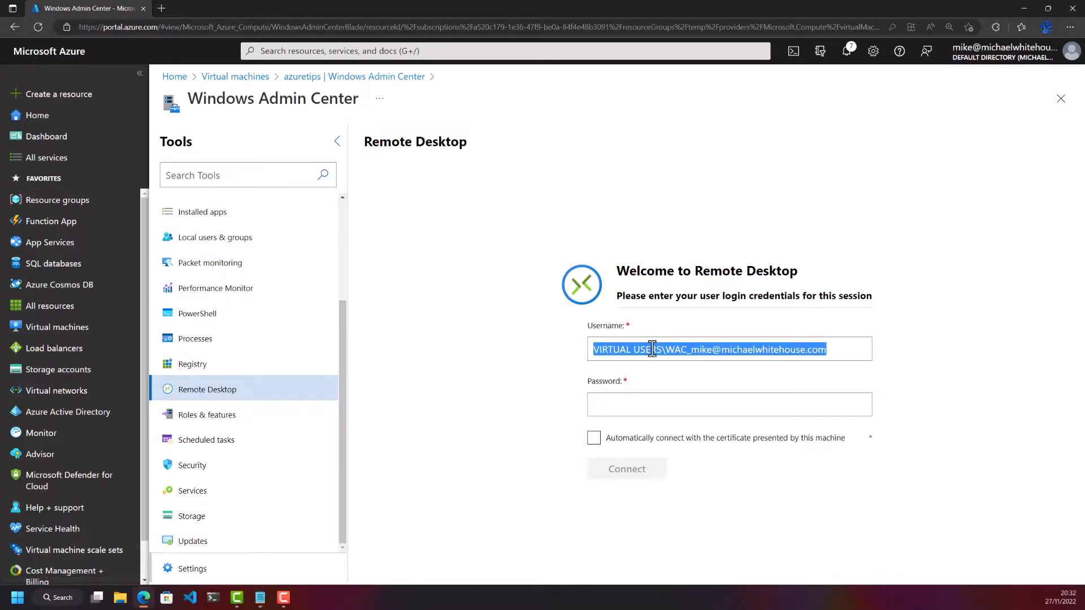
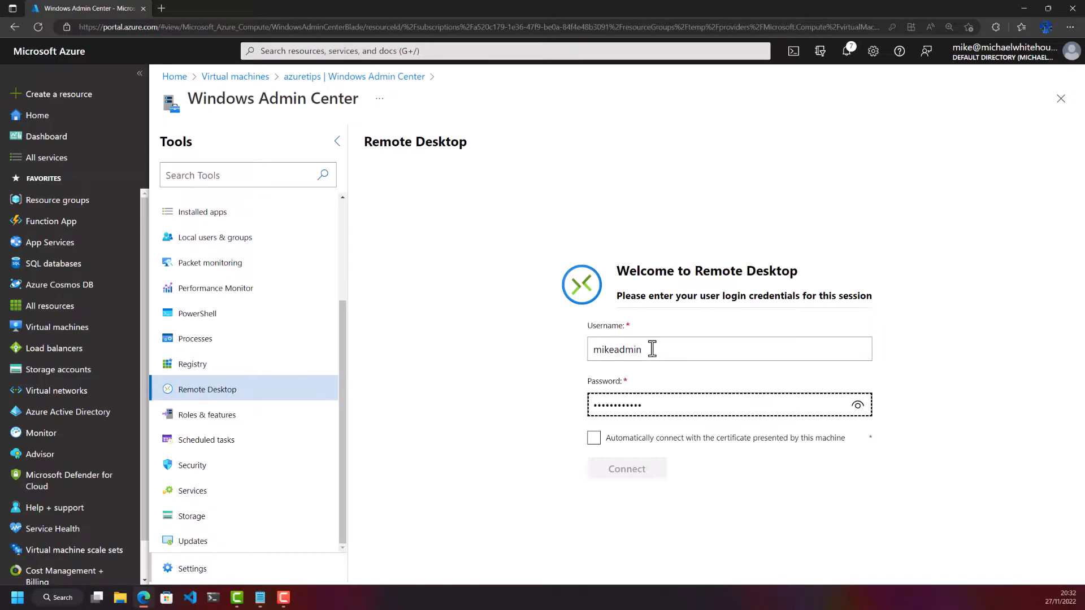
left_click(626, 468)
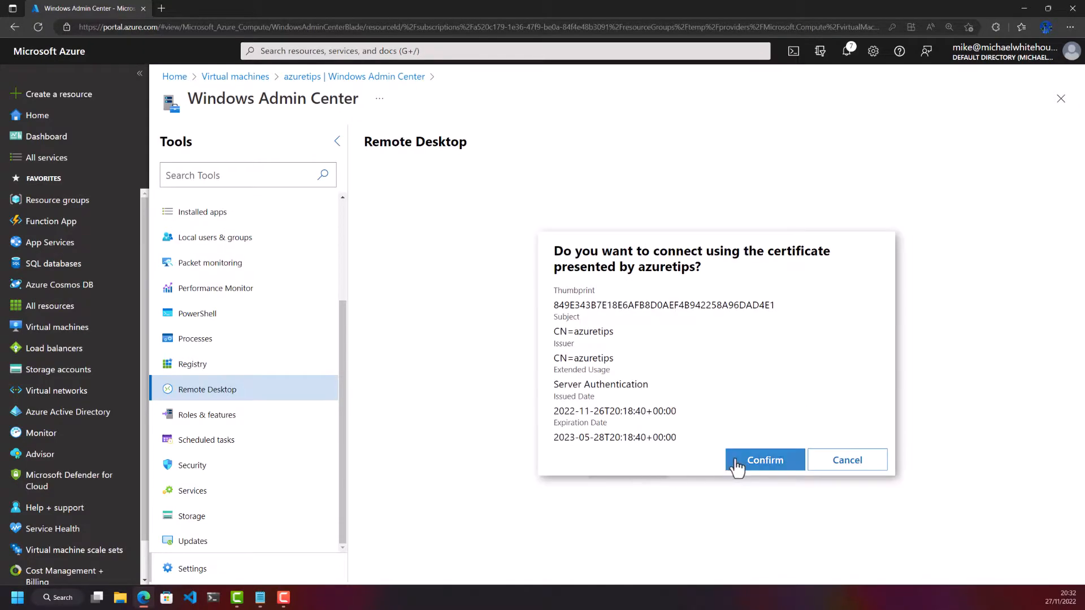
left_click(764, 460)
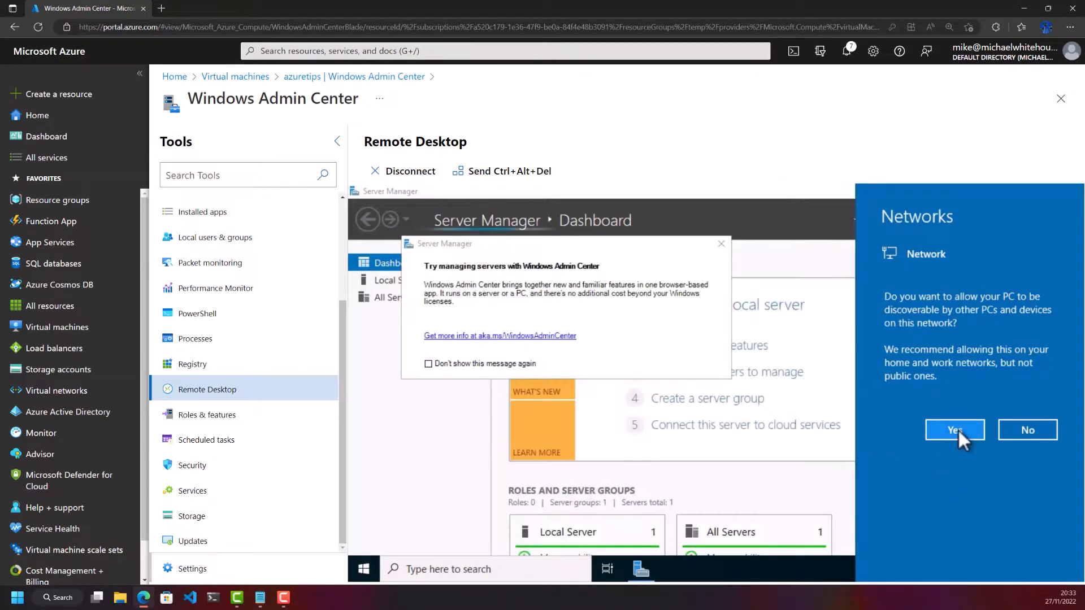
Allow network discovery, dismiss the Windows Admin Center suggestion, and close Server Manager
left_click(954, 430)
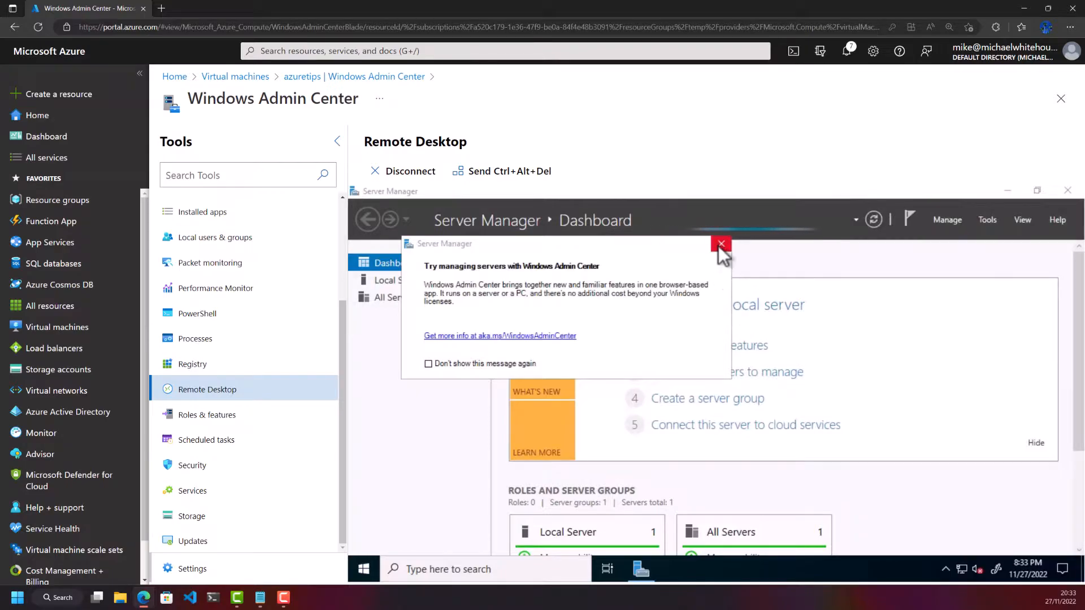
left_click(721, 244)
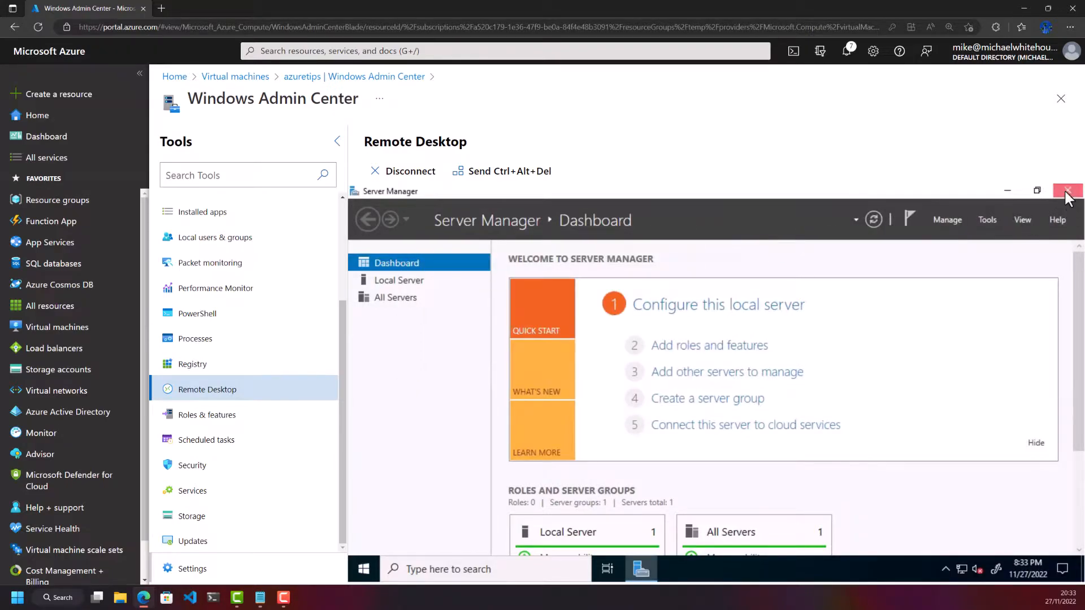
left_click(1065, 191)
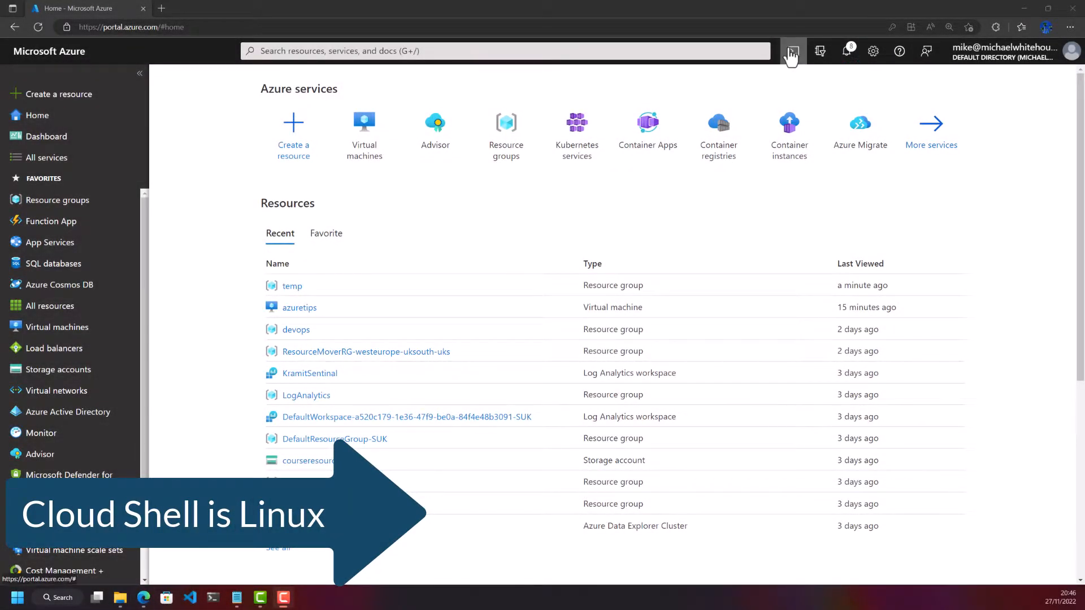
Launch Azure Cloud Shell from the portal header in a PowerShell session
left_click(792, 50)
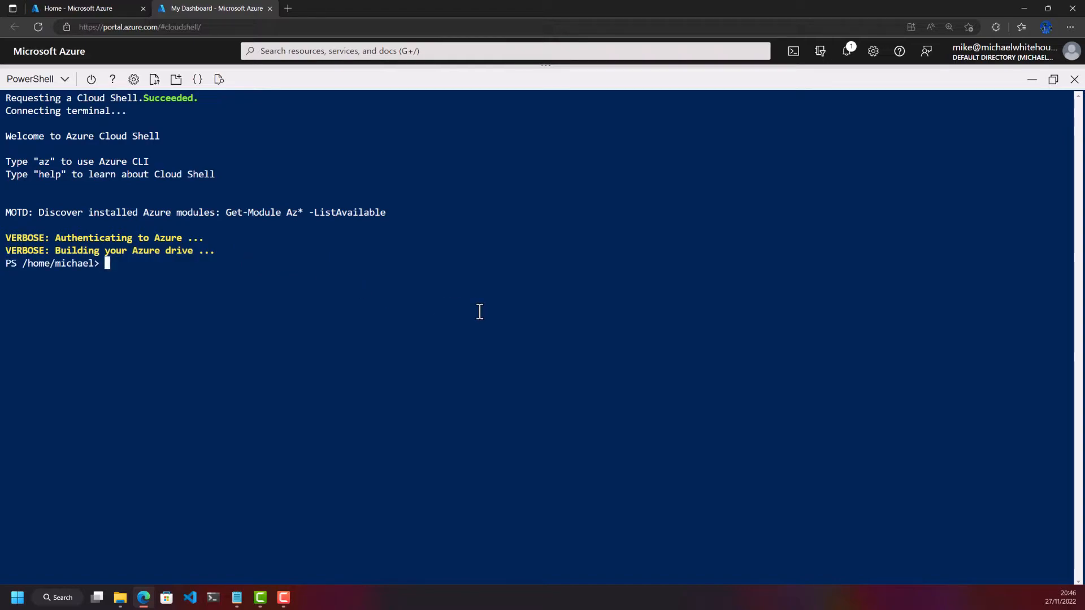
Run $PSVersionTable, get-module and get-module -ListAvailable az*, then clear the screen
type("$psversiontable")
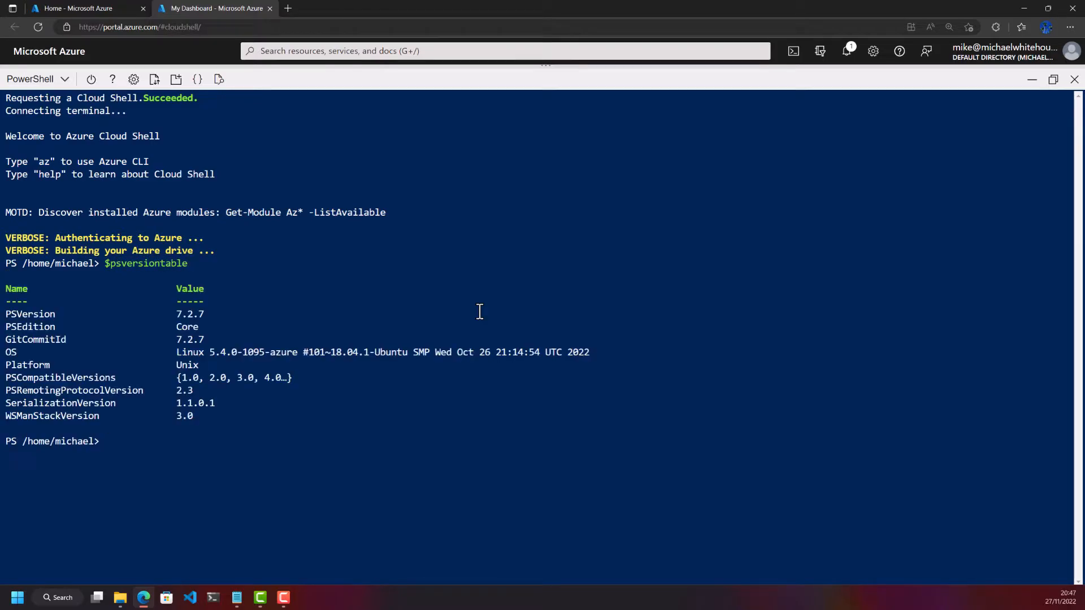
type("get")
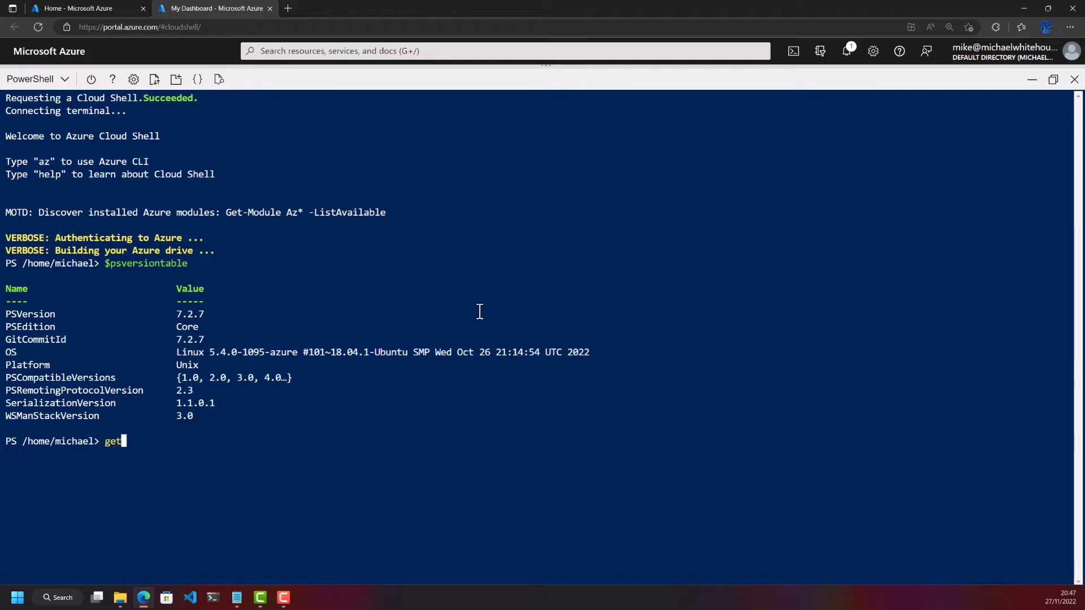
type("-module")
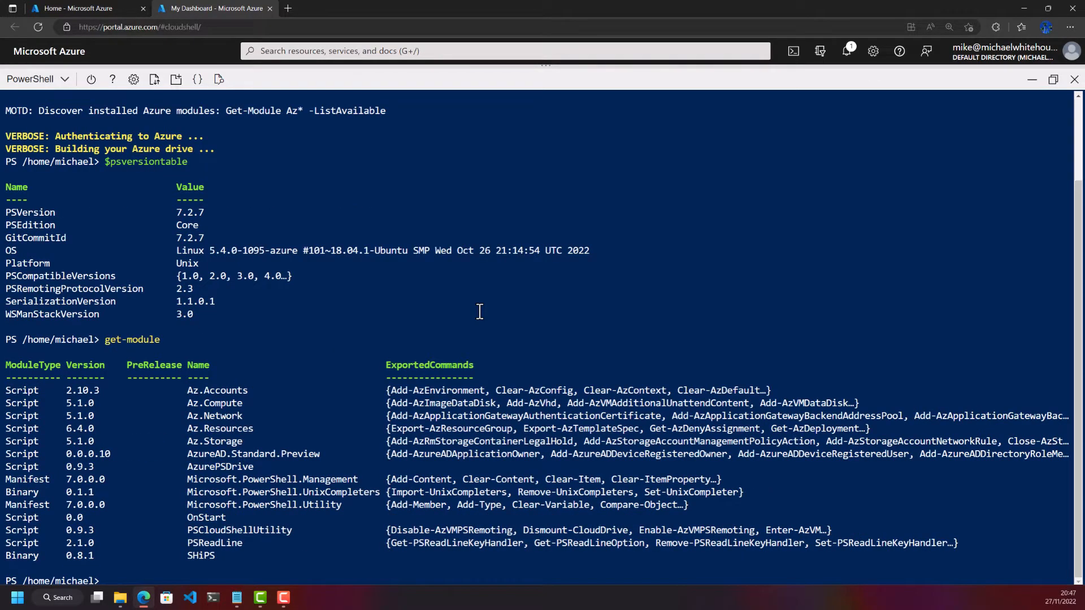
type("-module -ListAvailable")
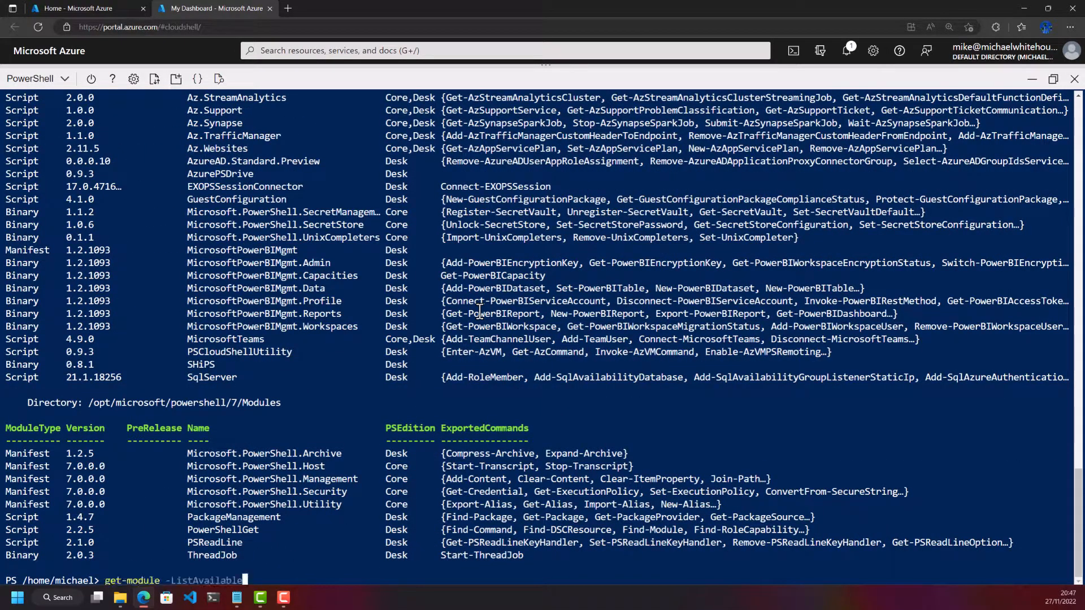
type("az*")
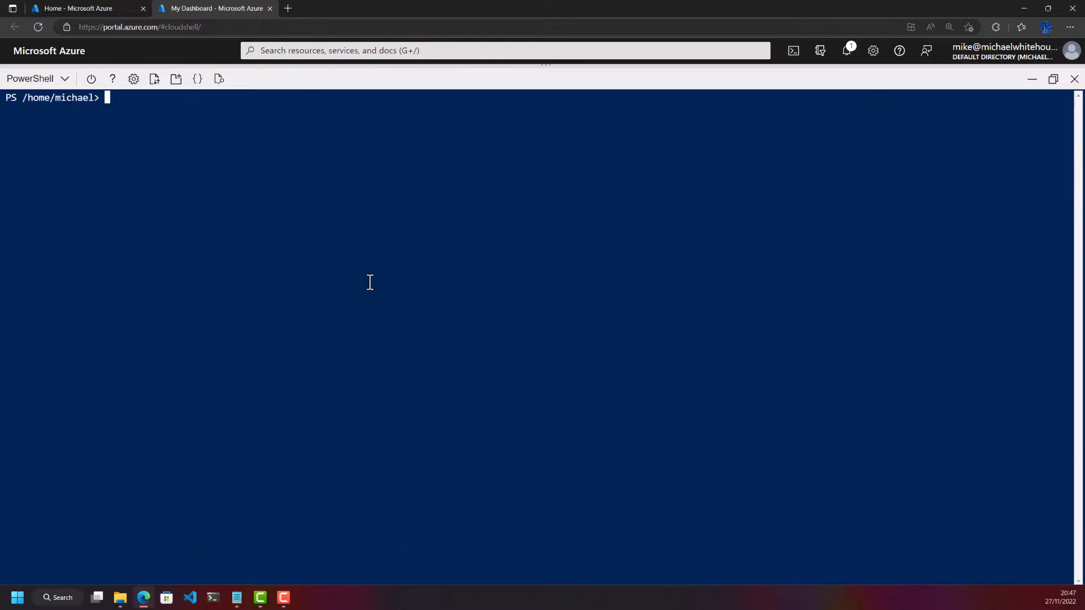
List the home directory and create an empty tempfile.txt with touch
type("ls")
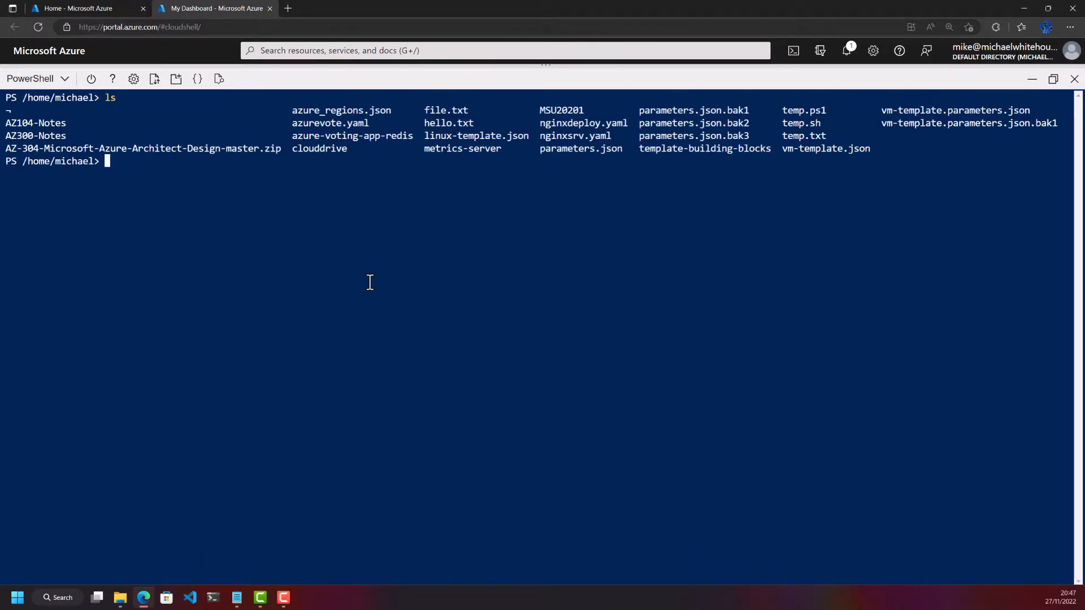
type("tou")
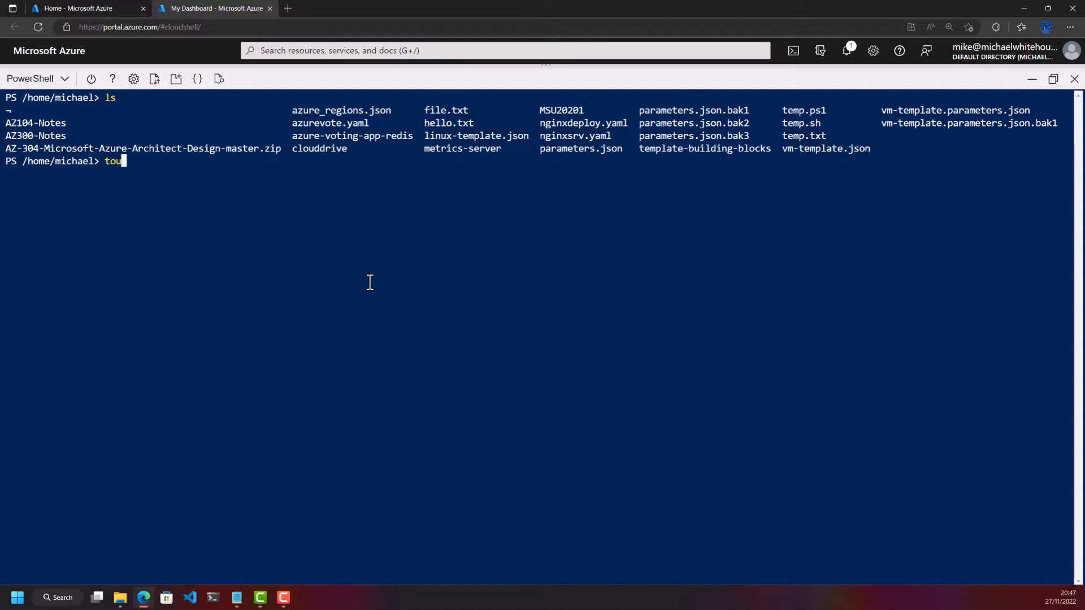
type("ch")
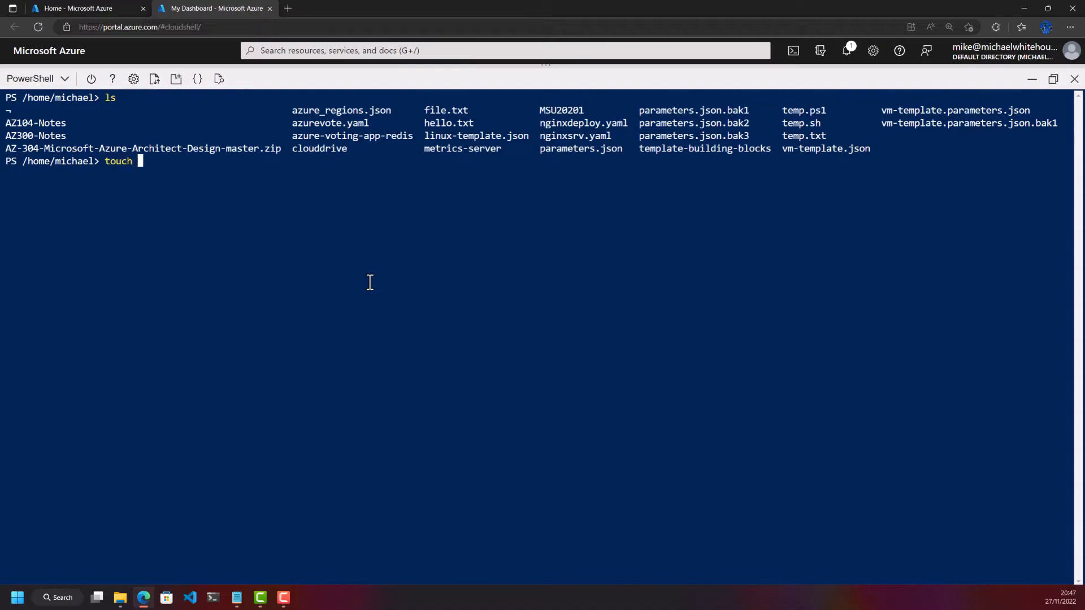
type("tempfile")
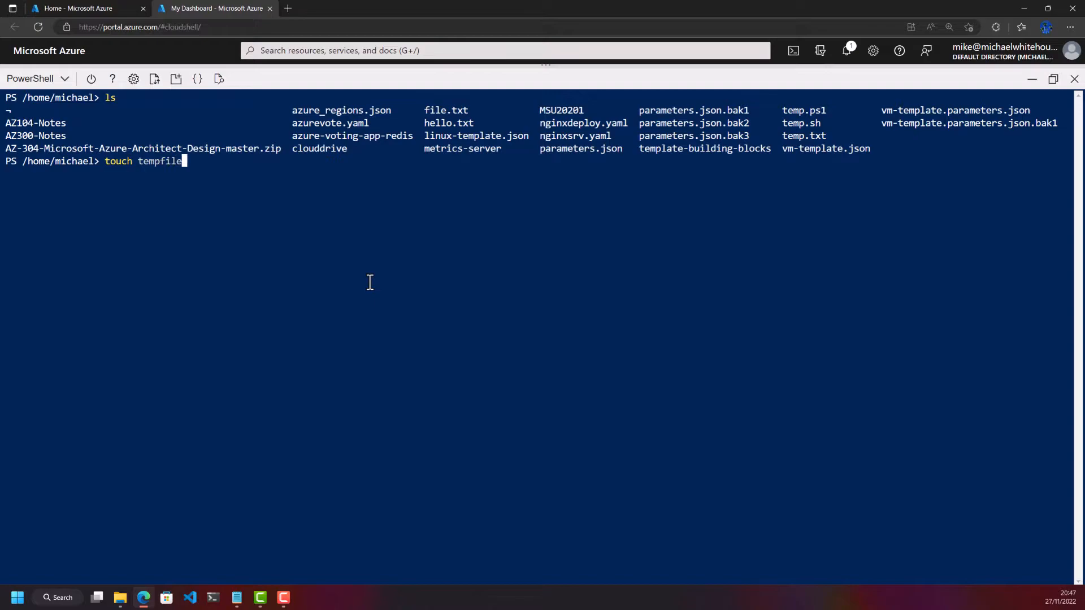
type(".txt")
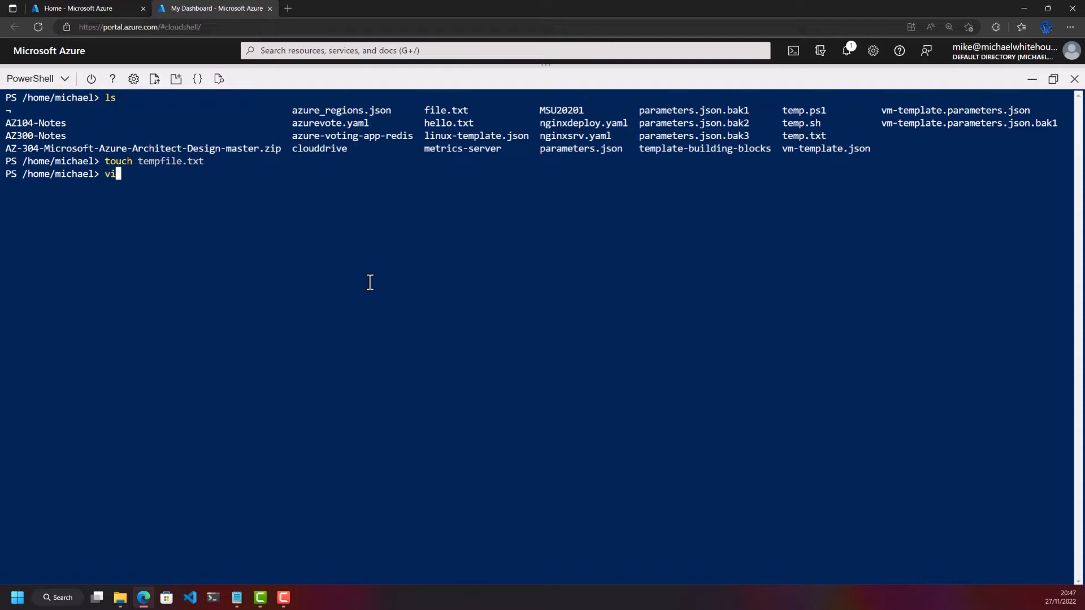
Write 'hello this is a temp file' into tempfile.txt in vi and display it with cat
type("tem")
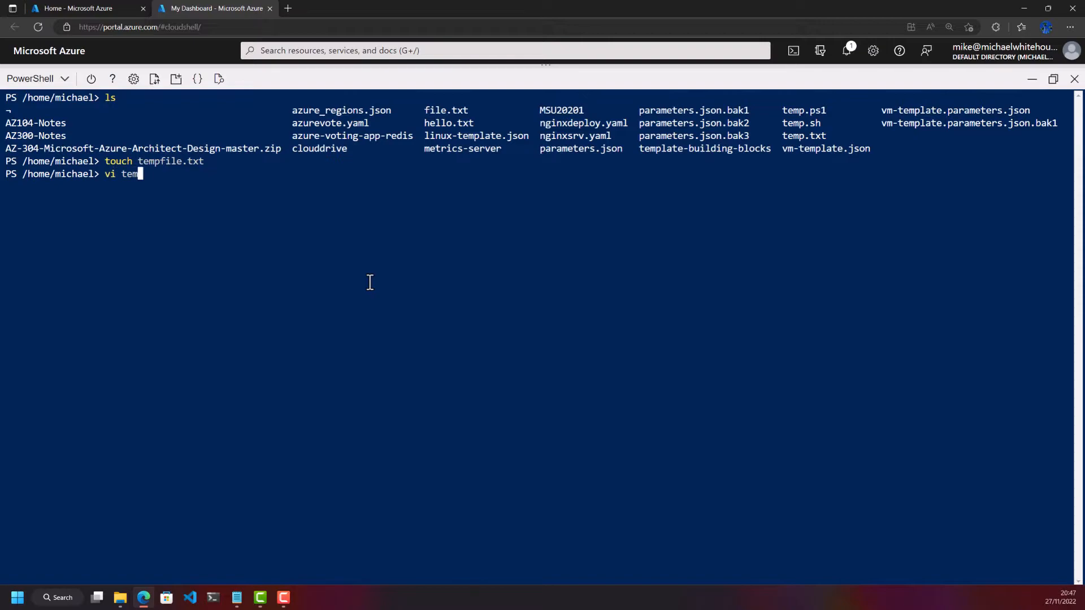
type("file.txt")
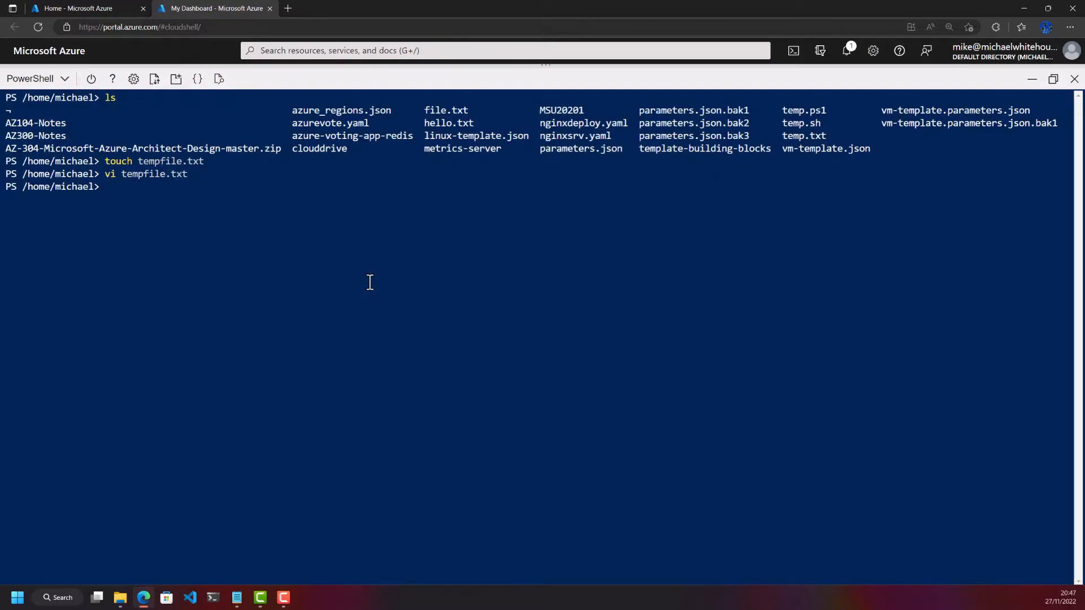
type("cat")
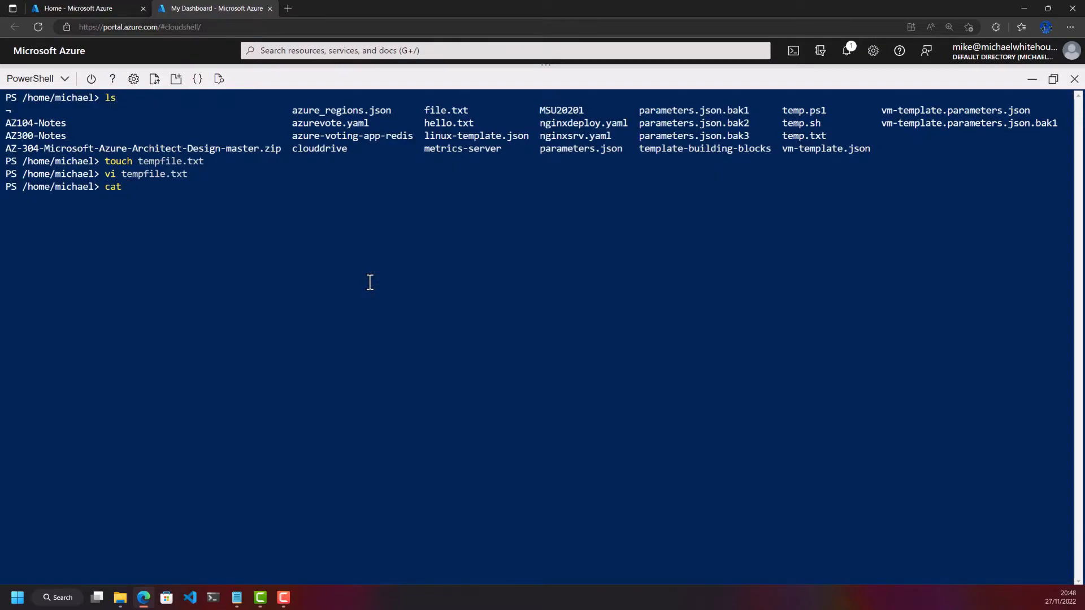
type("tempfile.txt")
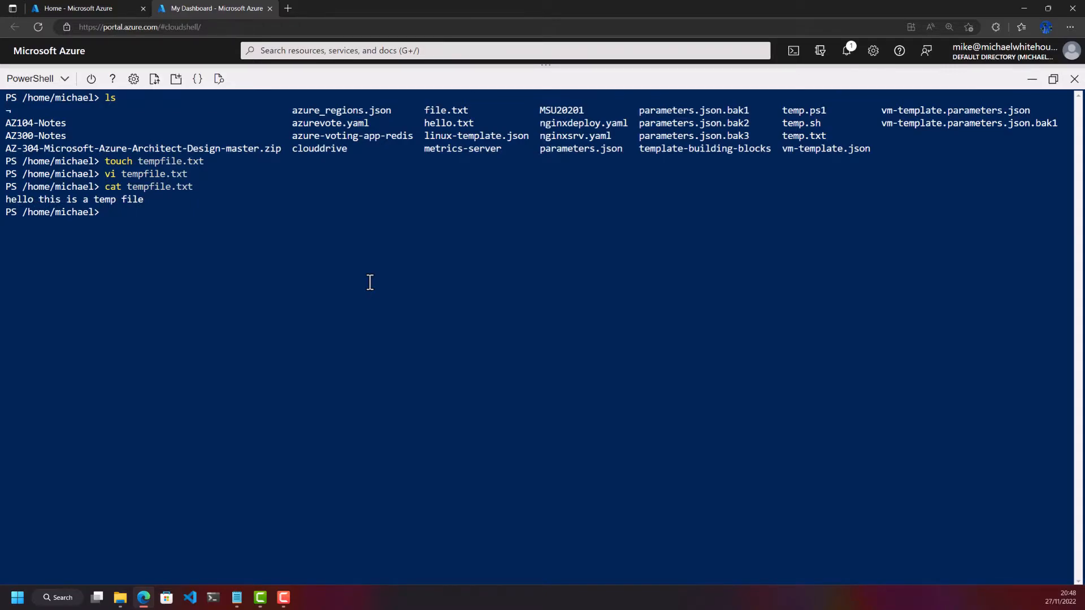
View azurevote.yaml in vi, scrolling through it before quitting
type("vi")
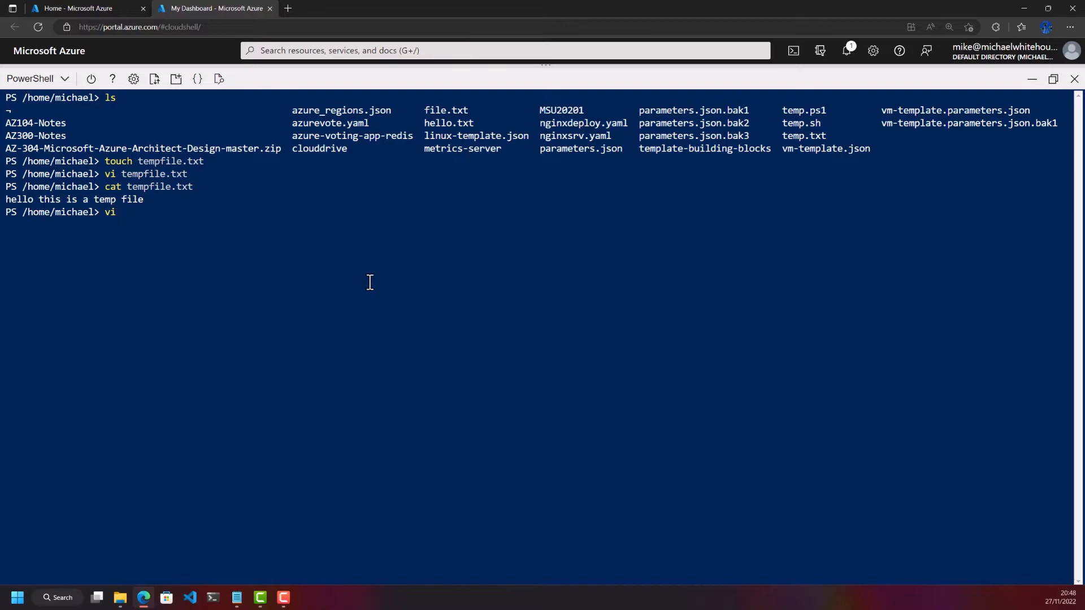
type("azurevote")
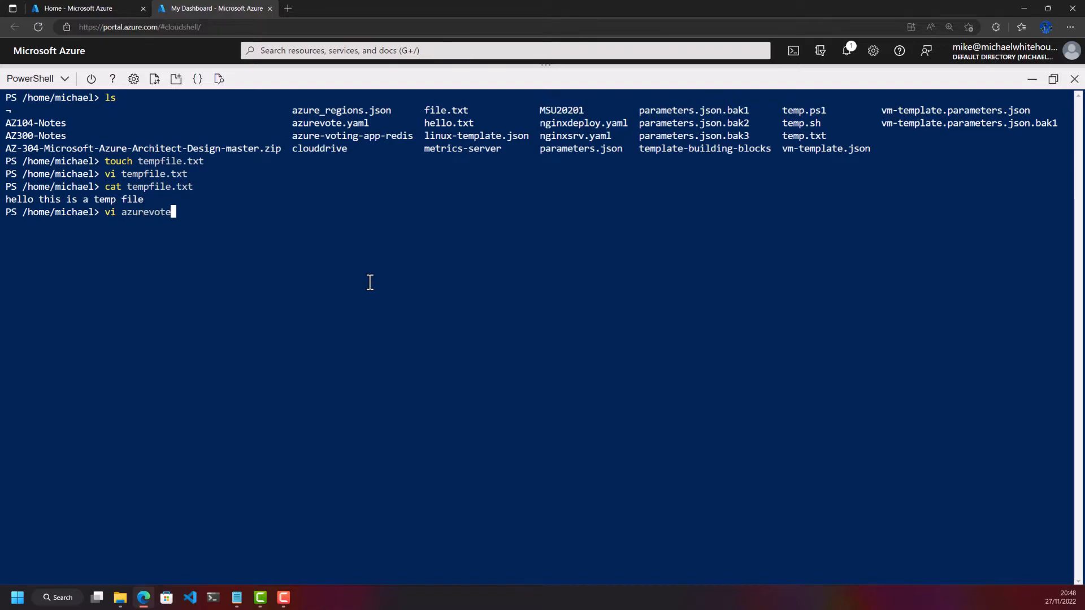
type(".yaml")
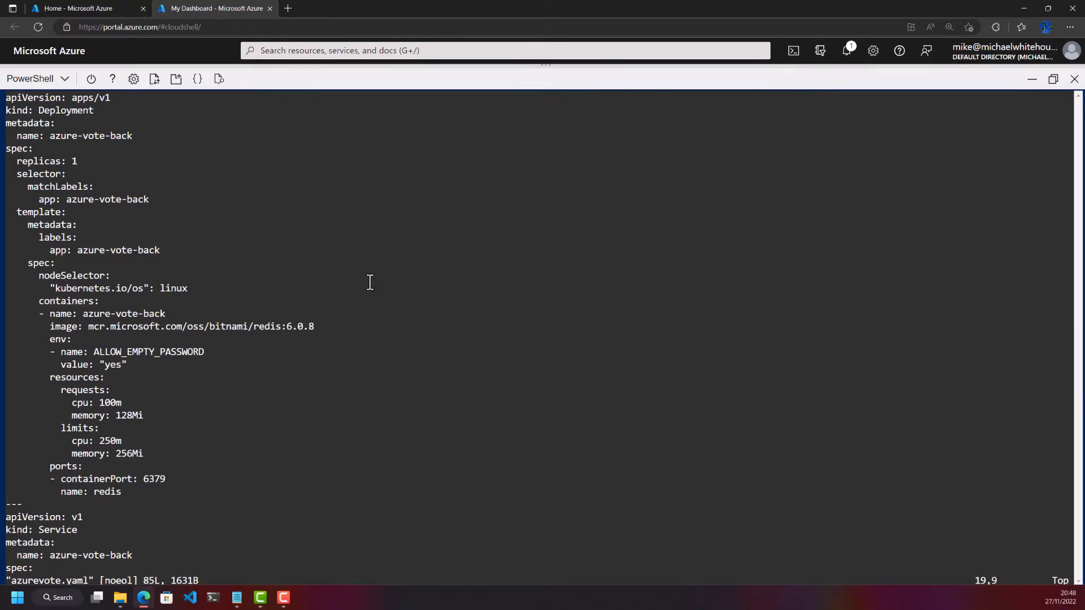
scroll("down", 3)
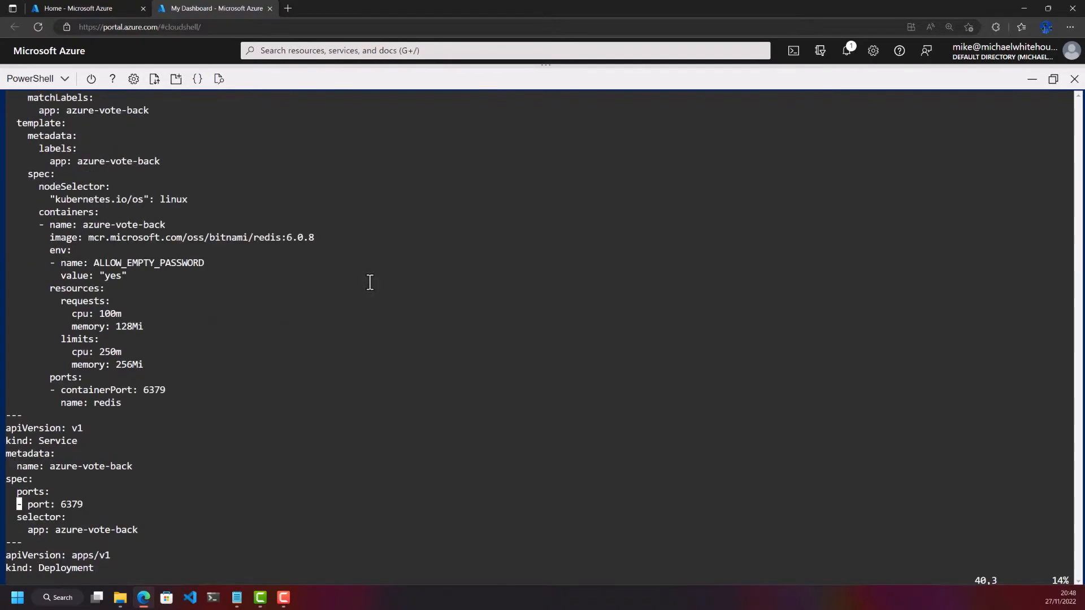
scroll("down", 3)
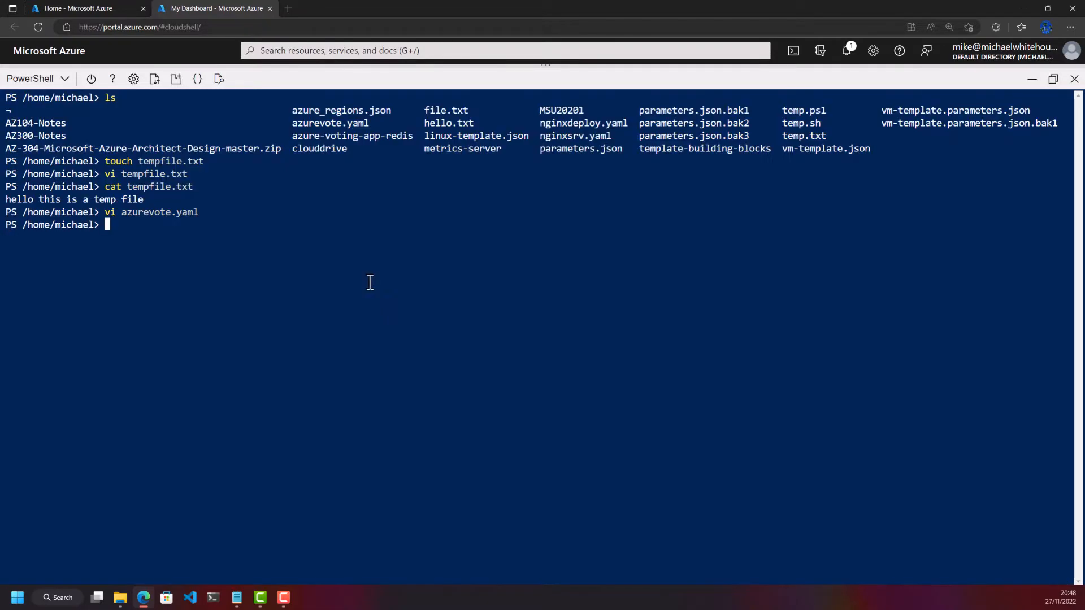
Open azurevote.yaml in the Cloud Shell code editor, scroll through it, and close the editor
type("code")
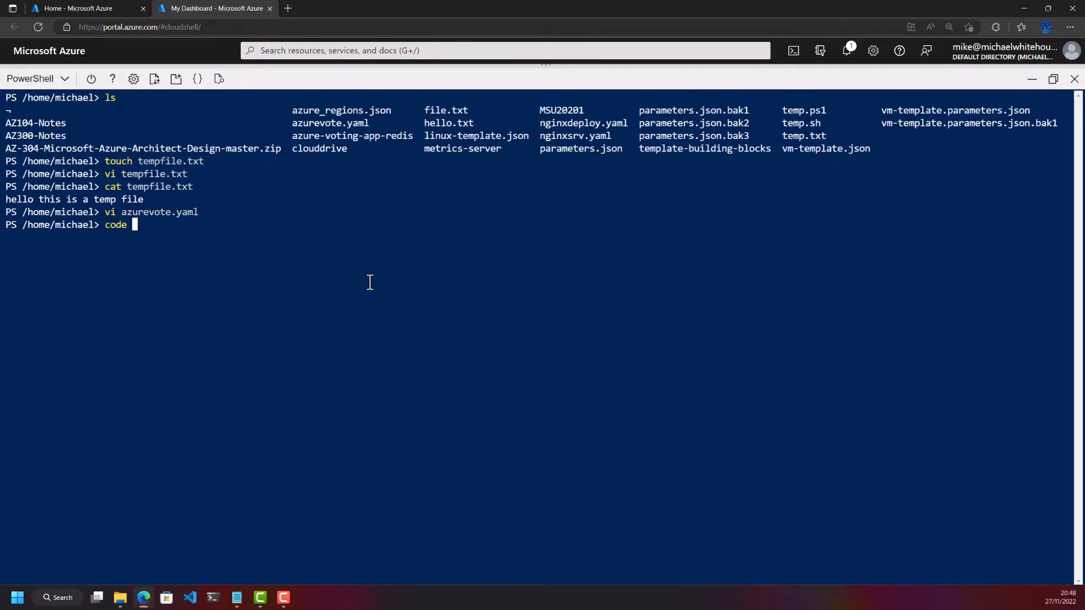
type("azurevote.")
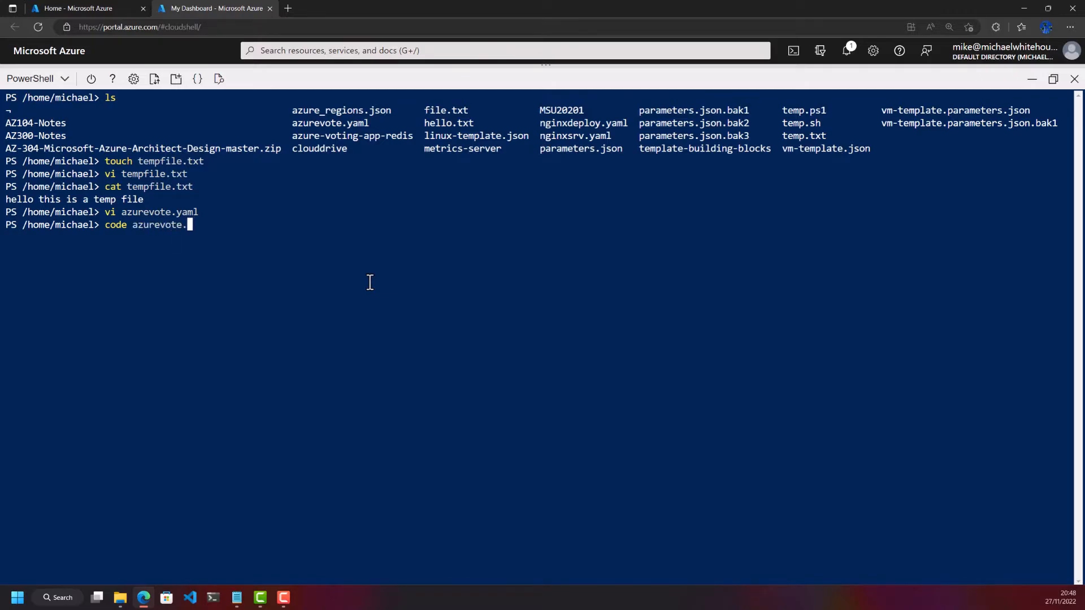
type("aml")
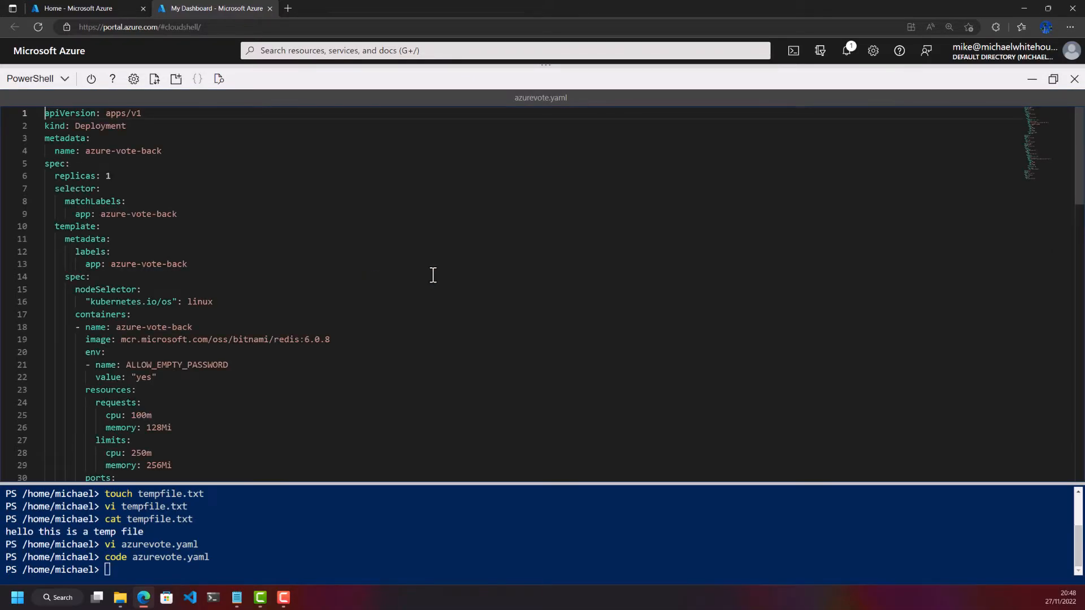
scroll("down", 3)
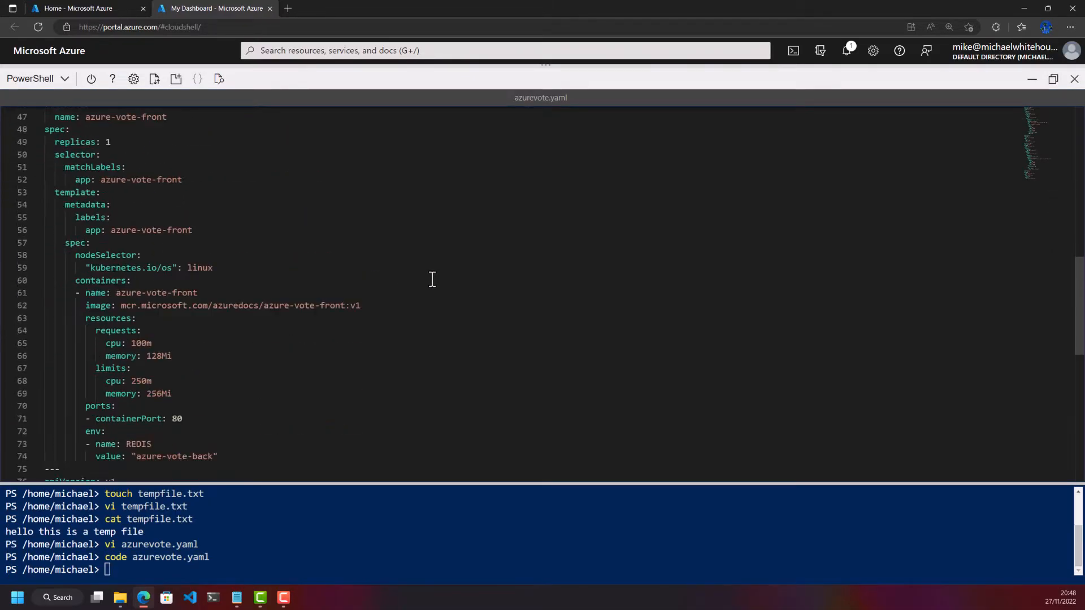
scroll("down", 3)
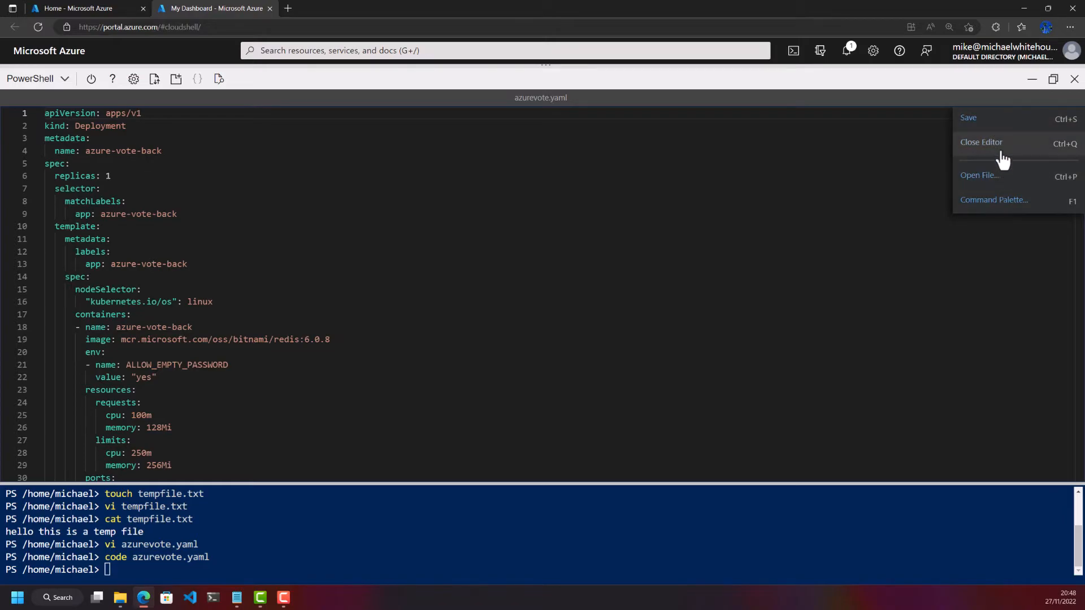
left_click(981, 141)
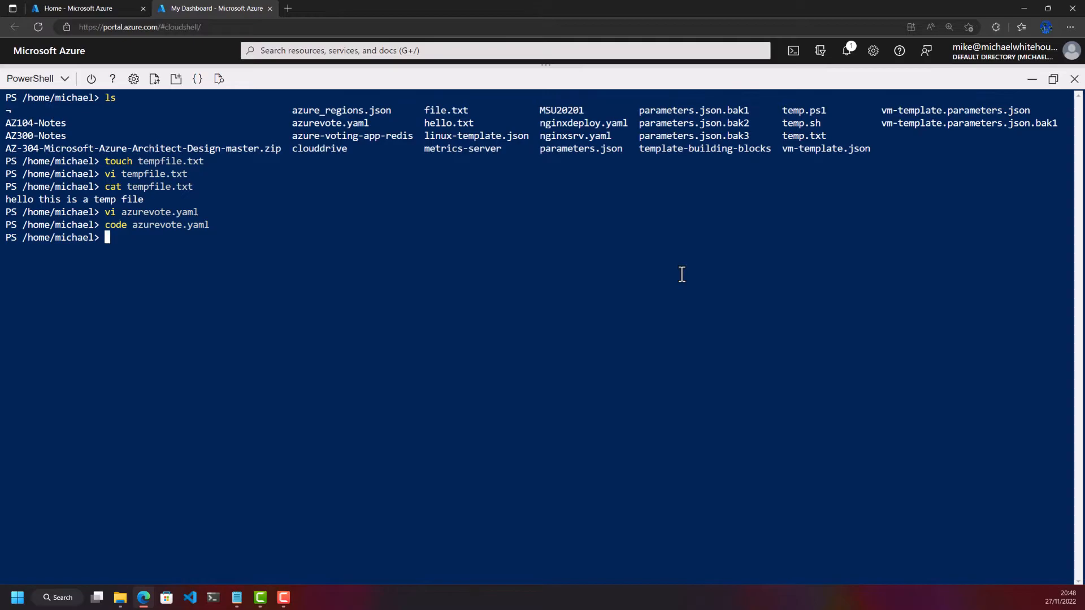
Show the help output for git, docker, kubectl and terraform, then clear the terminal
type("gi")
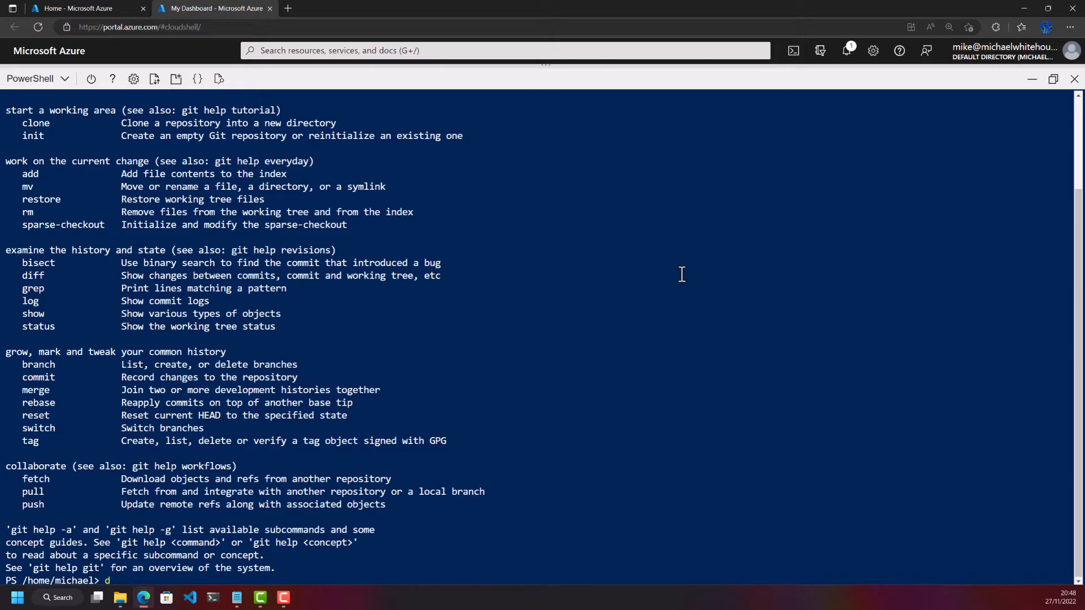
type("ocker")
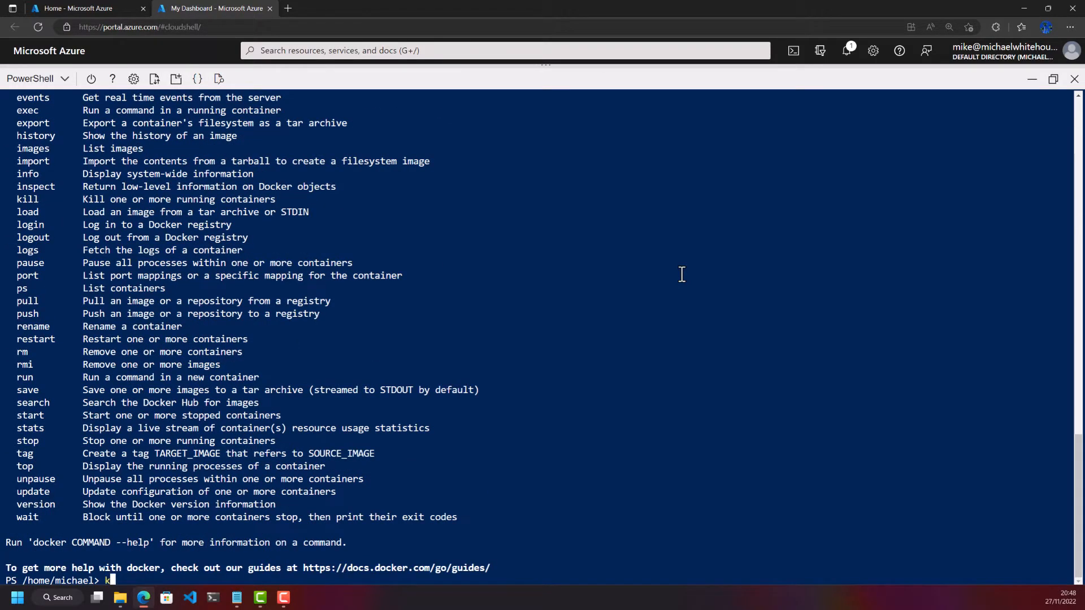
type("ubectl")
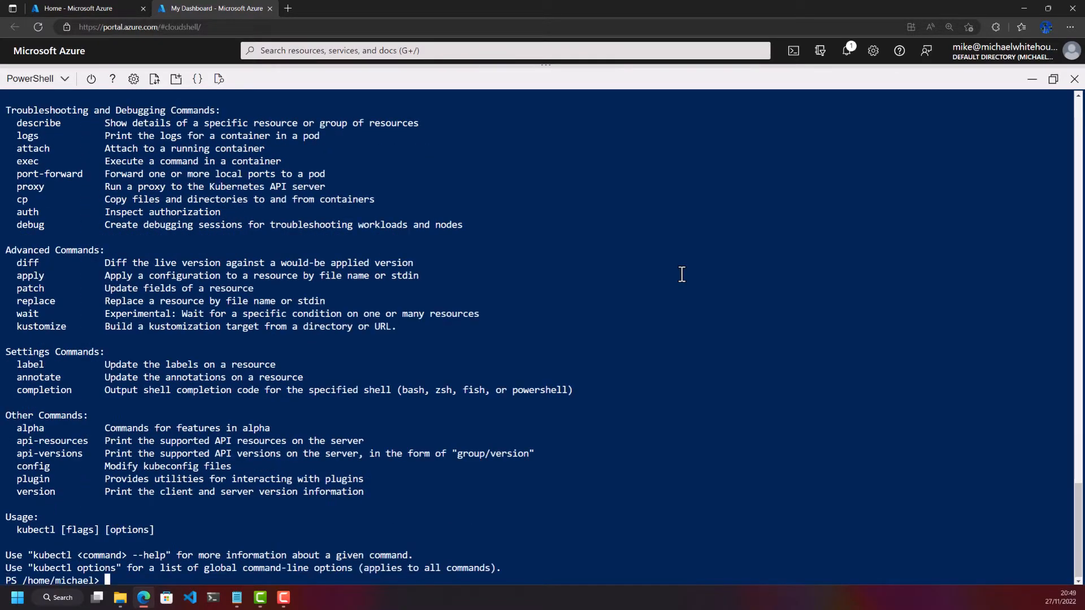
type("terraform")
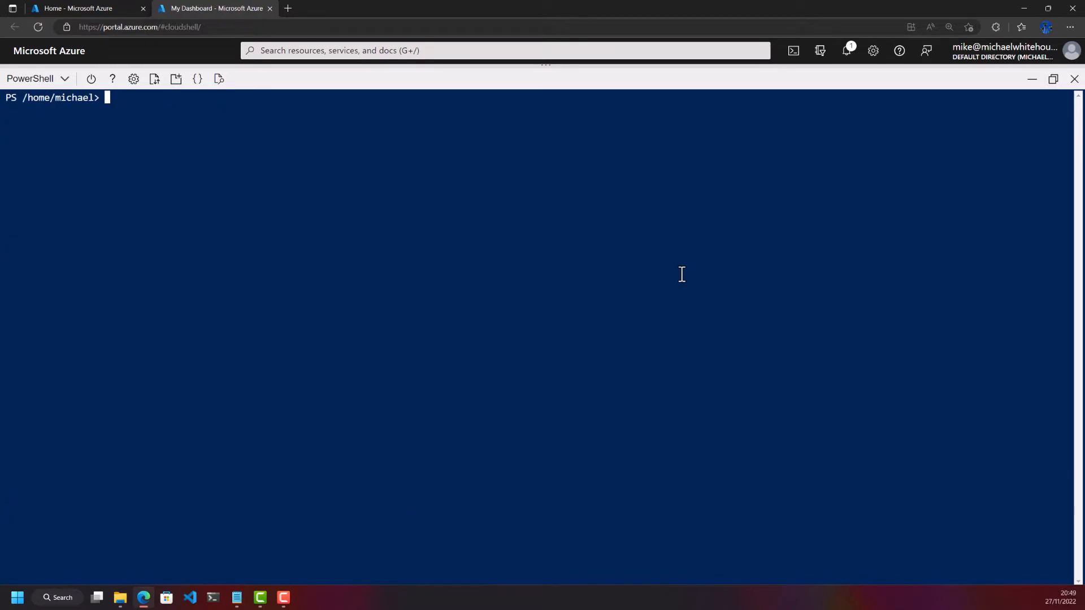
List the commands in /usr/sbin and /usr/bin, then clear the terminal
type("cd /ui")
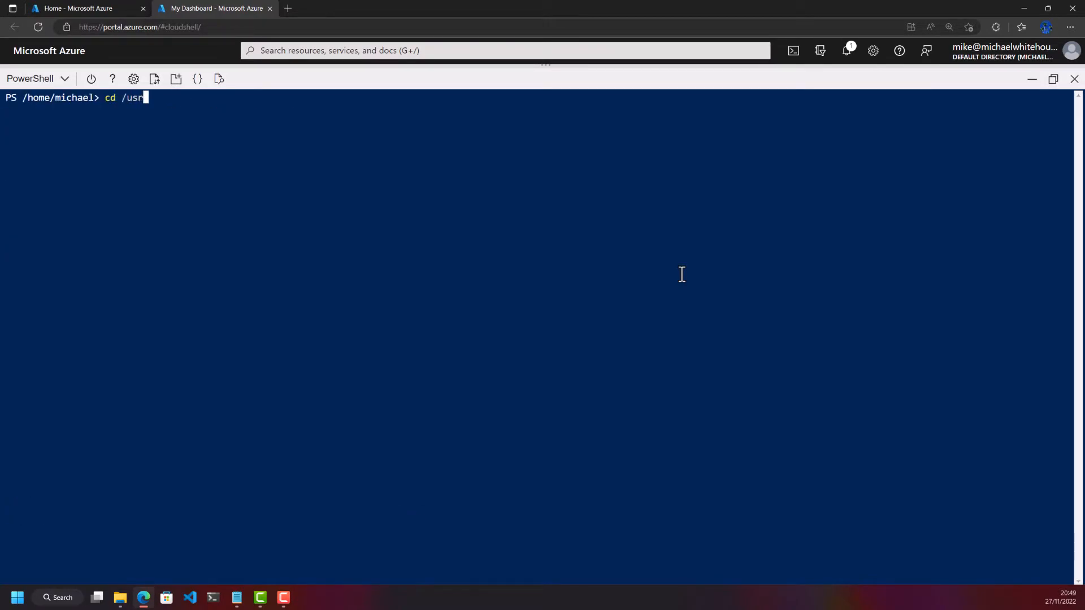
type("/s")
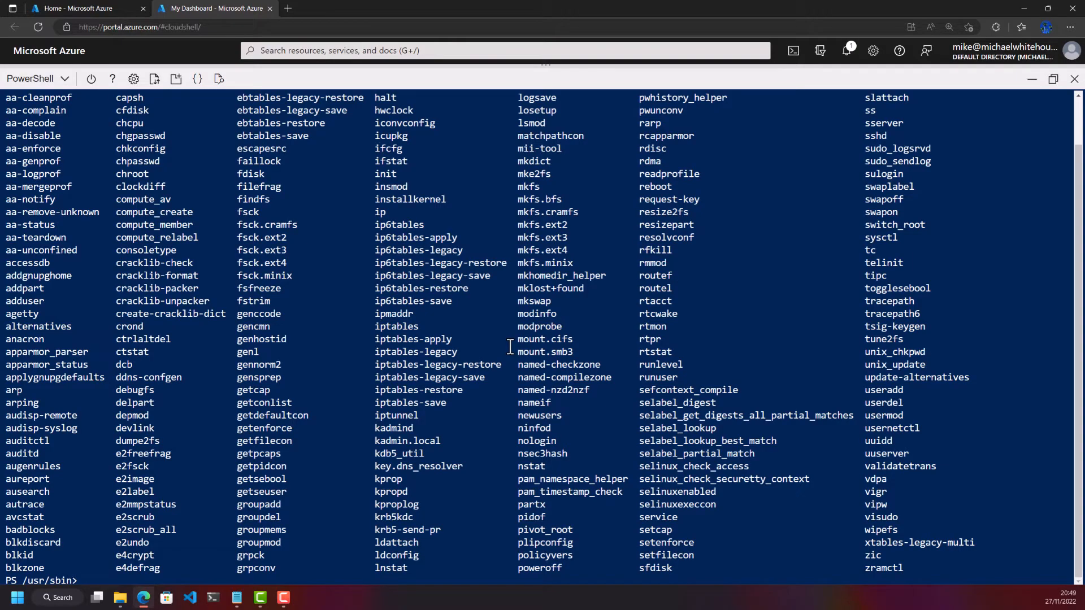
type("cd")
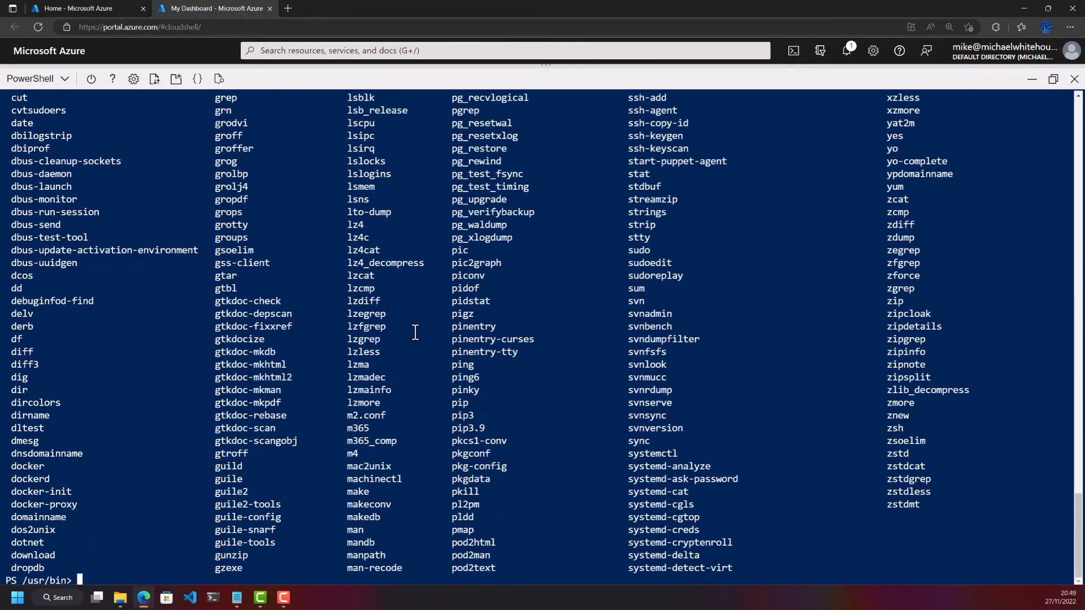
type("cle")
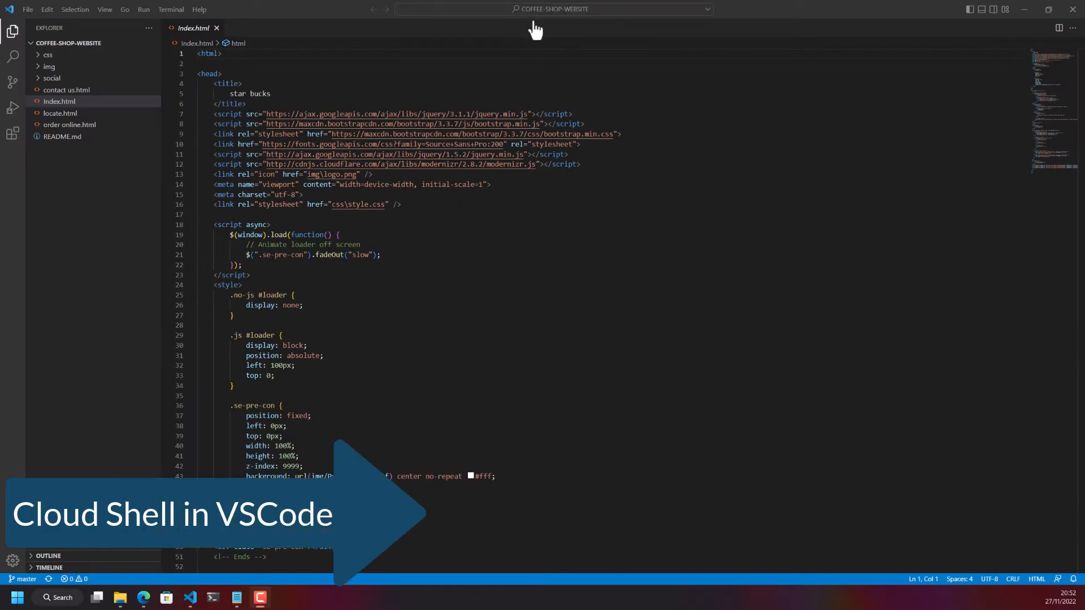
mouse_move(13, 133)
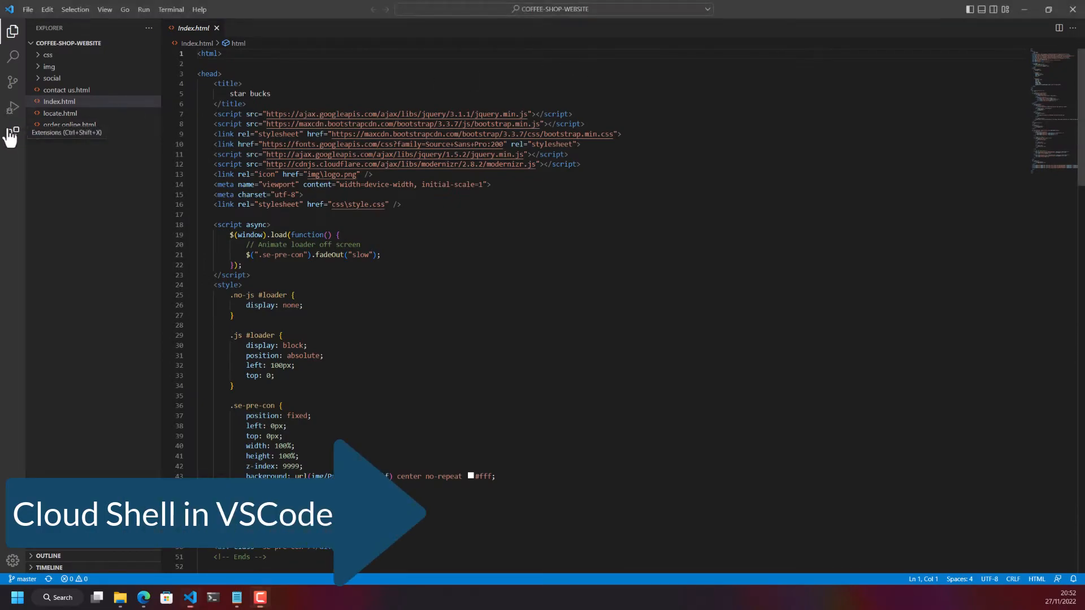
Search extensions for 'azure' and install the Azure Tools extension pack
left_click(13, 135)
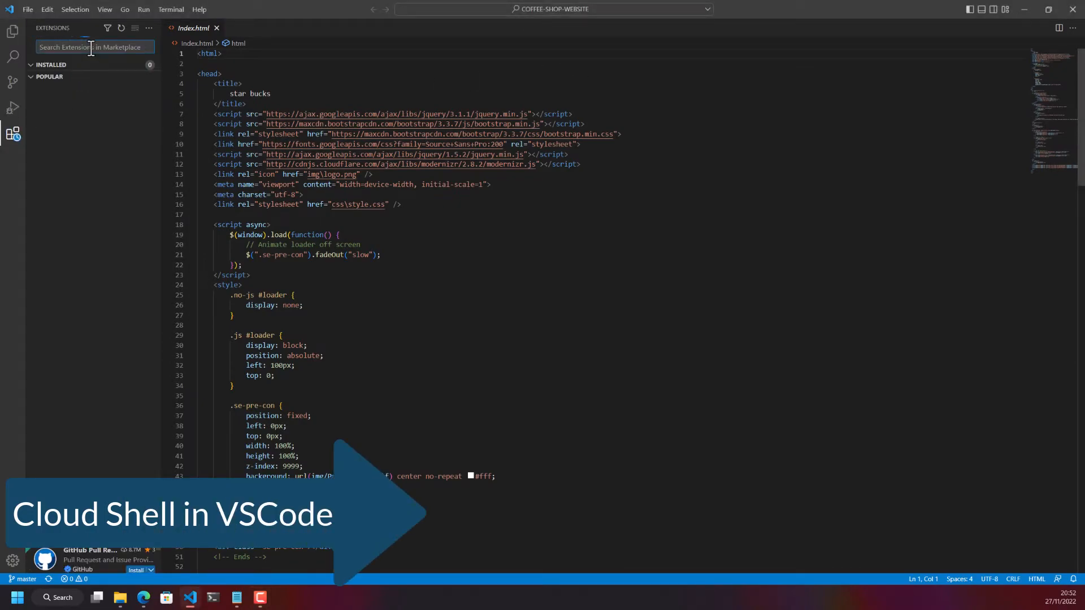
type("azure")
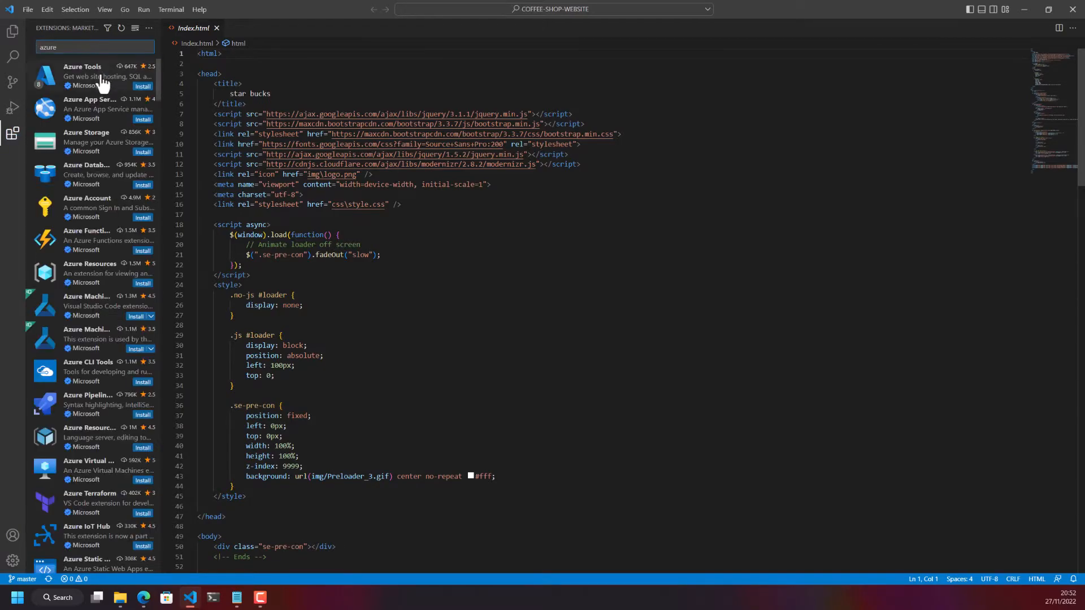
left_click(82, 74)
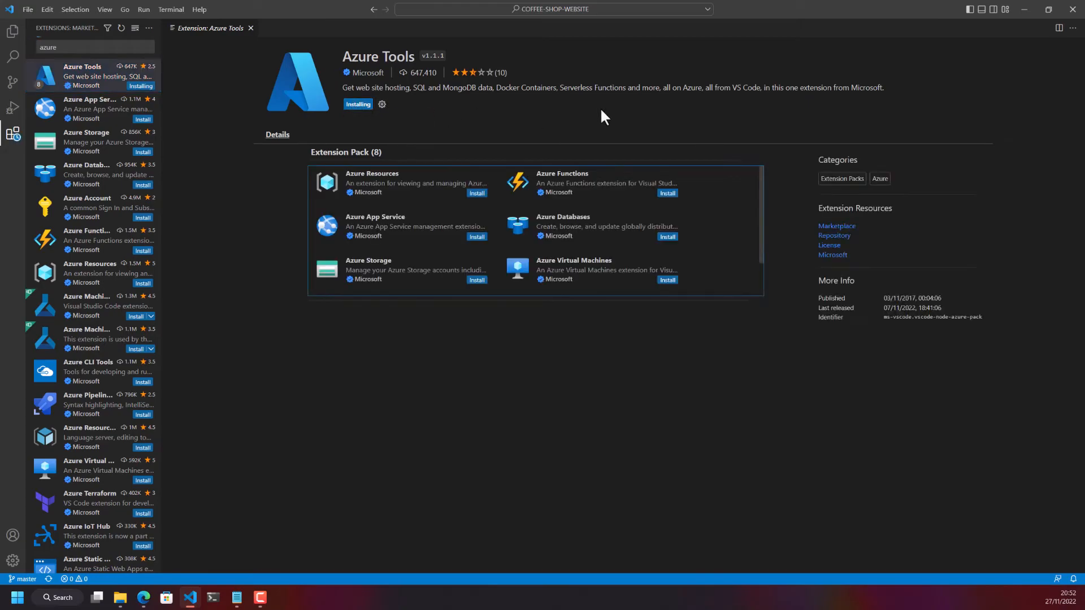
scroll("down", 3)
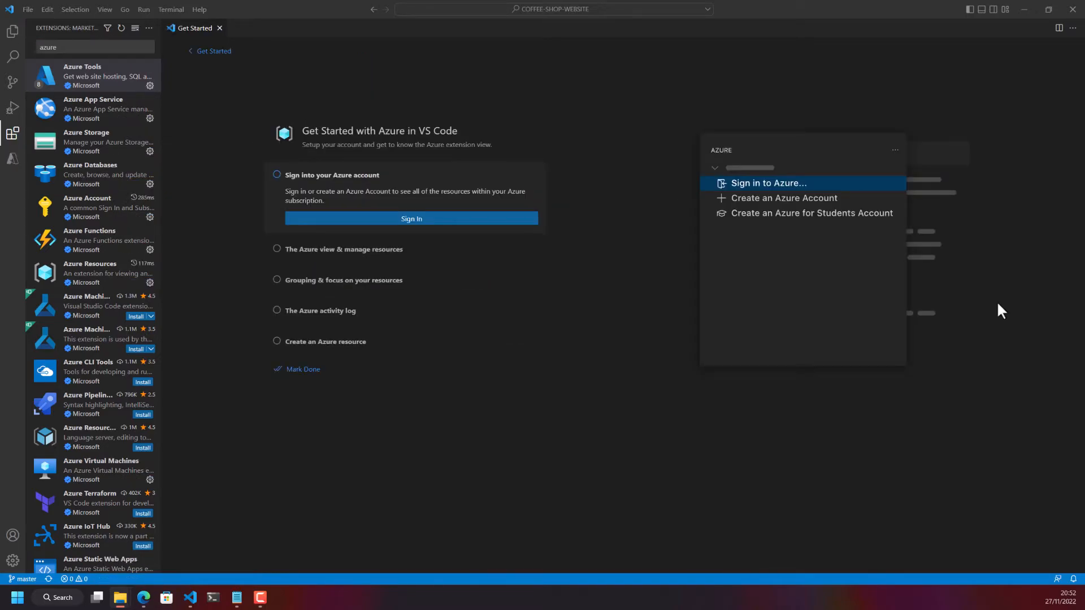
mouse_move(12, 31)
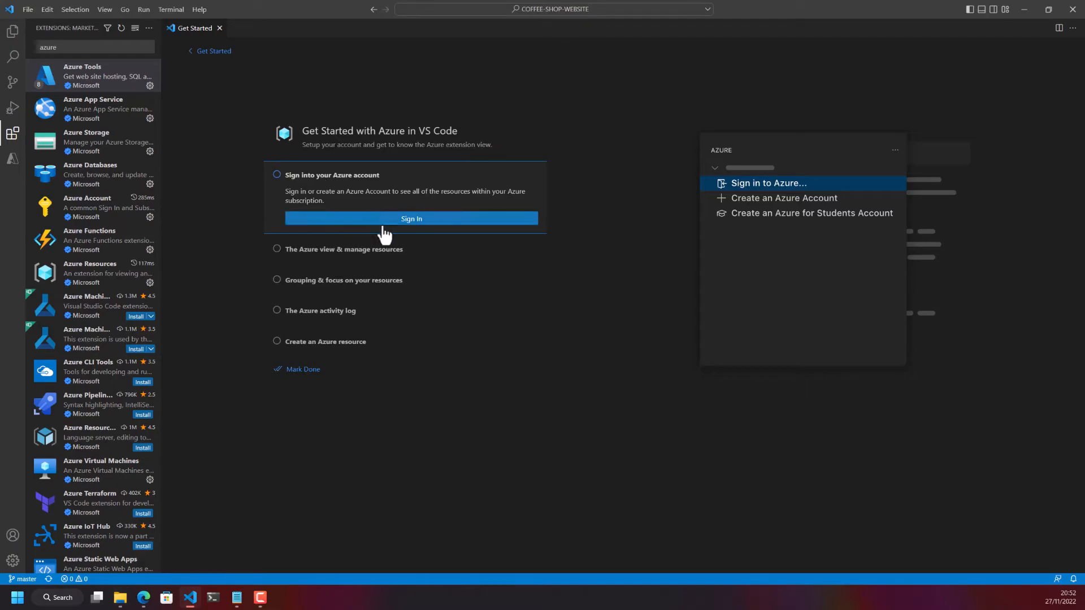
Sign in to Azure from the Get Started page with the already signed-in Microsoft account
left_click(768, 183)
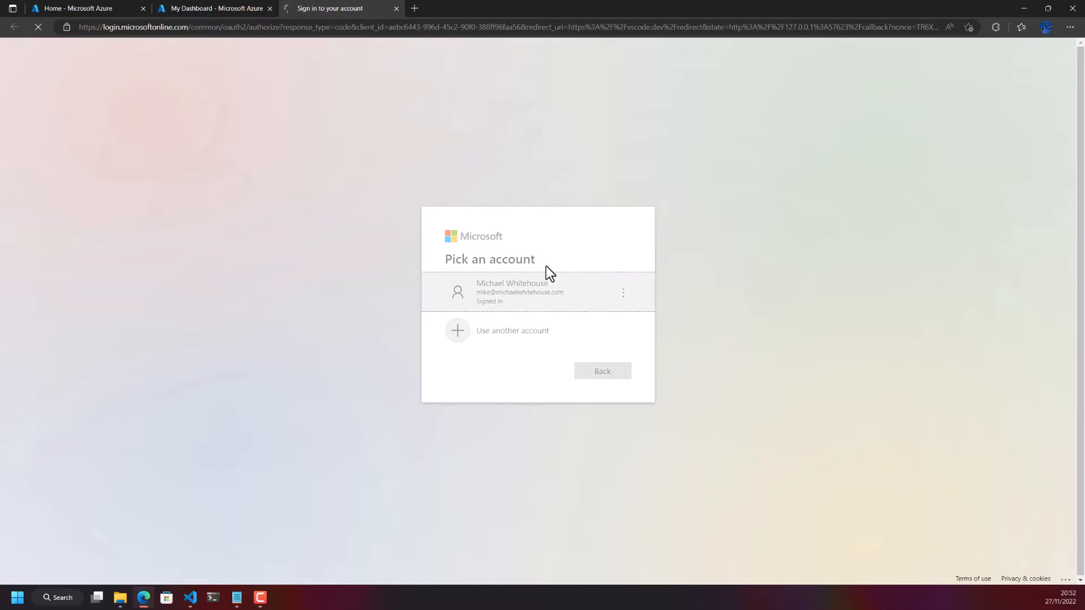
left_click(518, 291)
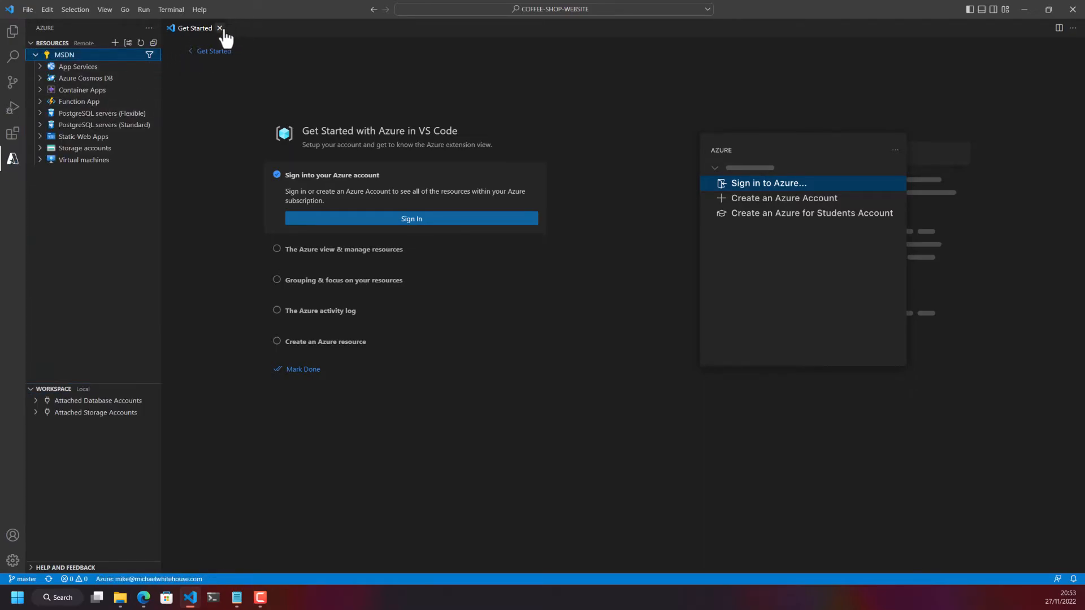
Close Get Started, then run 'Azure: Sign in to Azure Cloud' choosing Azure and the signed-in account
left_click(220, 28)
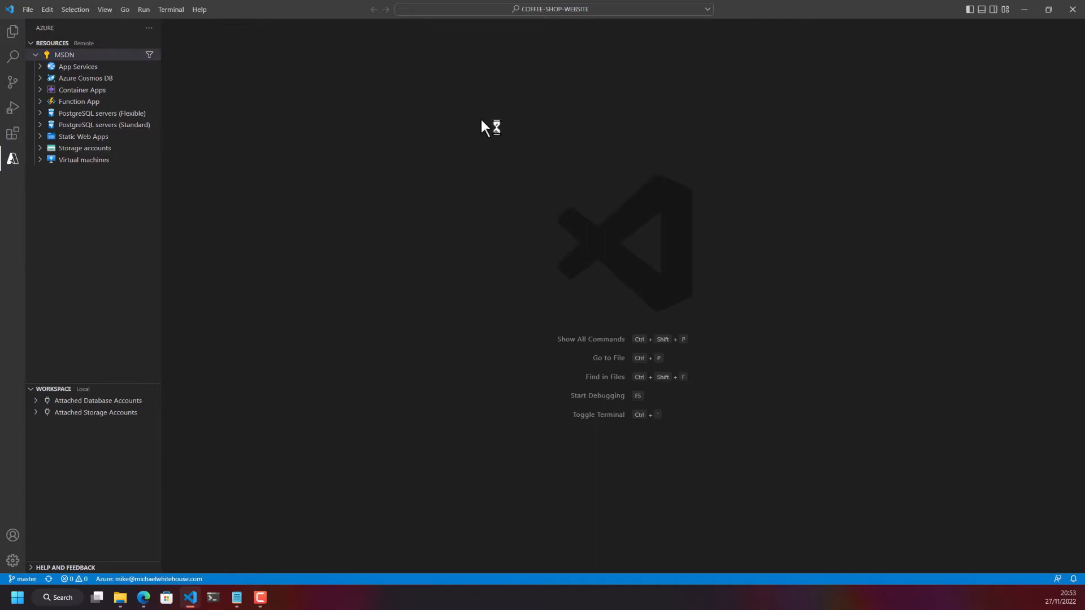
type(">c")
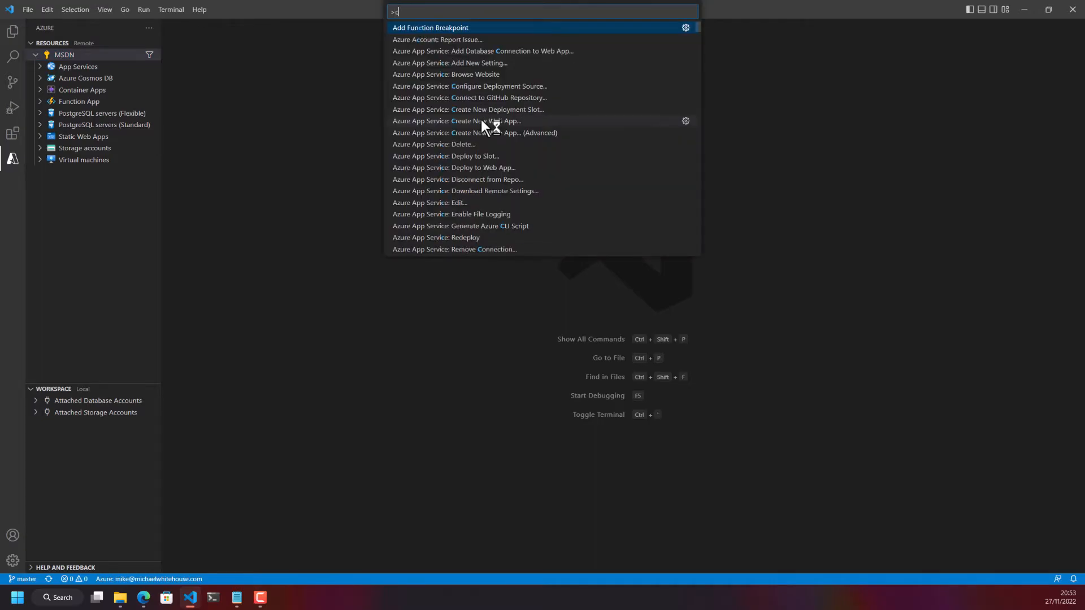
type("loud")
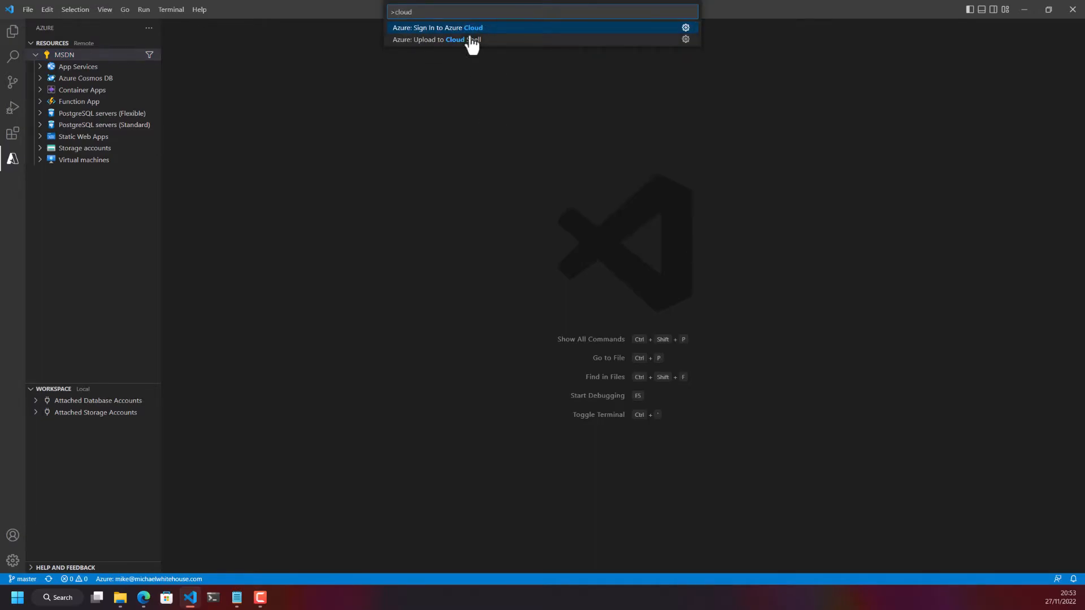
left_click(438, 28)
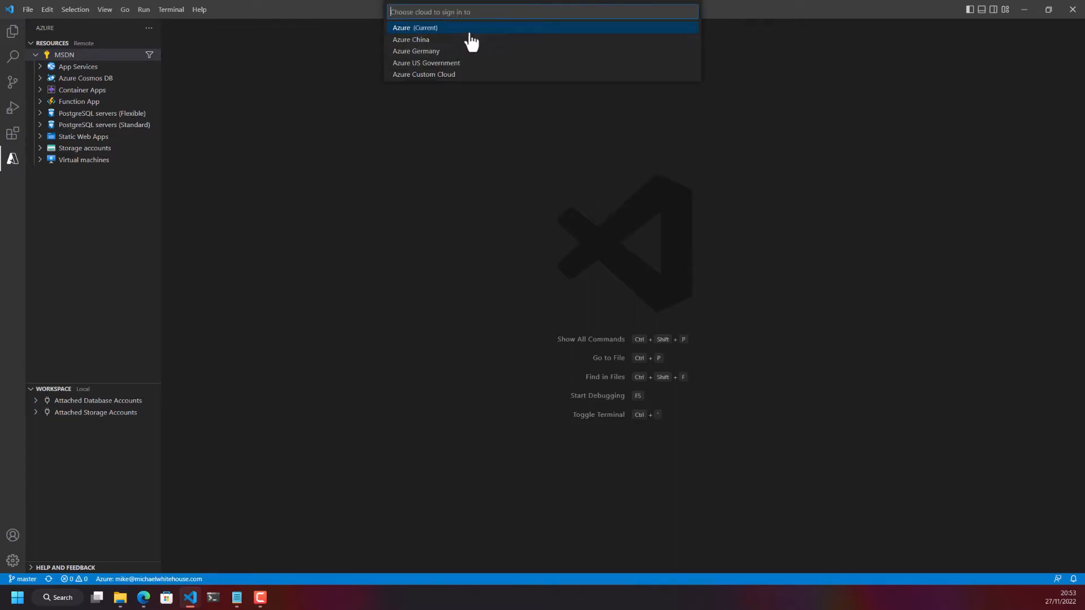
left_click(415, 28)
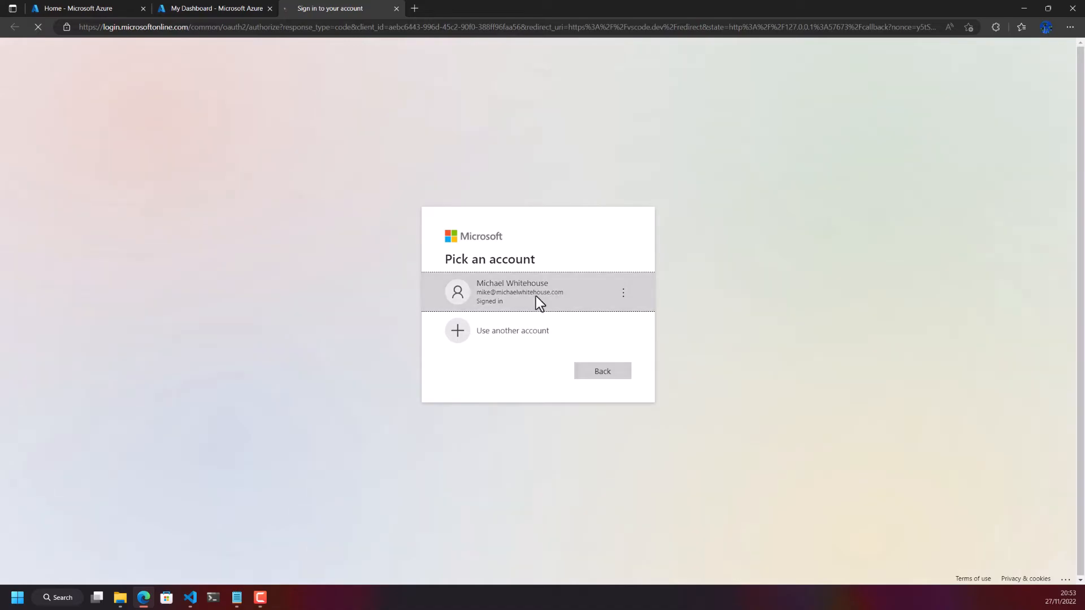
left_click(520, 292)
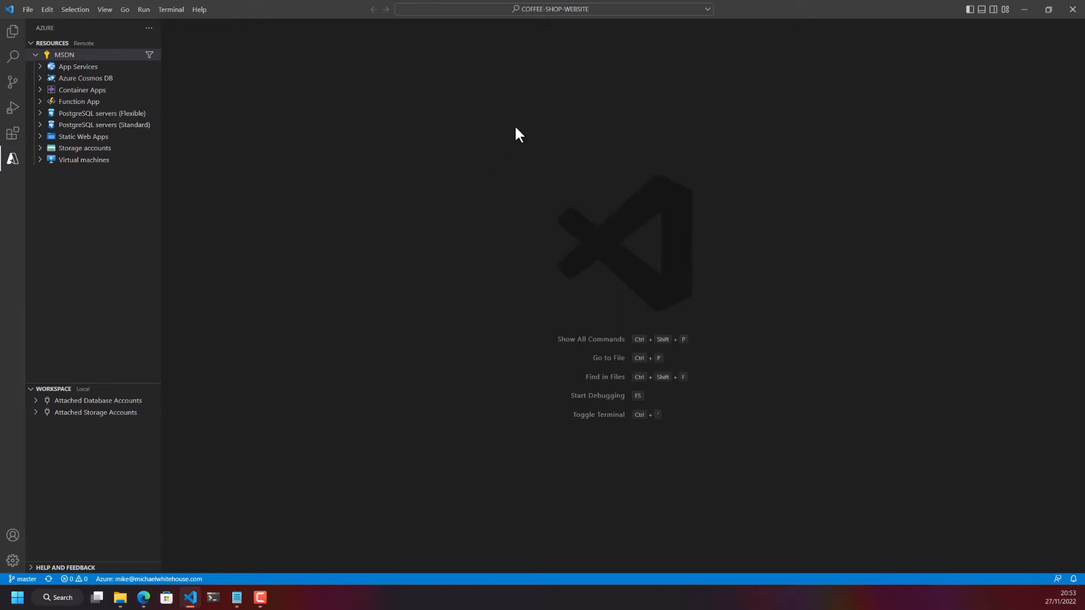
Open an Azure Cloud Shell (PowerShell) terminal, accepting the publisher prompt with A, and run ls
type(">cloud")
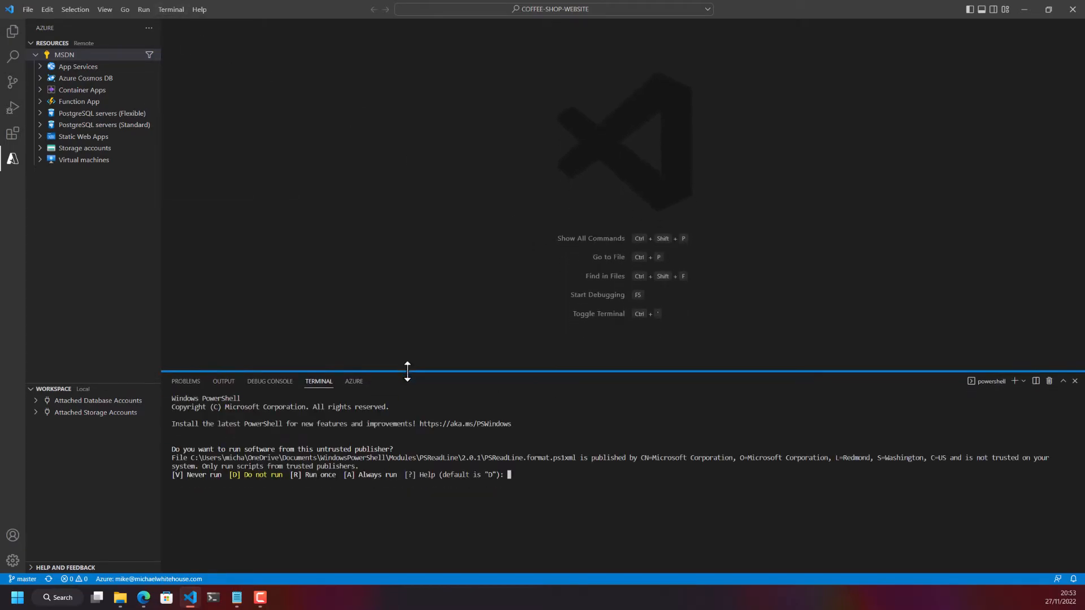
mouse_move(589, 492)
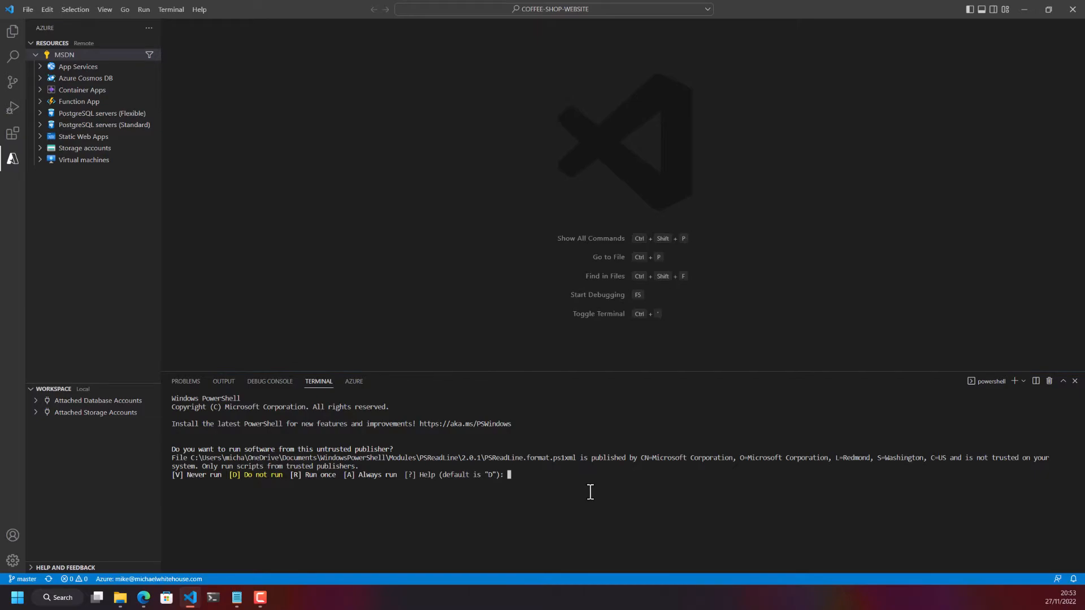
type("a")
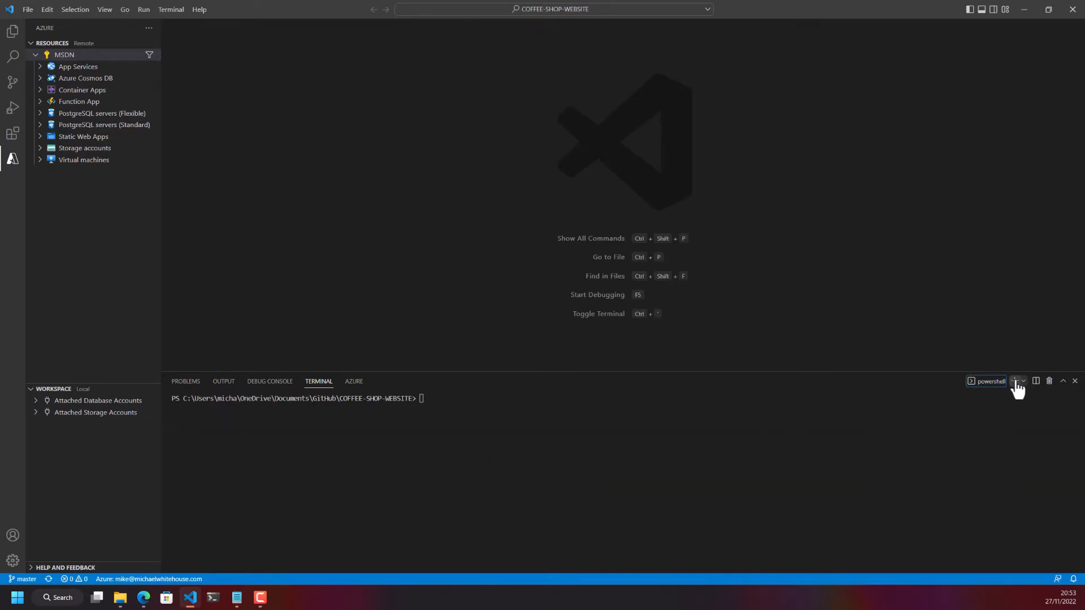
left_click(1022, 381)
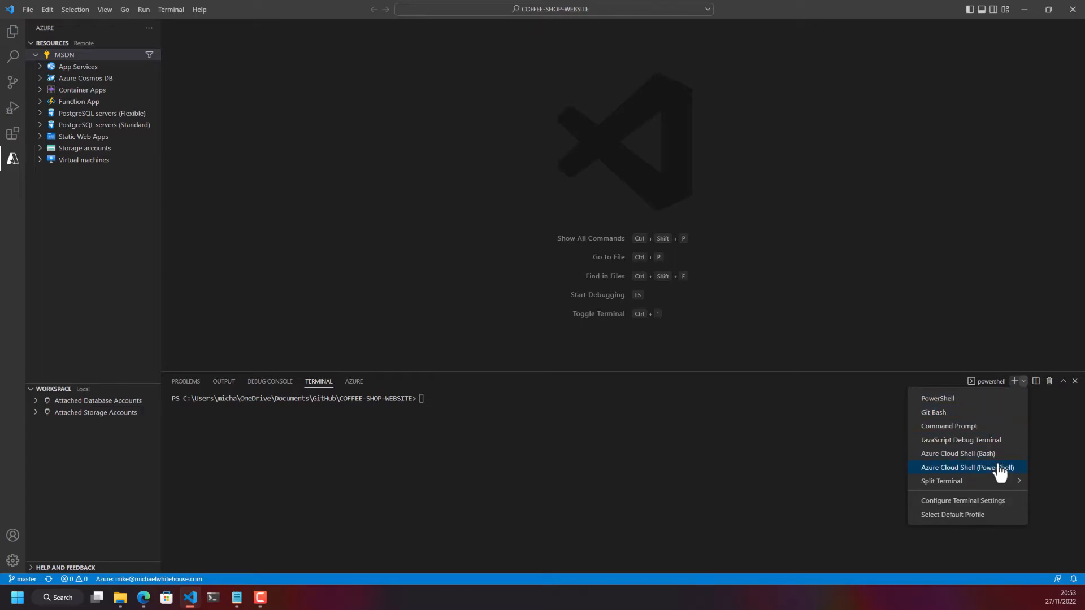
left_click(965, 467)
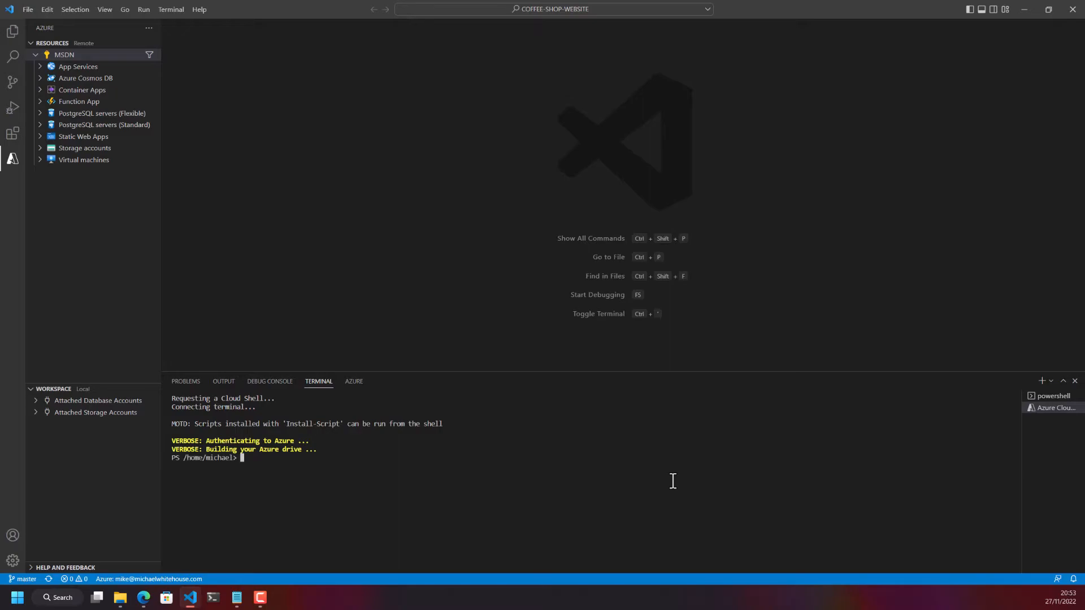
type("ls")
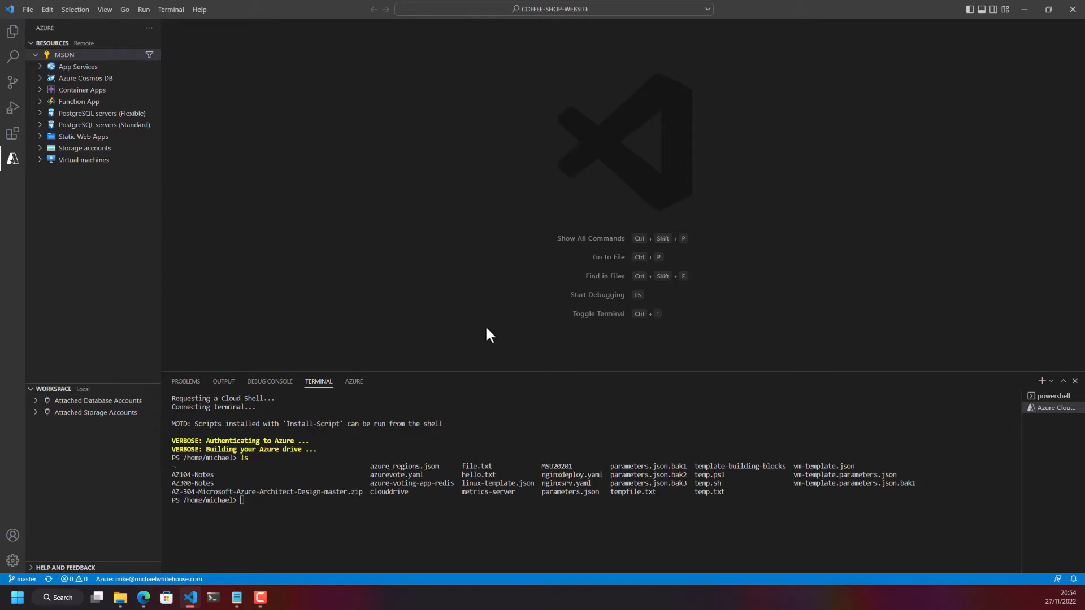
mouse_move(1072, 11)
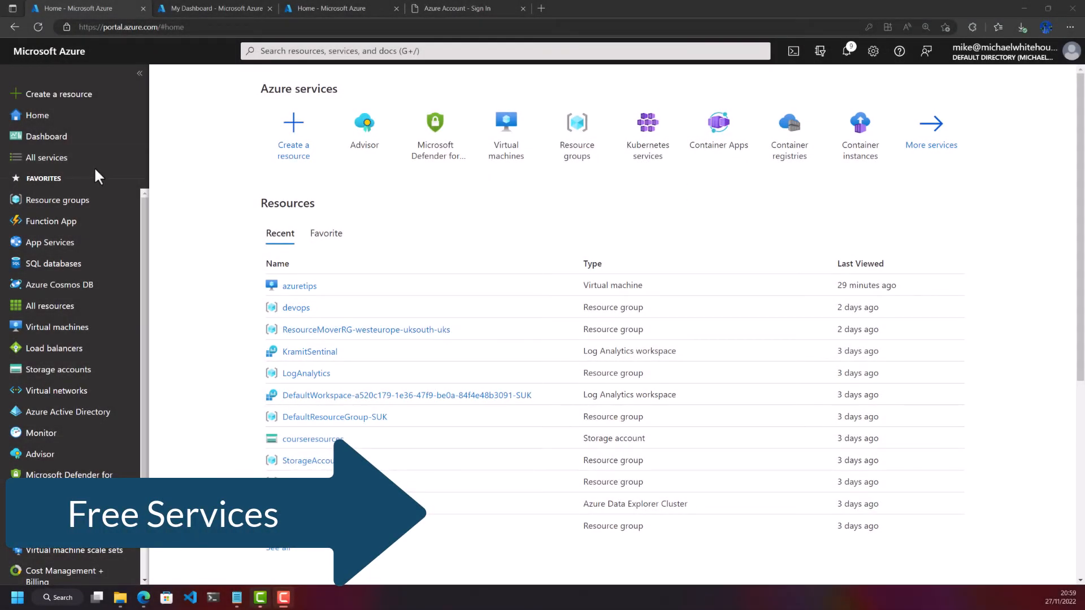
mouse_move(49, 157)
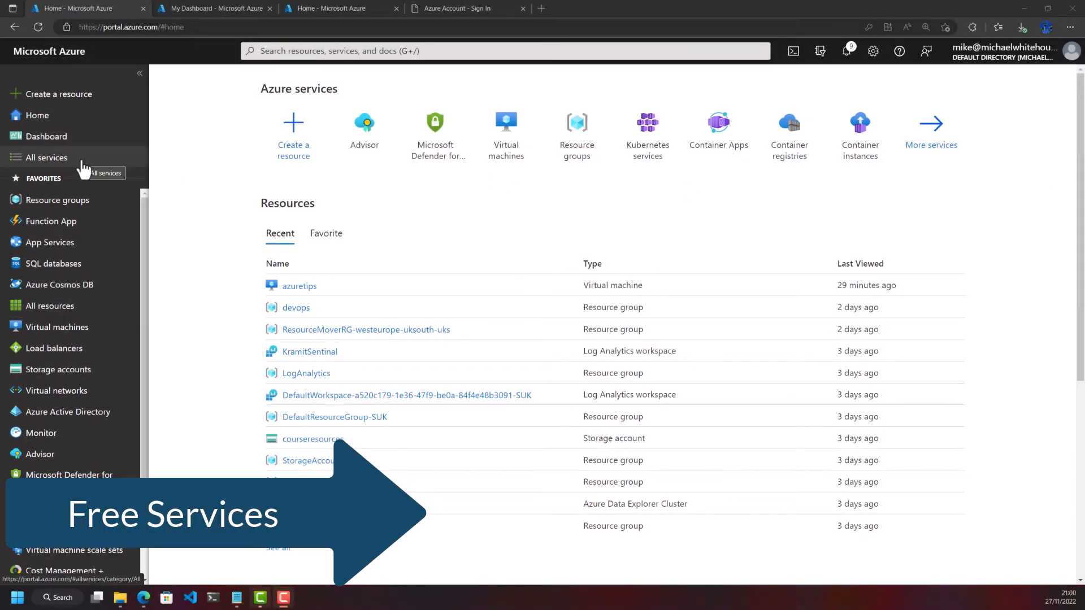
Open Free services from the All services list
left_click(47, 157)
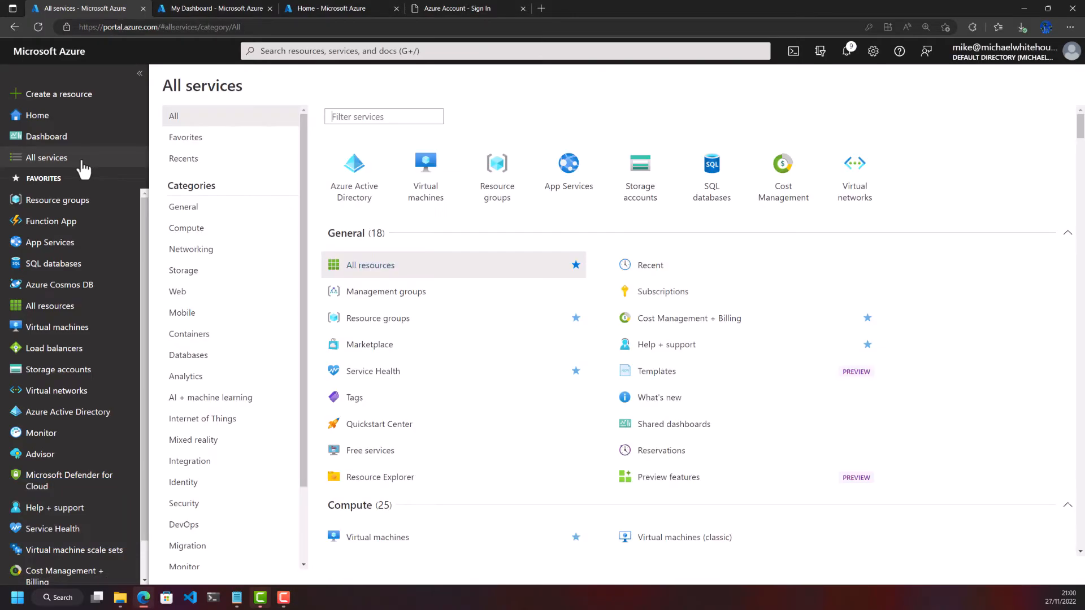
mouse_move(568, 177)
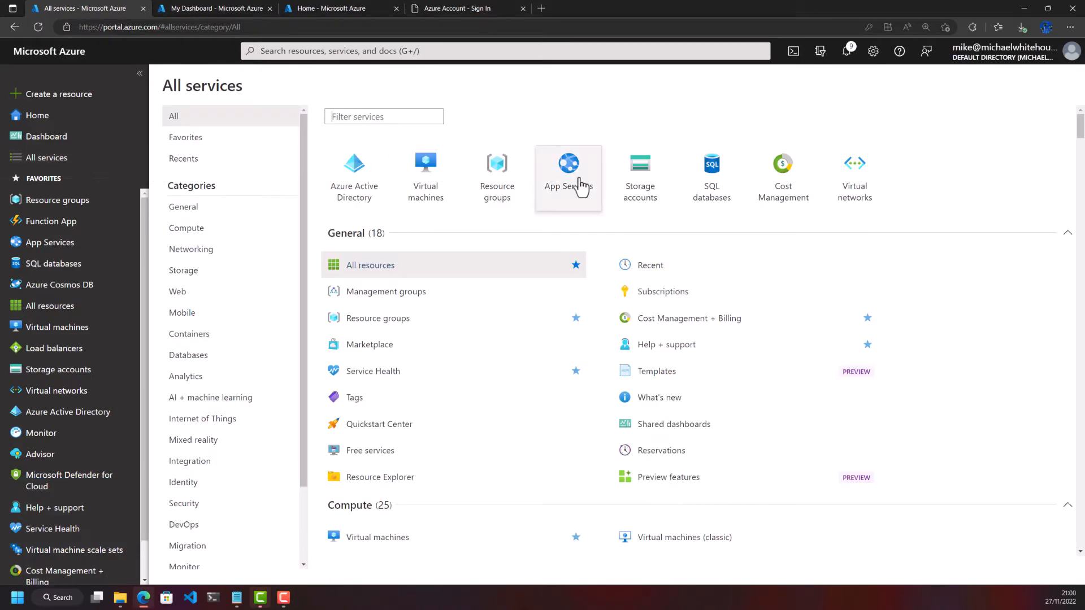
mouse_move(370, 450)
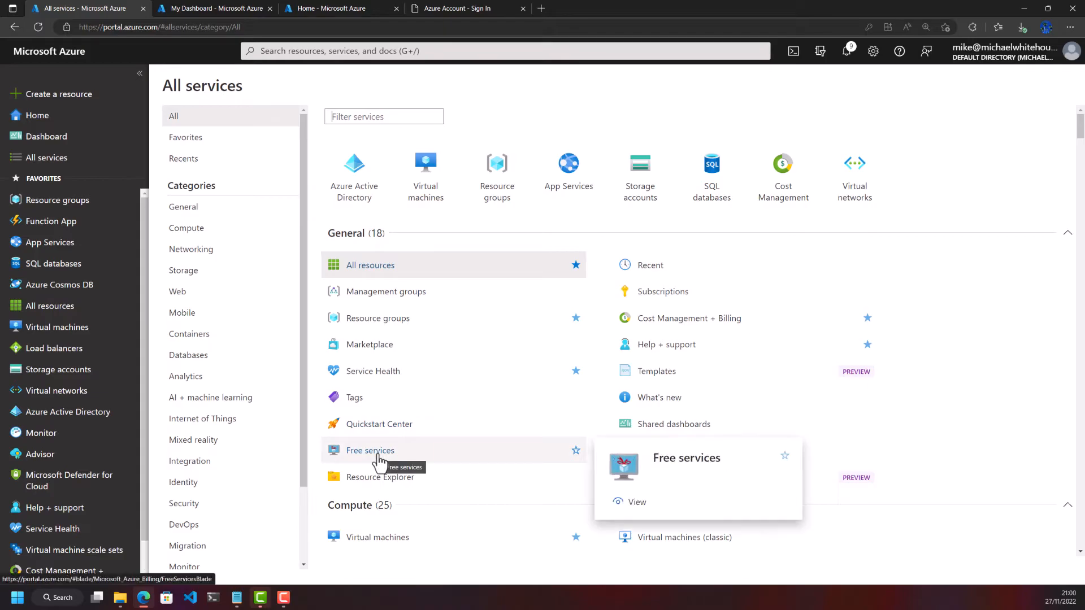
left_click(369, 450)
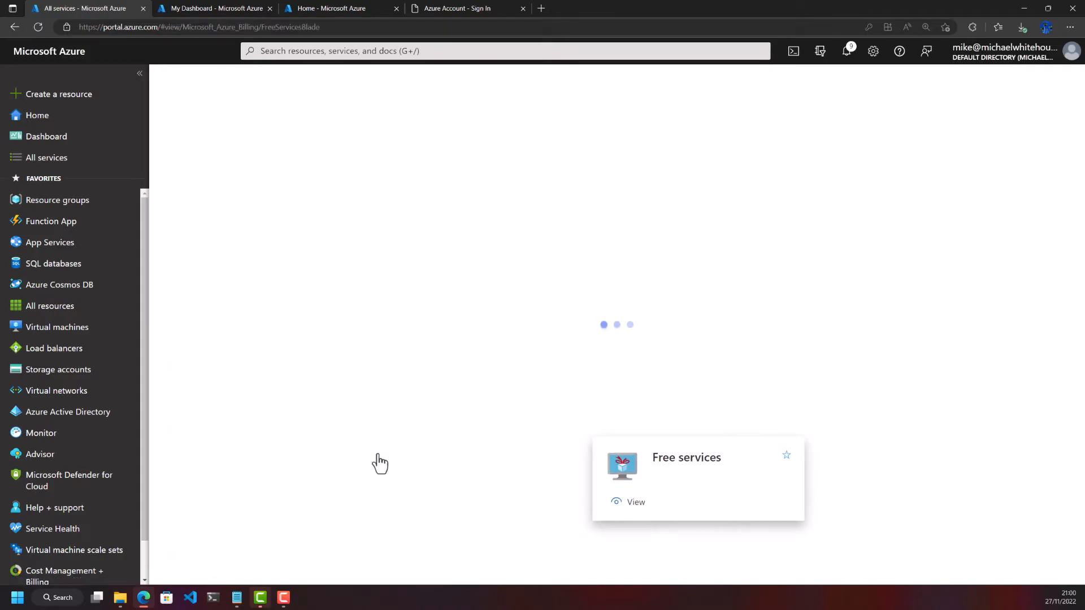
Scroll through the Free services blade and choose Create under Static Web Apps
left_click(634, 502)
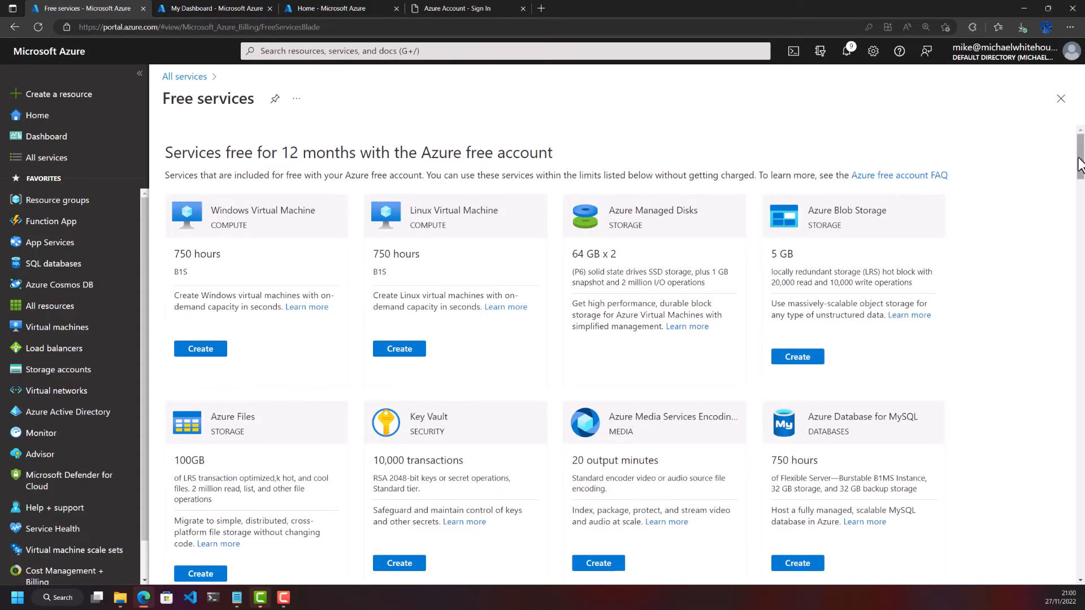
scroll("down", 3)
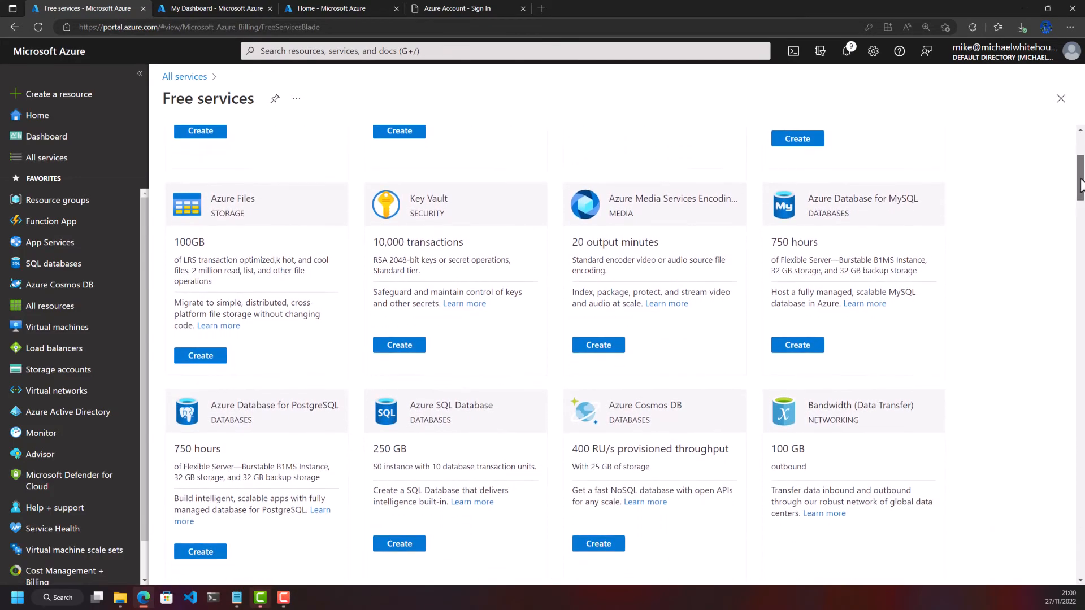
scroll("down", 3)
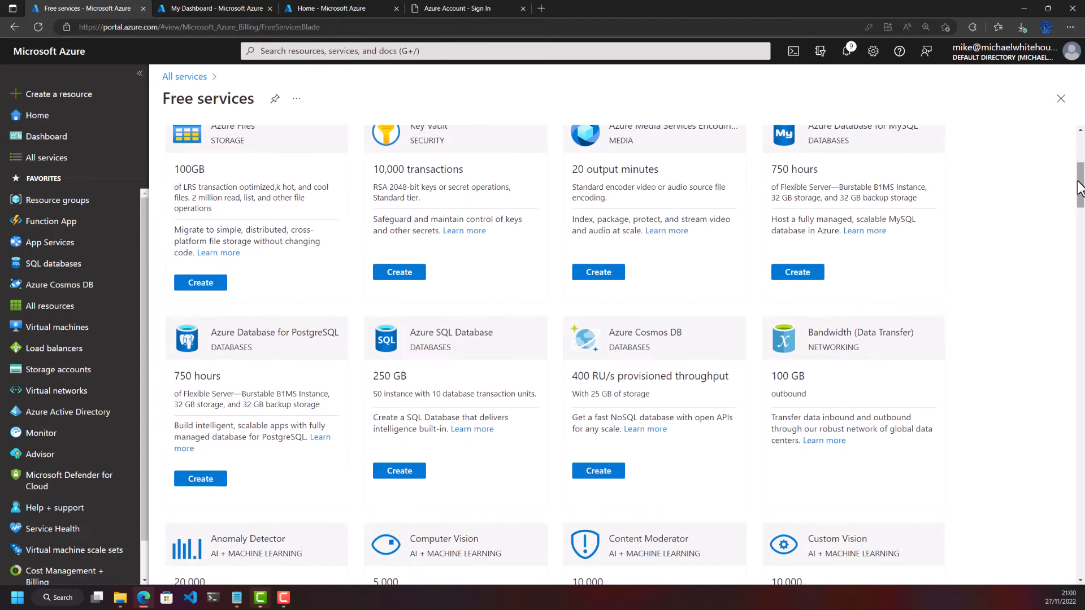
scroll("down", 3)
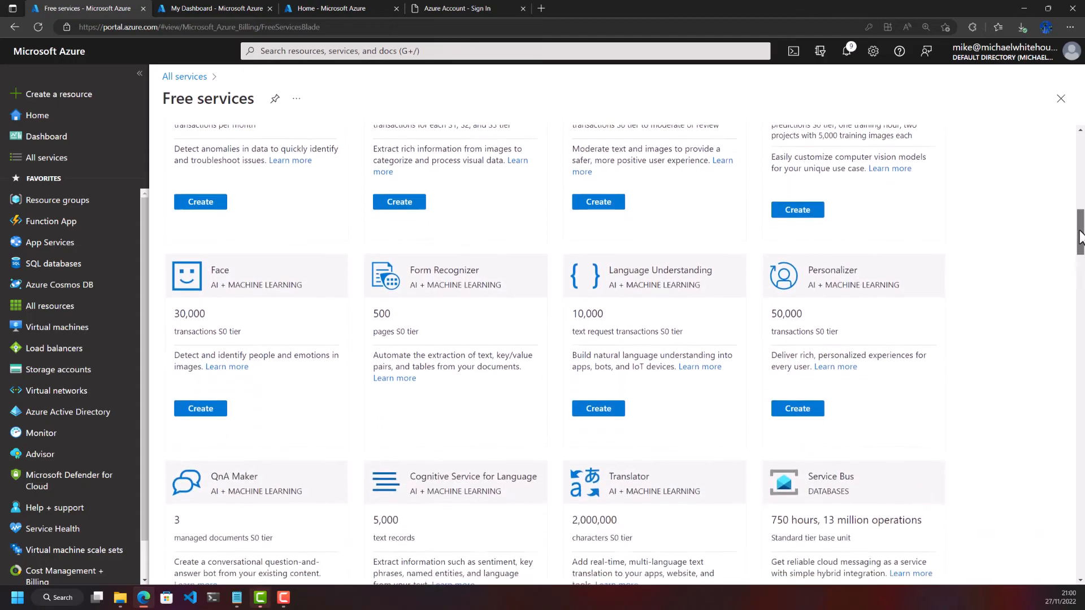
scroll("down", 3)
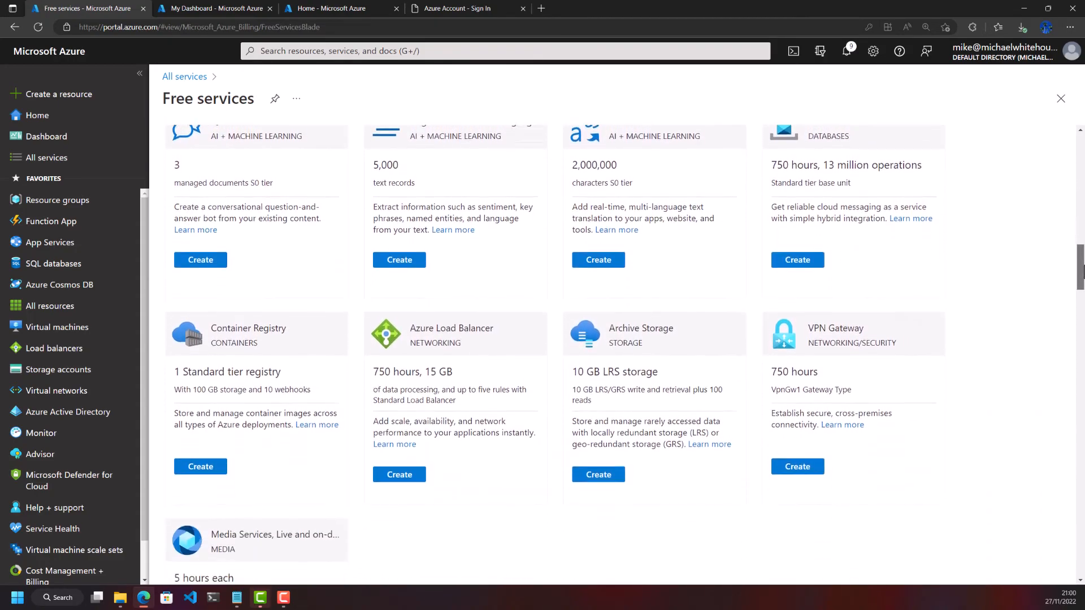
scroll("down", 3)
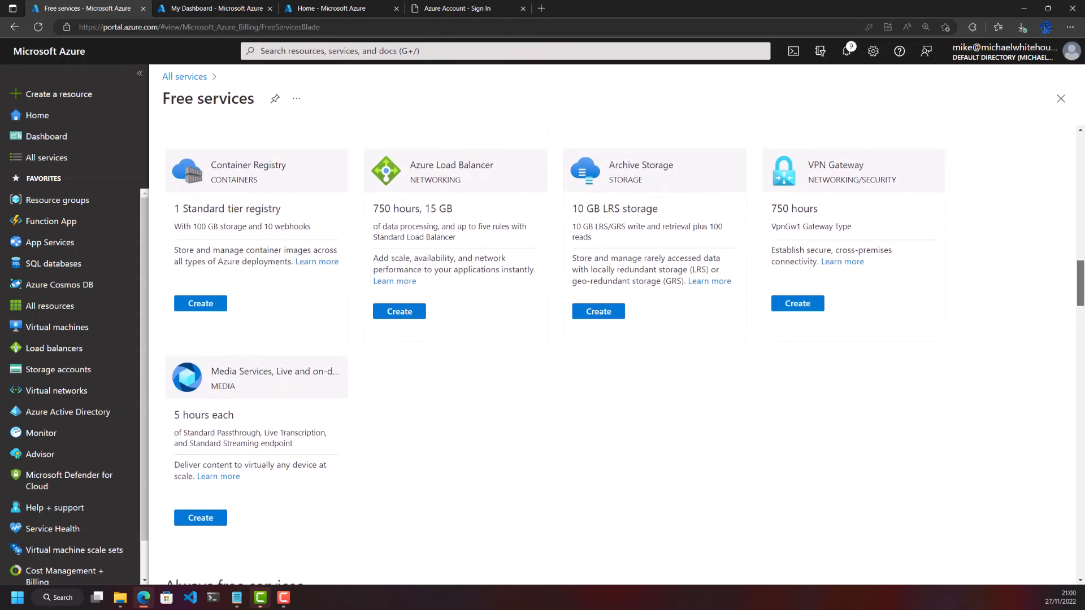
scroll("down", 3)
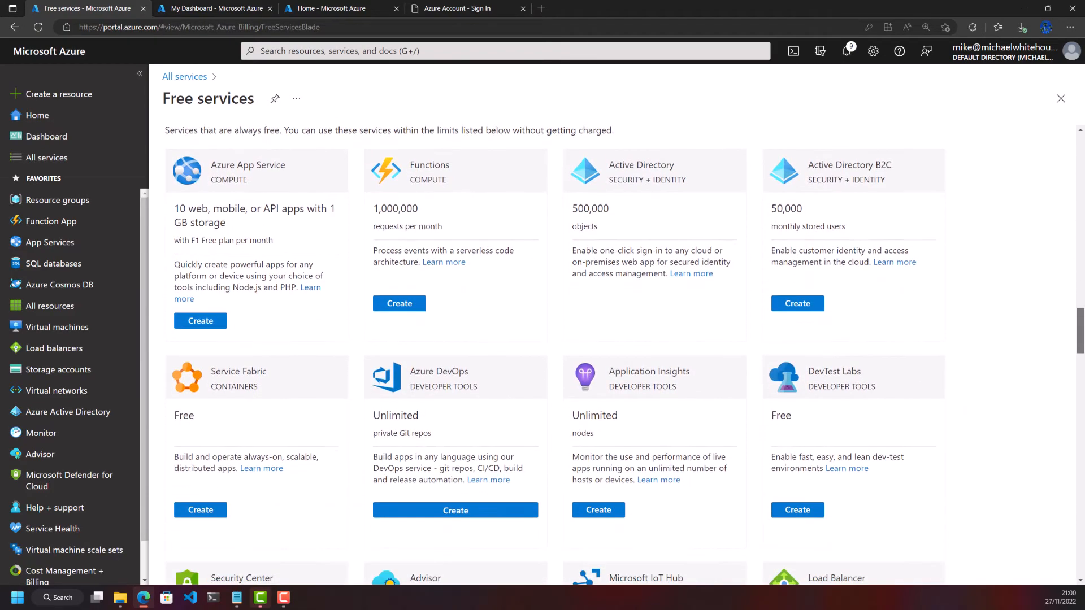
scroll("down", 3)
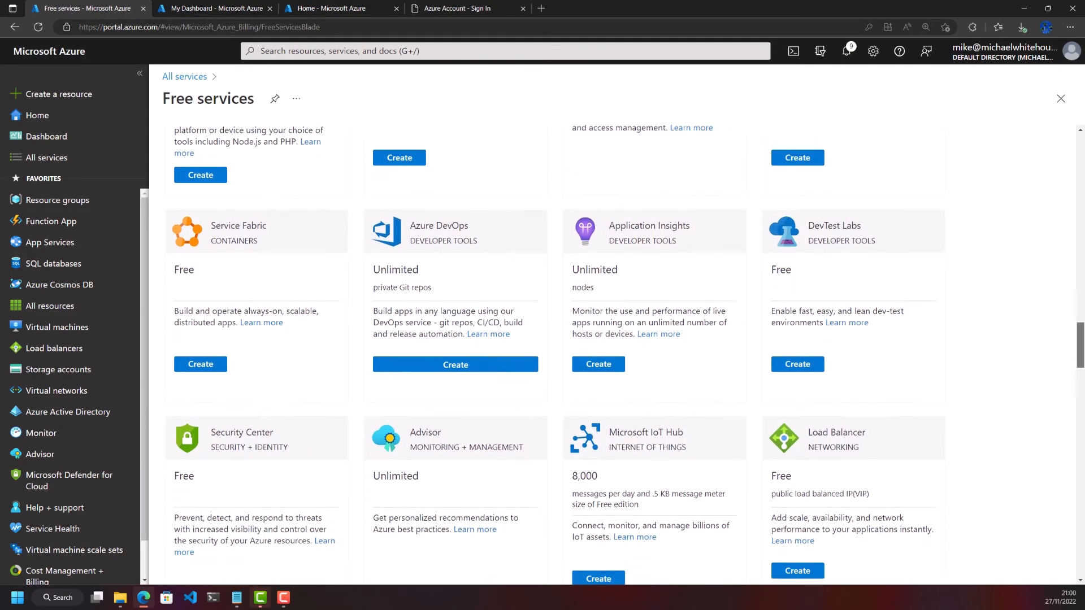
scroll("down", 3)
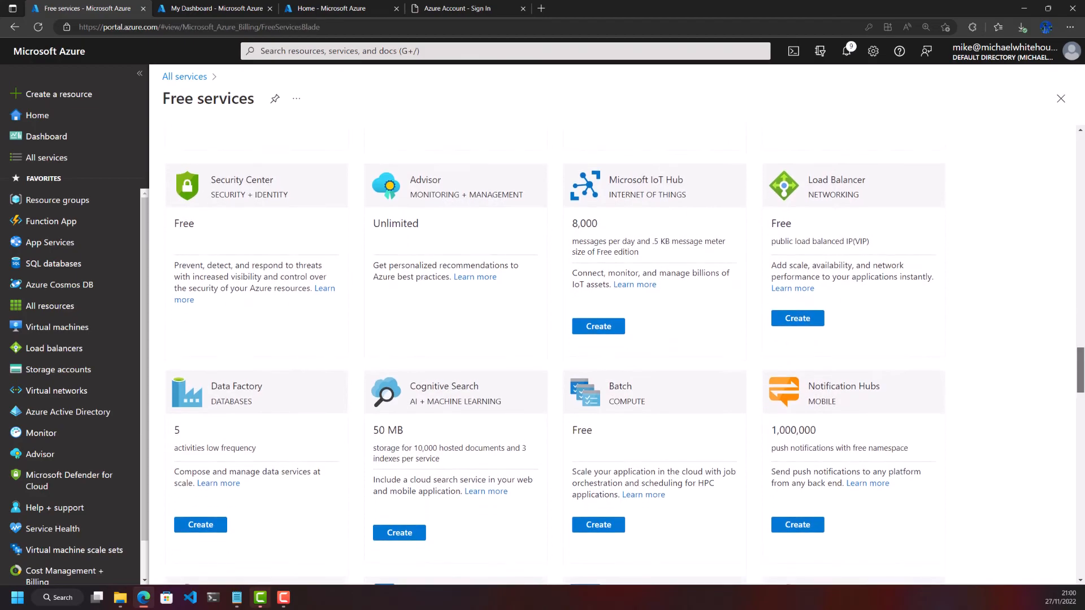
scroll("down", 3)
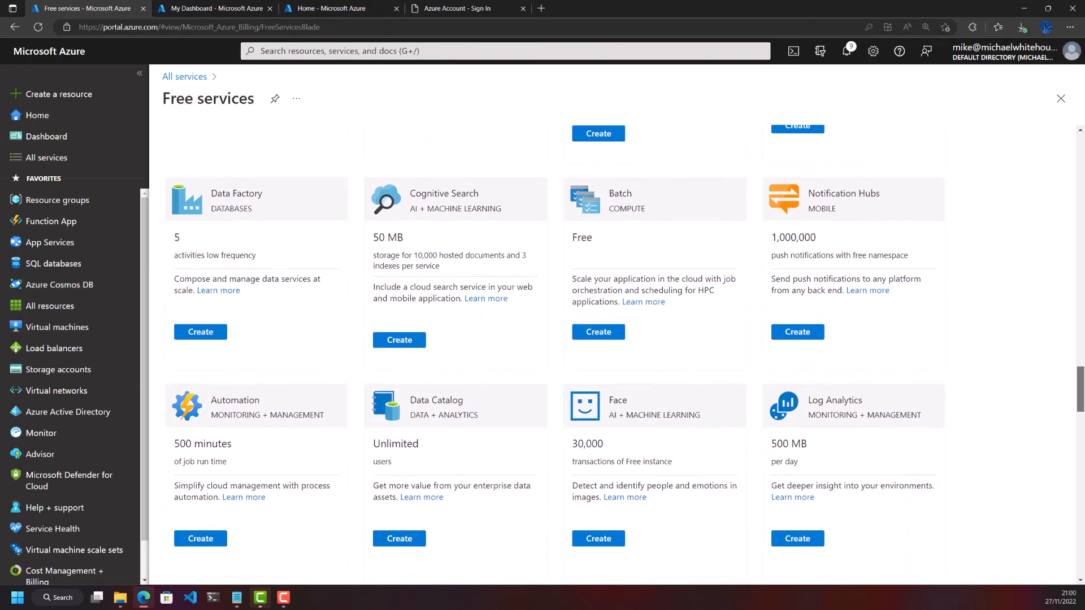
scroll("down", 3)
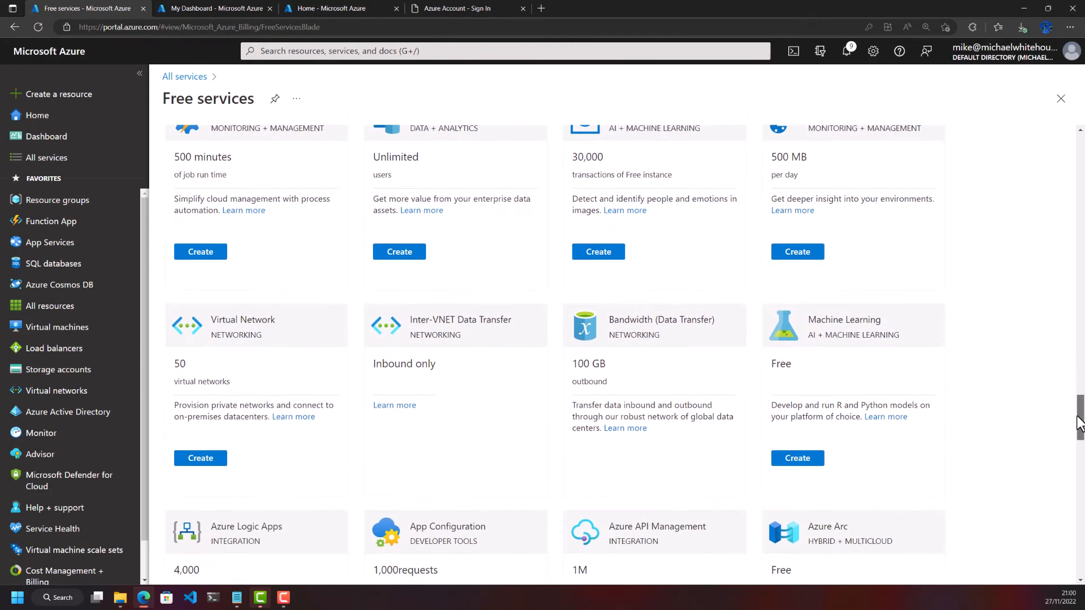
scroll("down", 3)
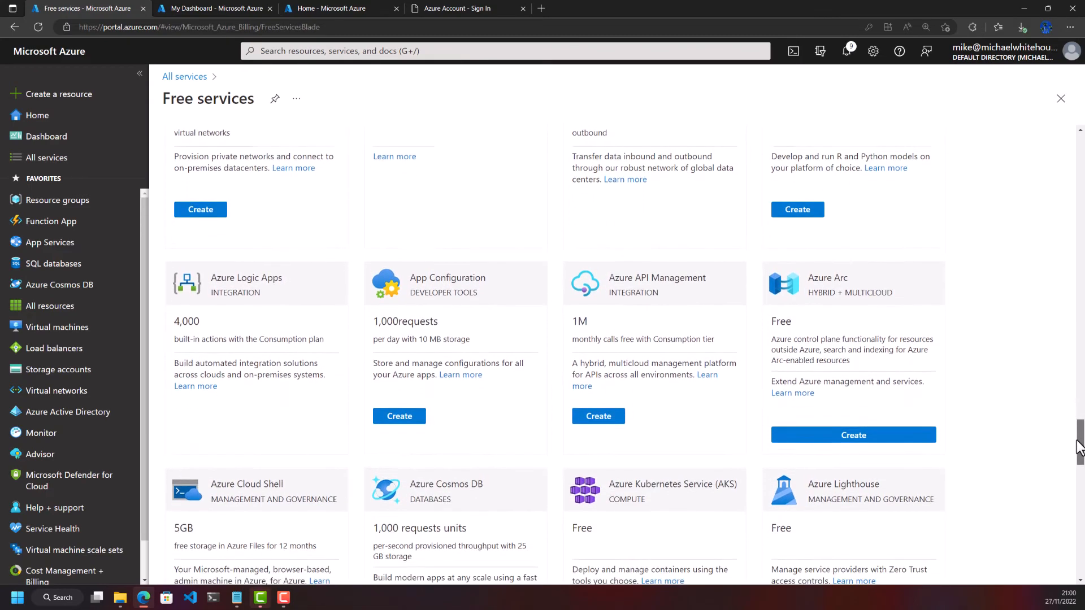
scroll("down", 3)
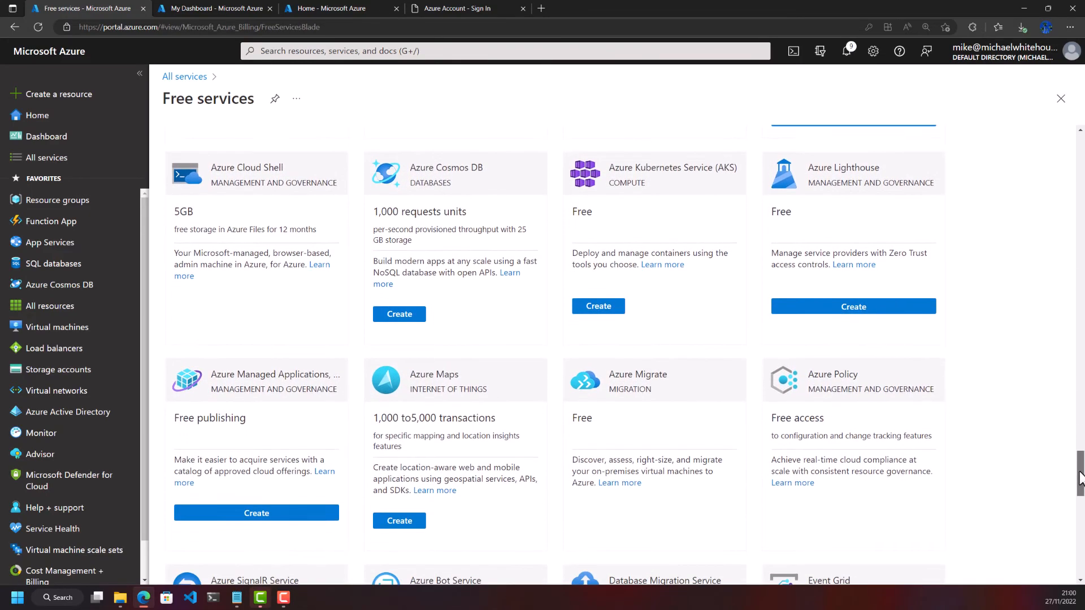
scroll("down", 3)
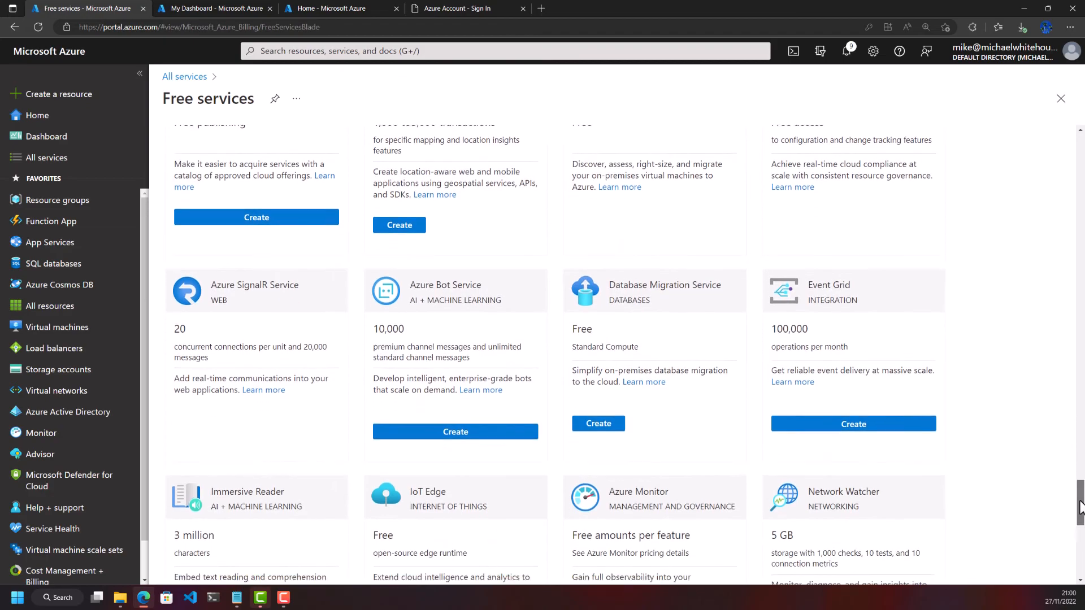
scroll("down", 3)
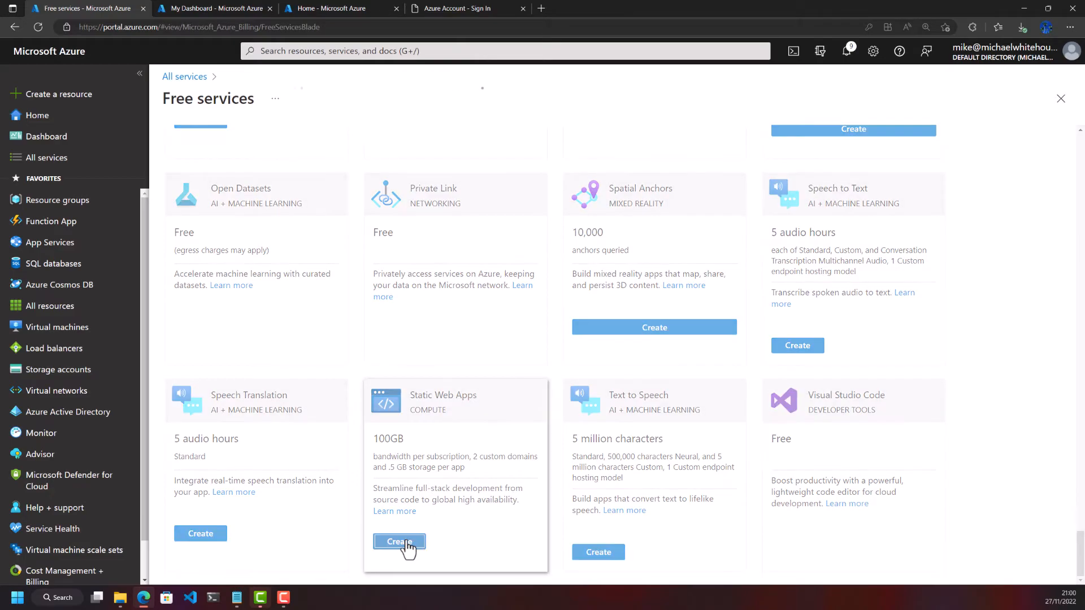
left_click(399, 542)
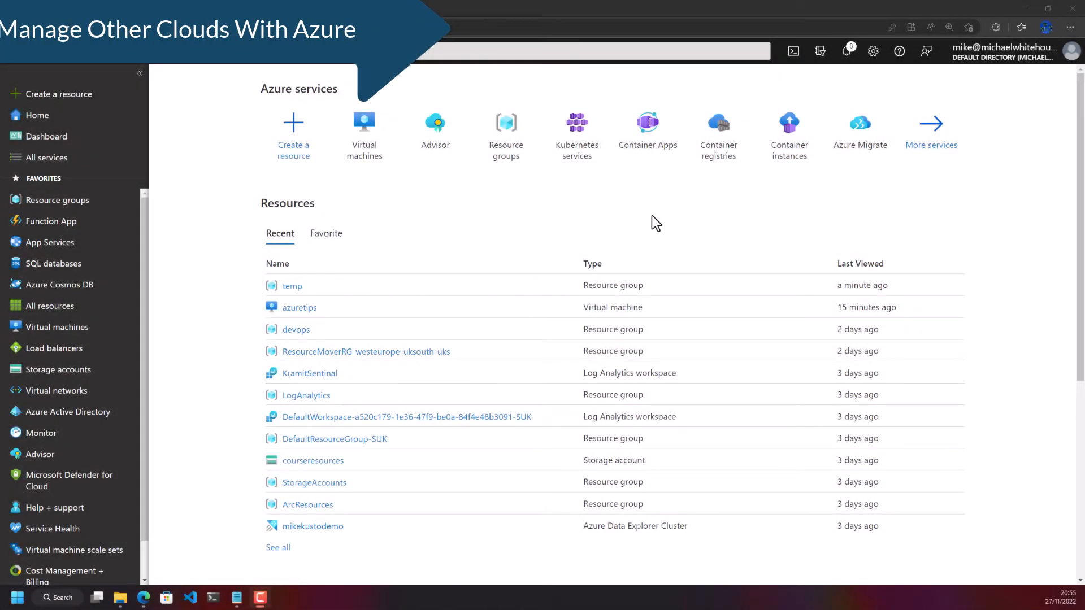
mouse_move(68, 480)
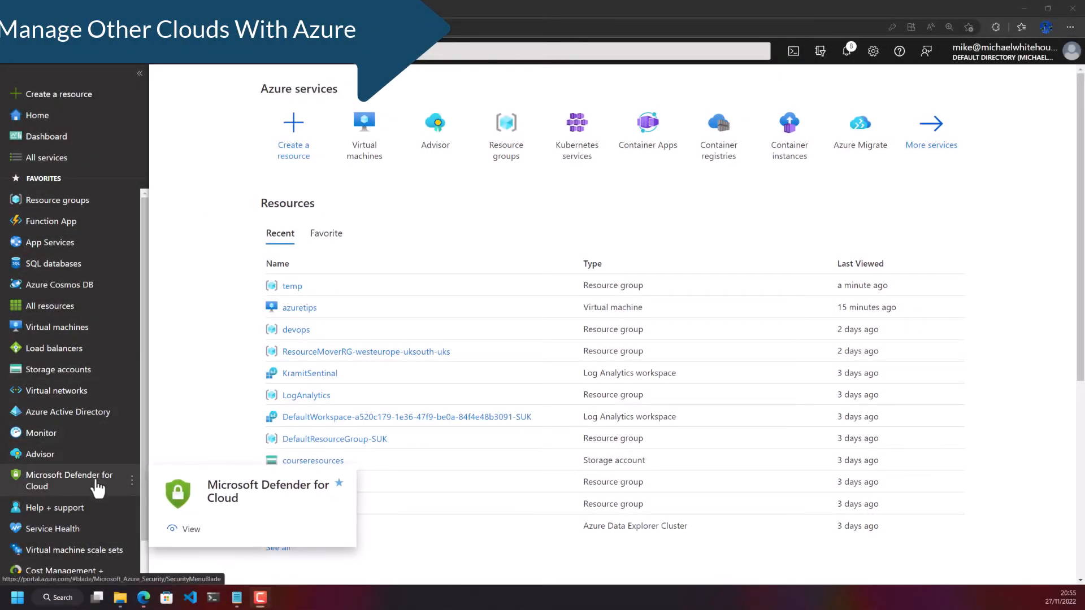
Open Microsoft Defender for Cloud from the left favourites menu
left_click(69, 480)
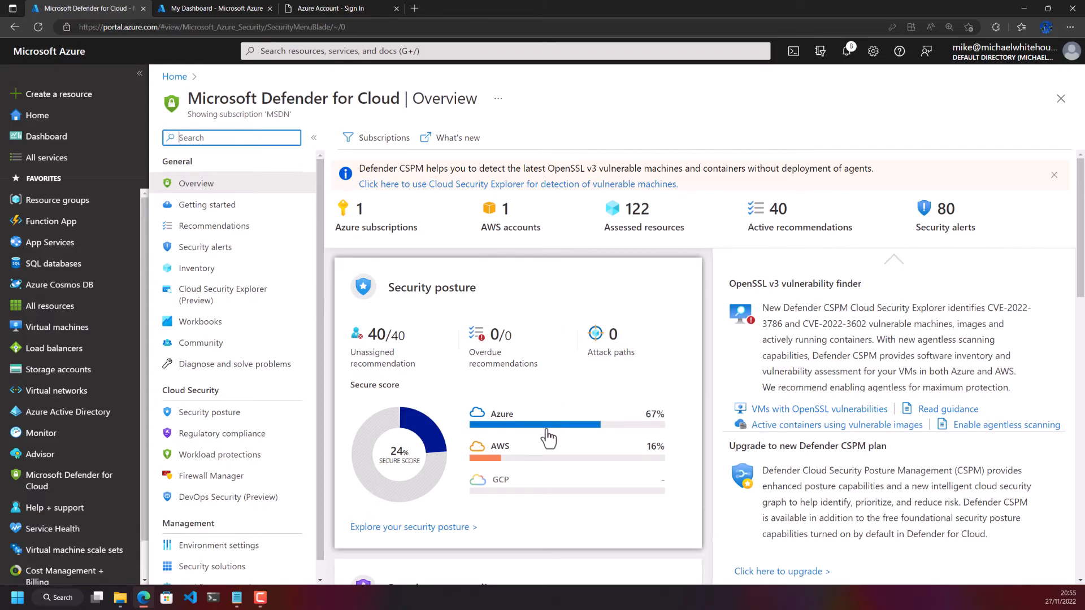
mouse_move(528, 493)
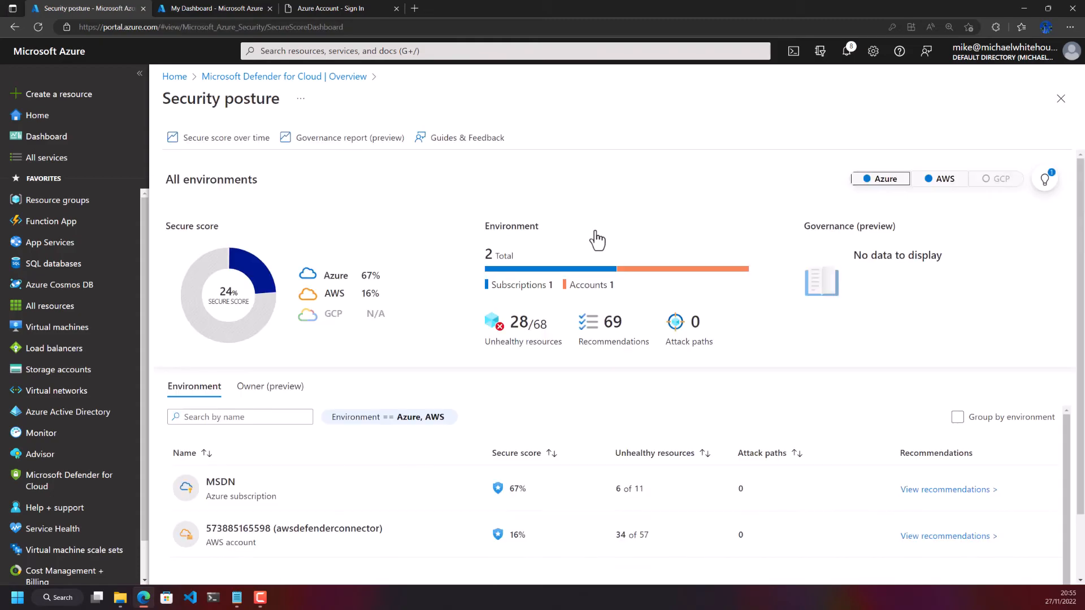
View AWS recommendations, open 'Root account access key shouldn't exist', then return to Overview
scroll("down", 3)
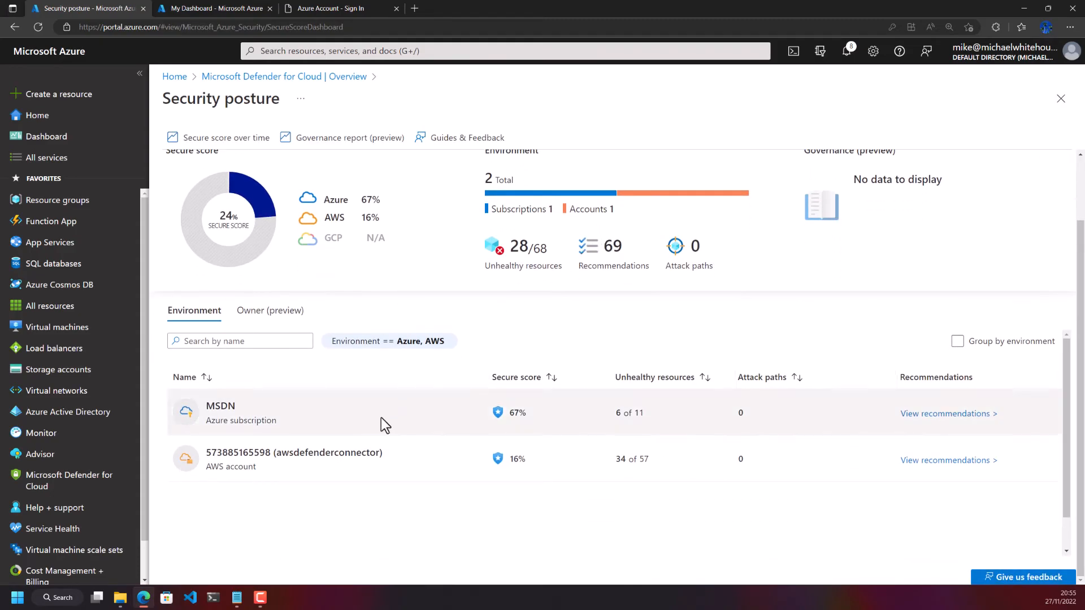
mouse_move(907, 467)
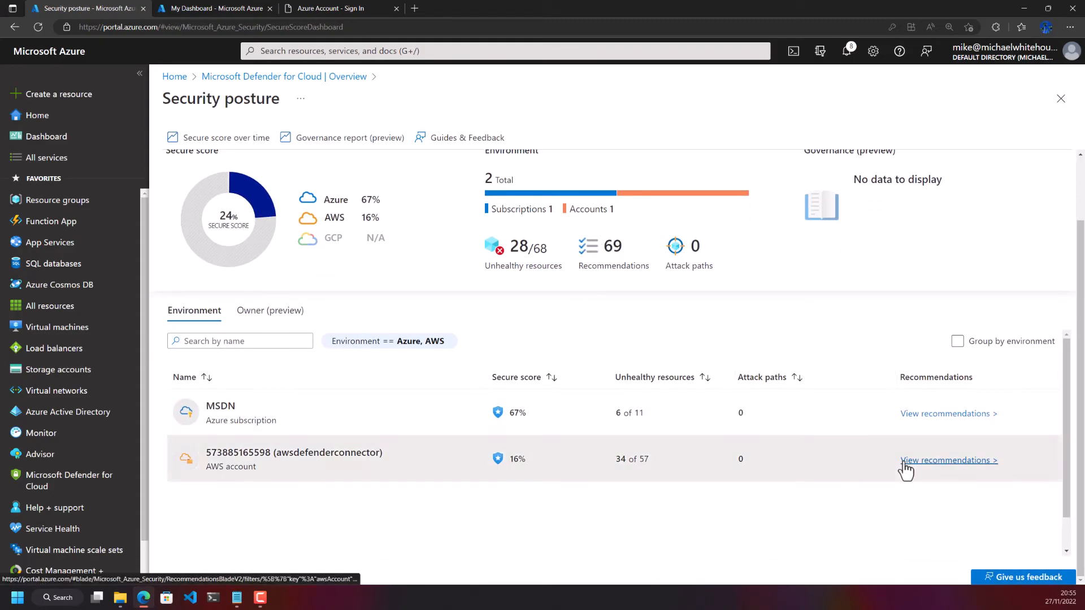
left_click(949, 460)
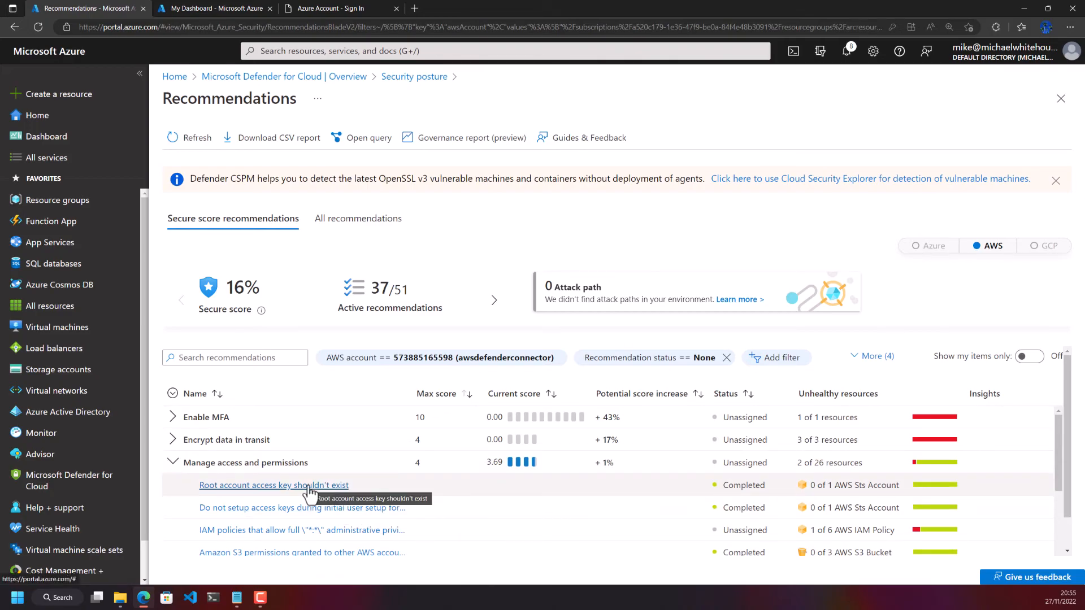
left_click(274, 485)
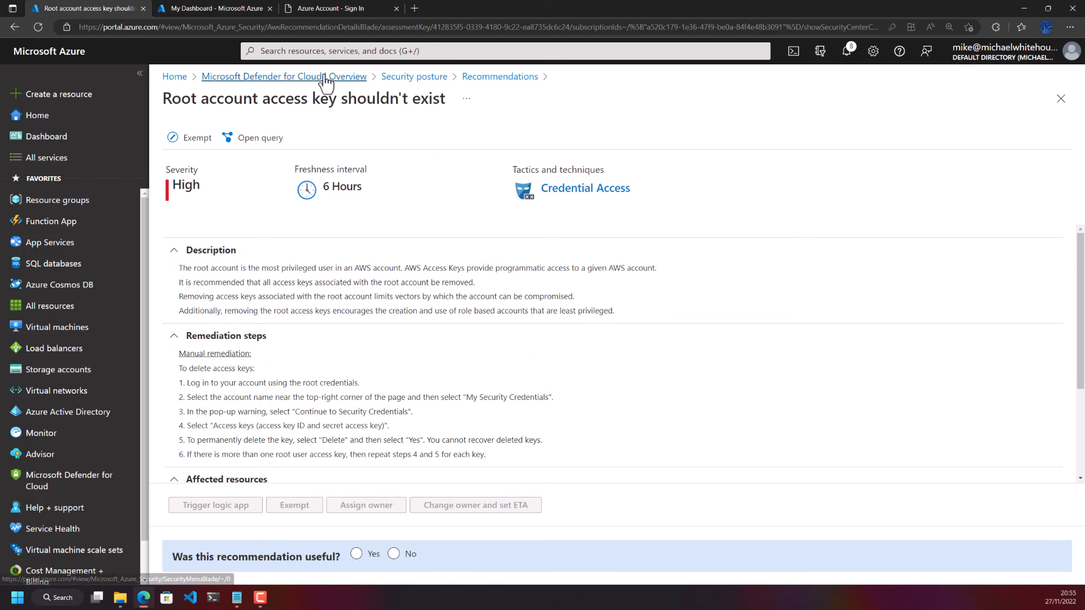
left_click(283, 76)
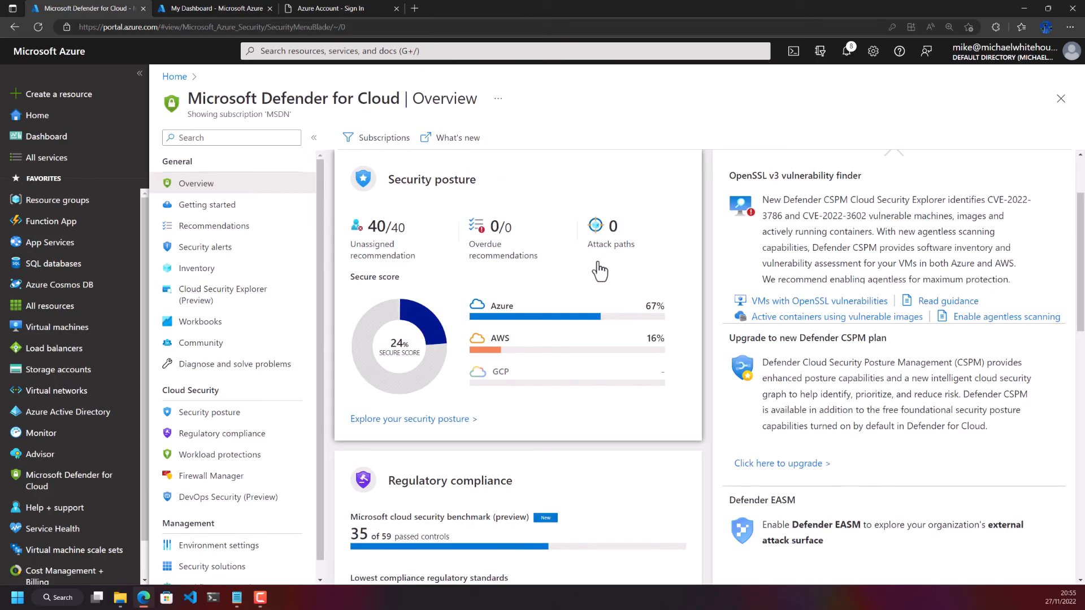
Open DevOps Security (Preview) and scroll through the 52 GitHub repositories
left_click(228, 497)
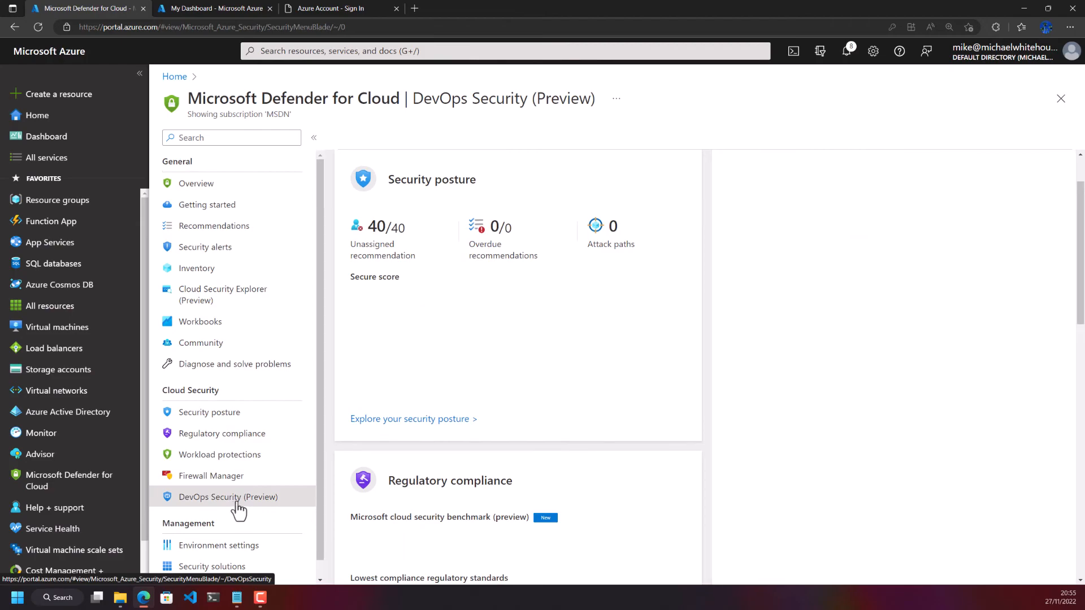
left_click(228, 497)
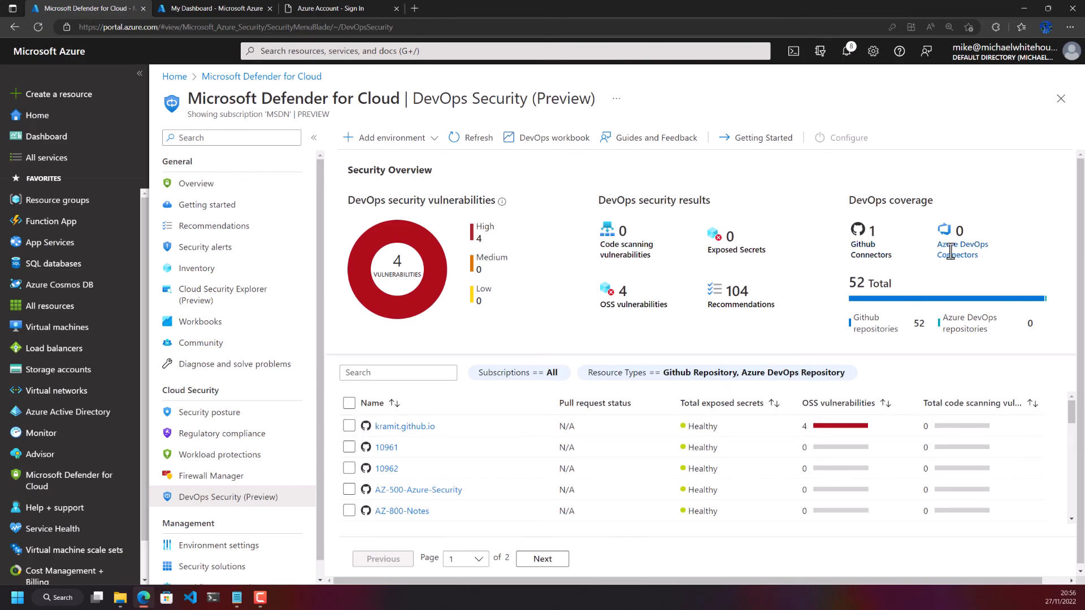
scroll("down", 3)
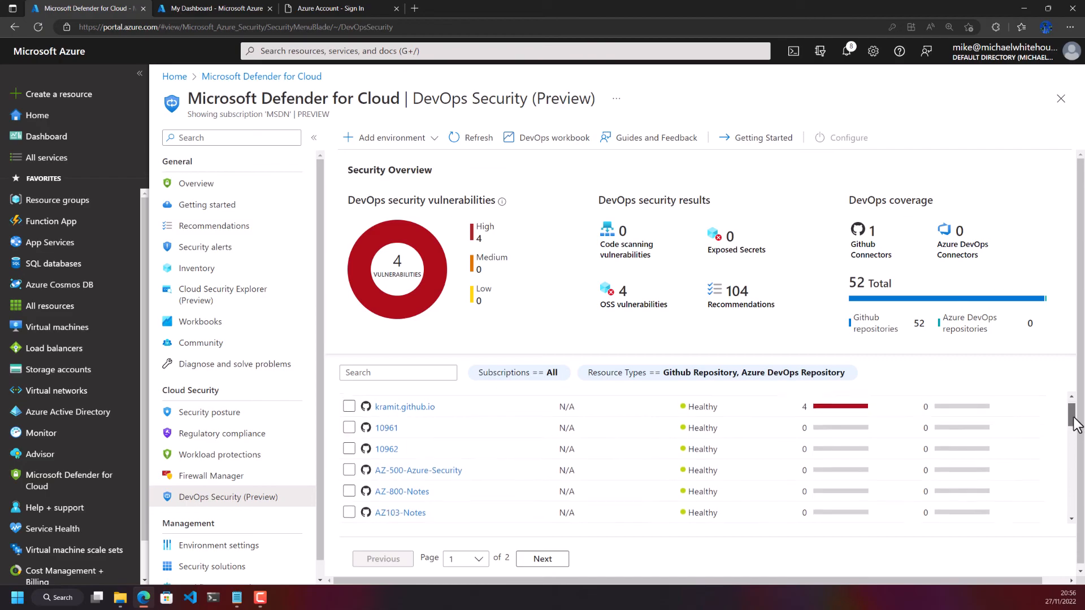
scroll("down", 3)
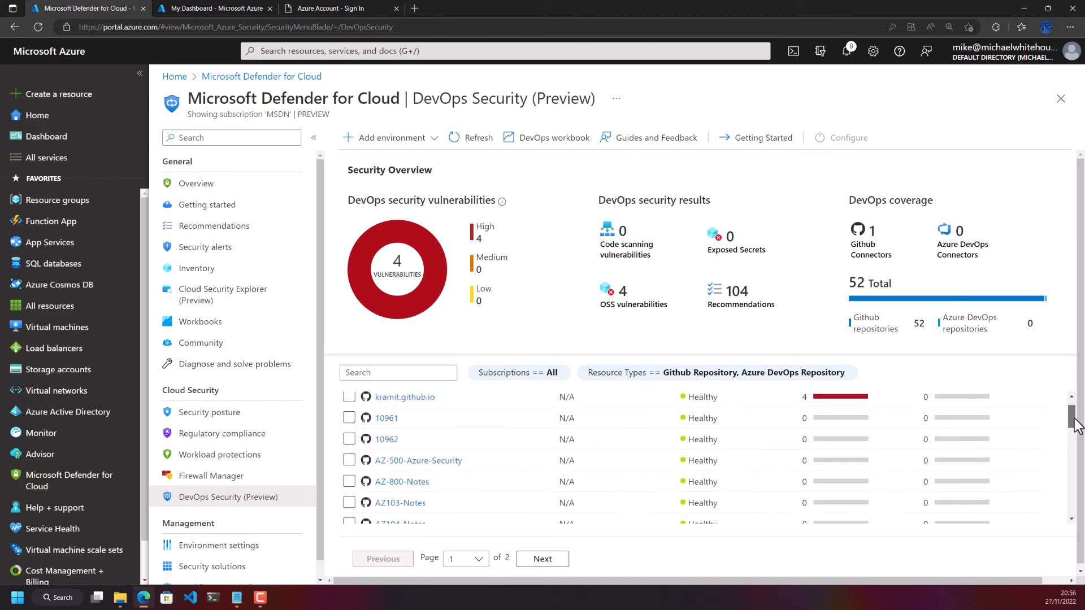